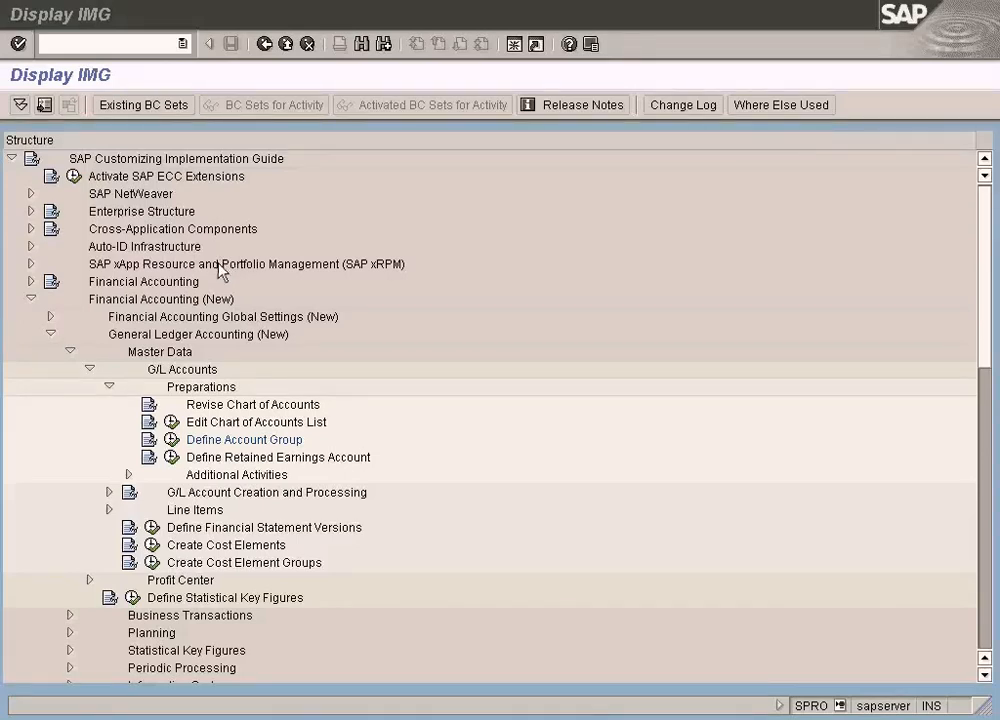
- Select the Define Account Group activity in the IMG tree
left_click(244, 439)
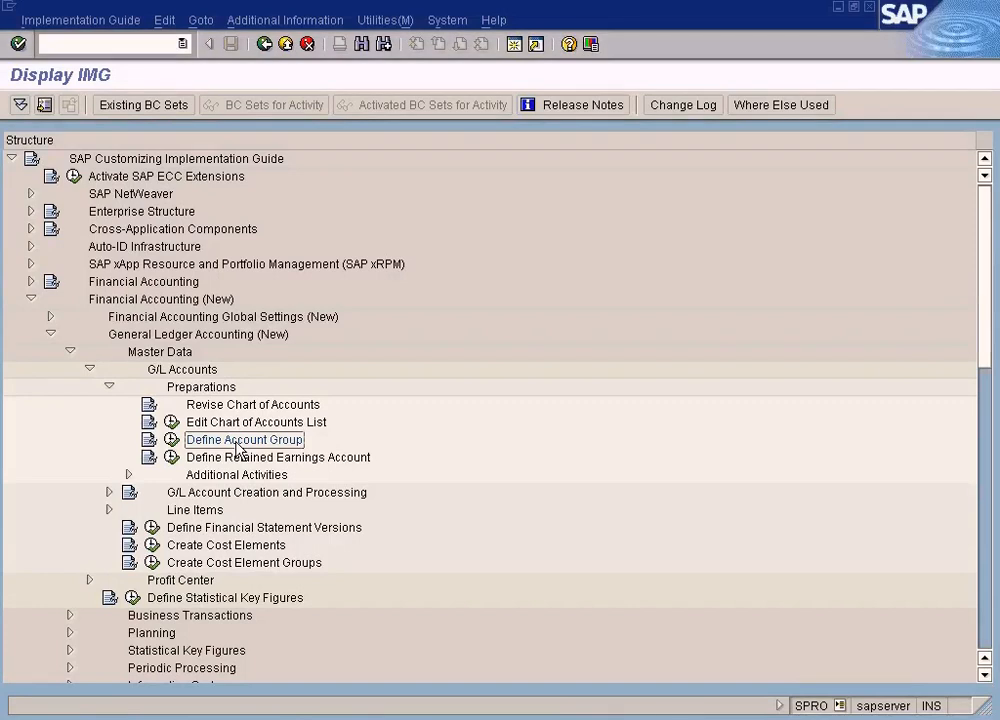
mouse_move(237, 450)
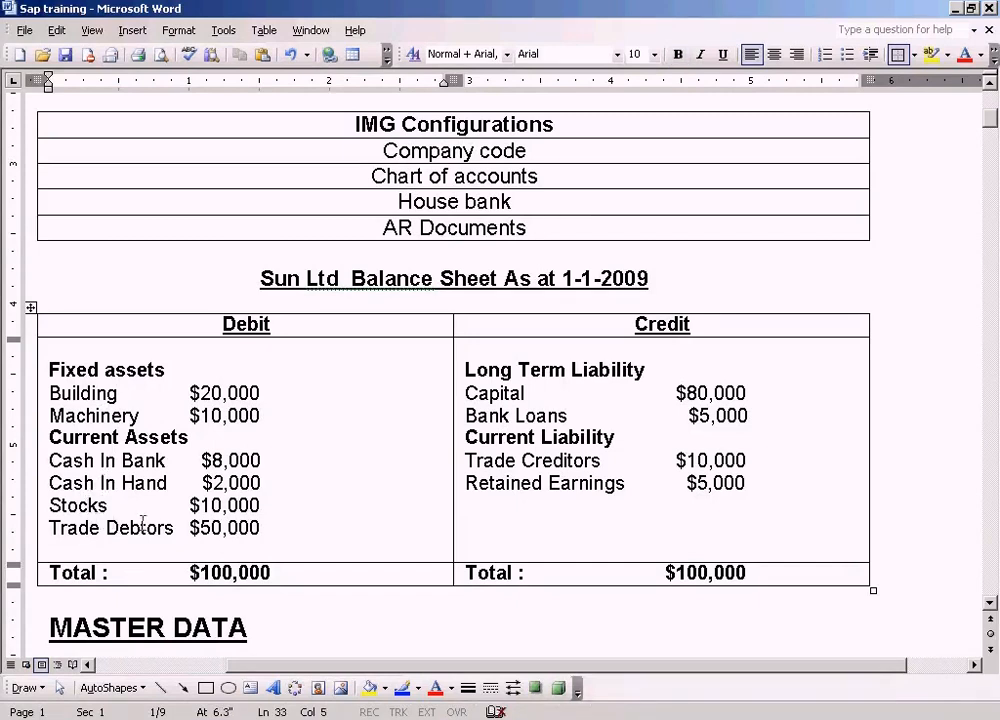
- Return from the Sun Ltd balance sheet notes to the SAP Display IMG window
double_click(110, 528)
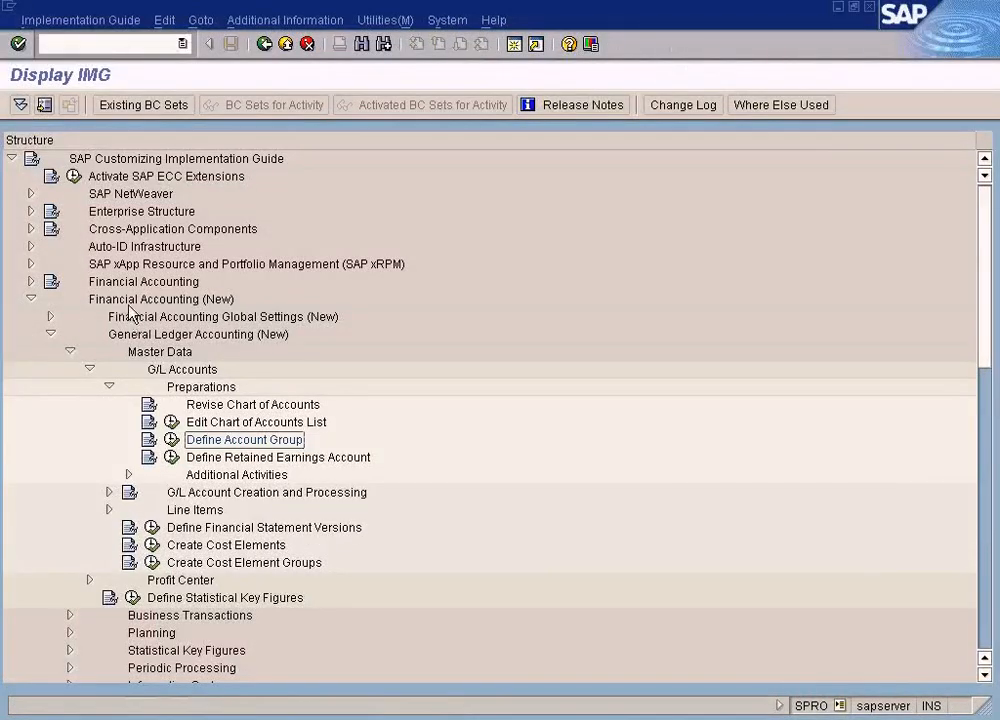
left_click(198, 334)
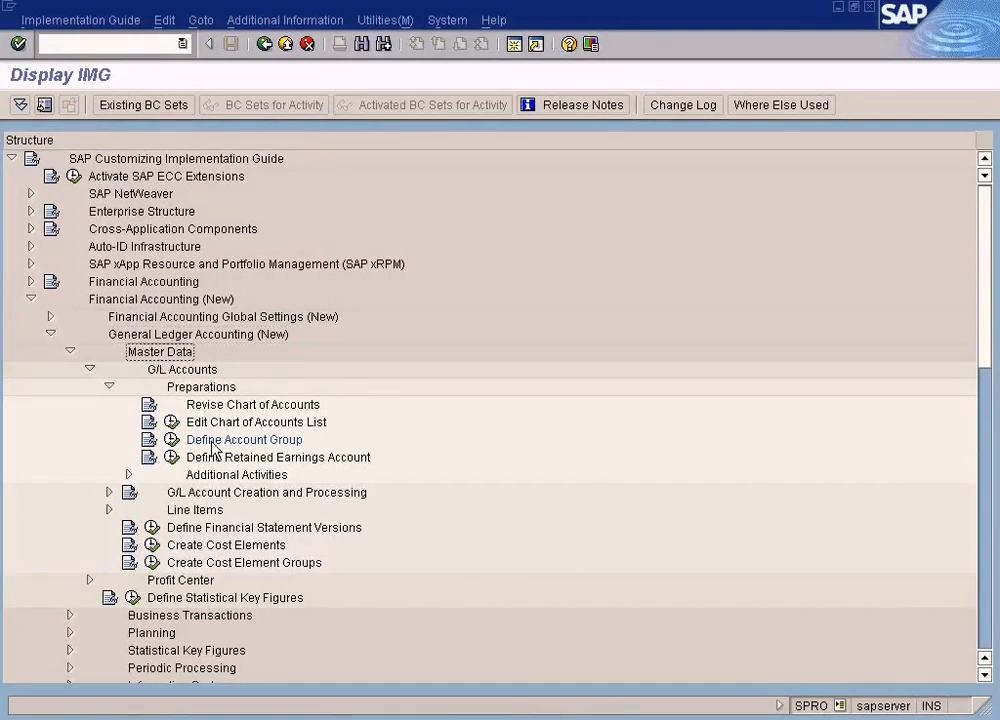
left_click(244, 440)
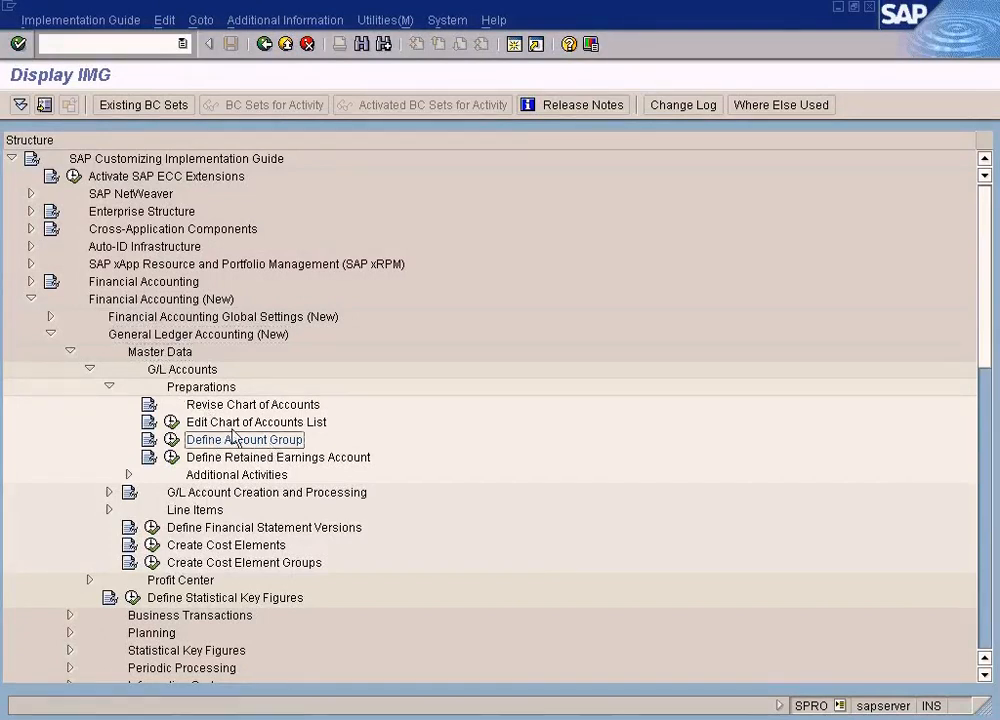
left_click(160, 299)
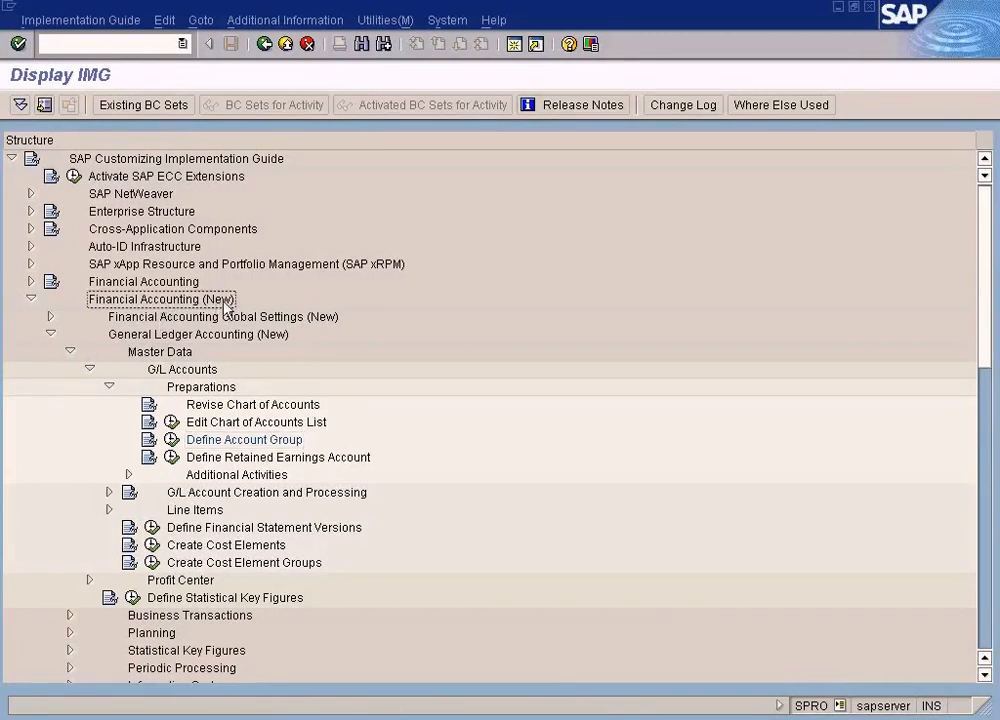
left_click(198, 334)
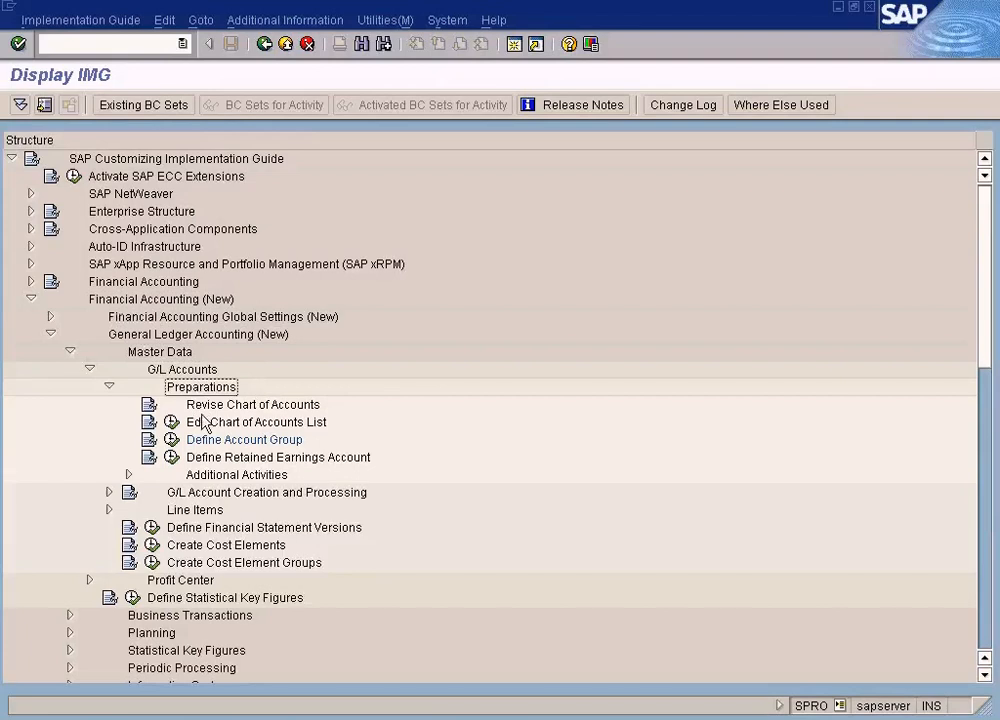
left_click(244, 439)
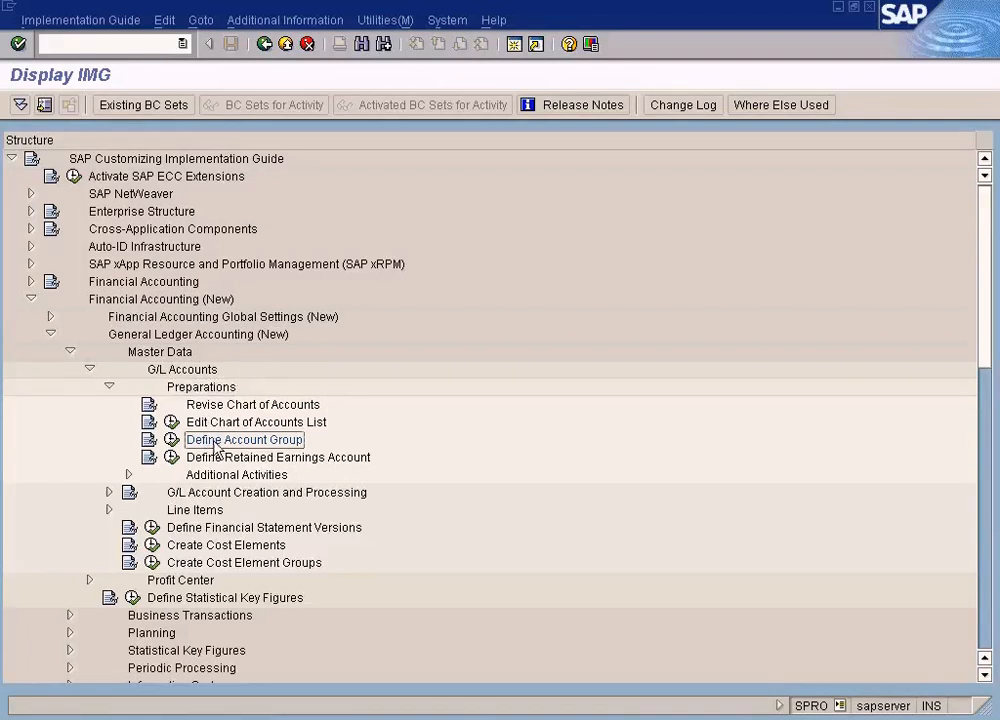
left_click(255, 421)
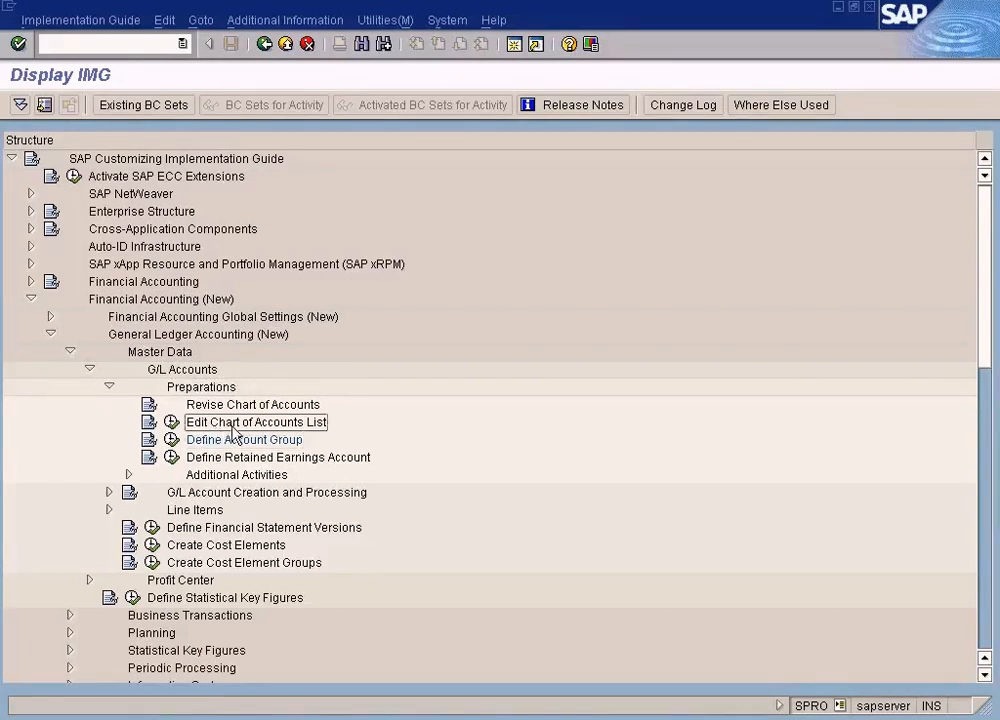
left_click(244, 439)
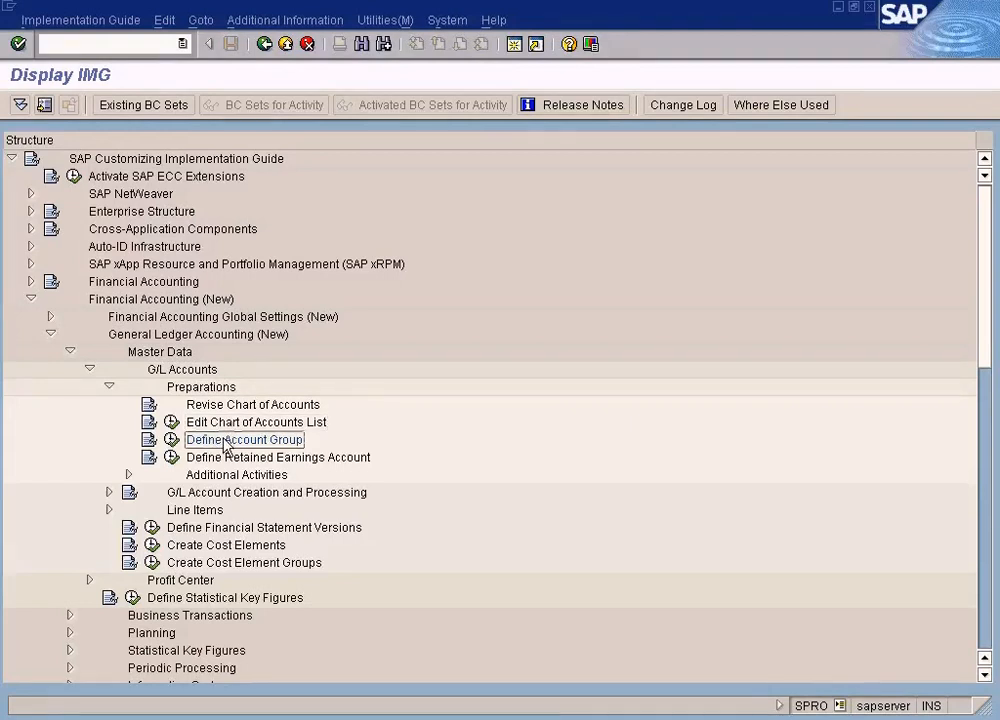
mouse_move(267, 452)
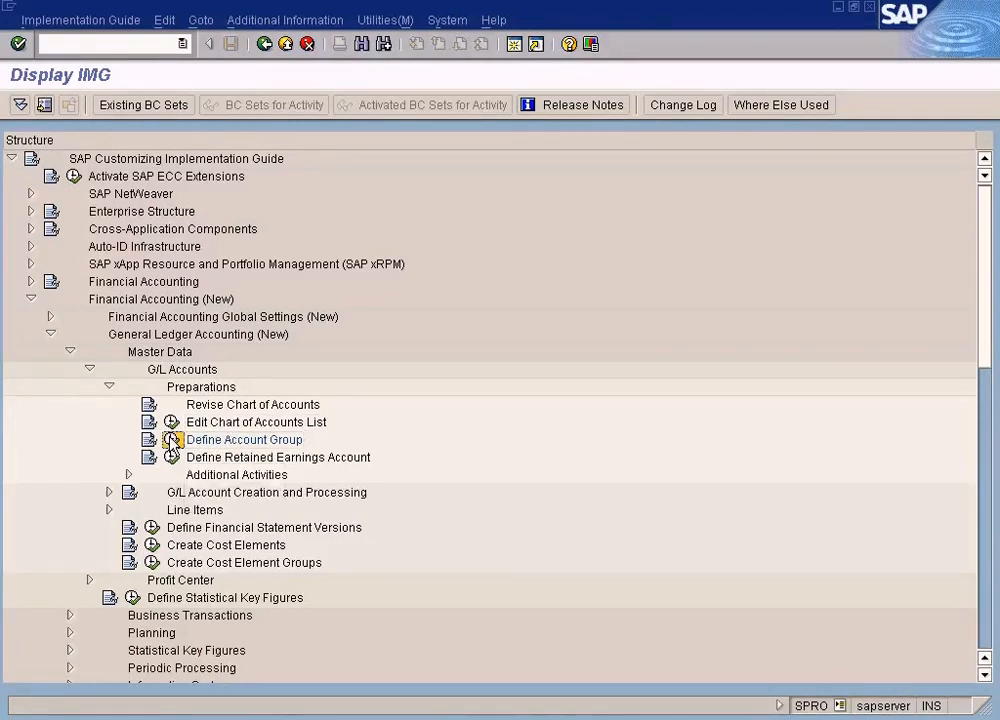
- Open Define Account Group and inspect the first group's name and starting account
double_click(244, 439)
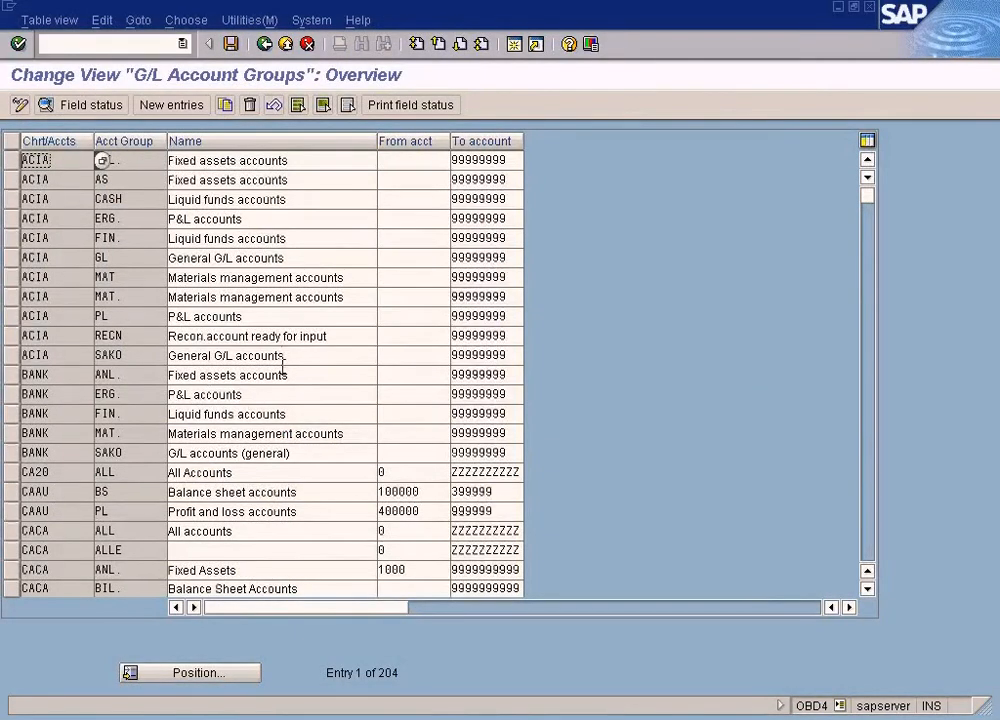
mouse_move(88, 330)
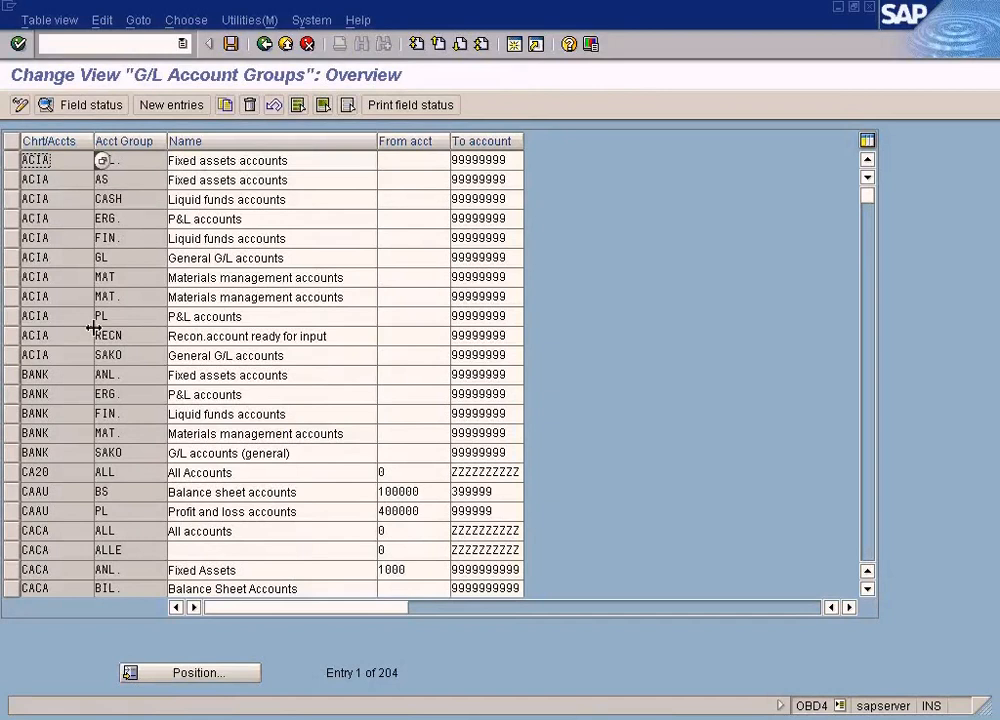
mouse_move(810, 412)
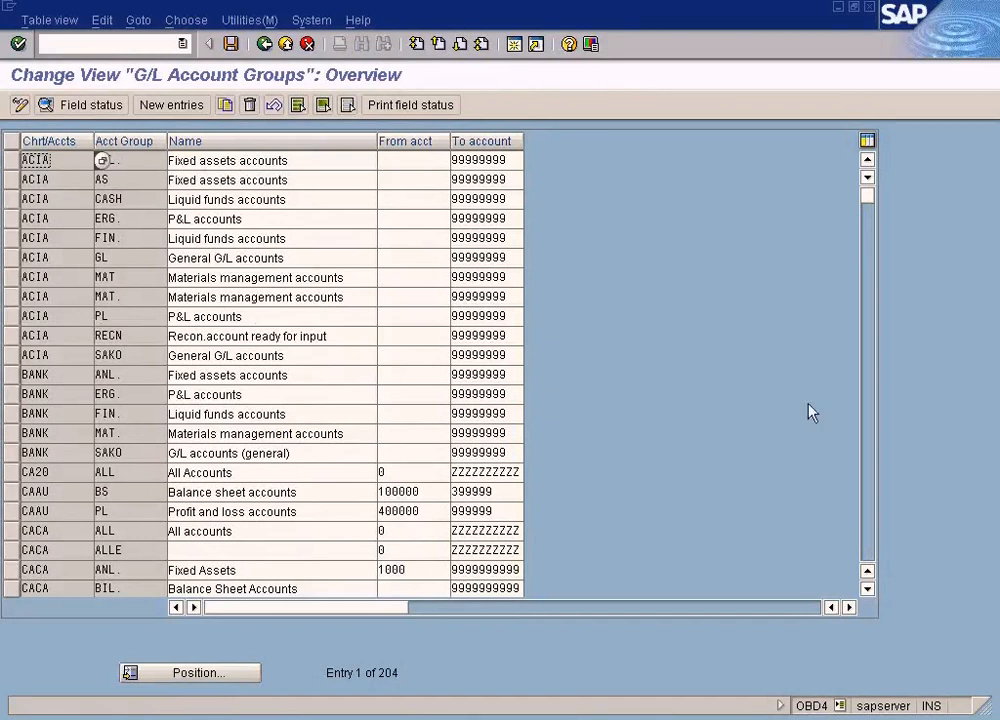
mouse_move(879, 481)
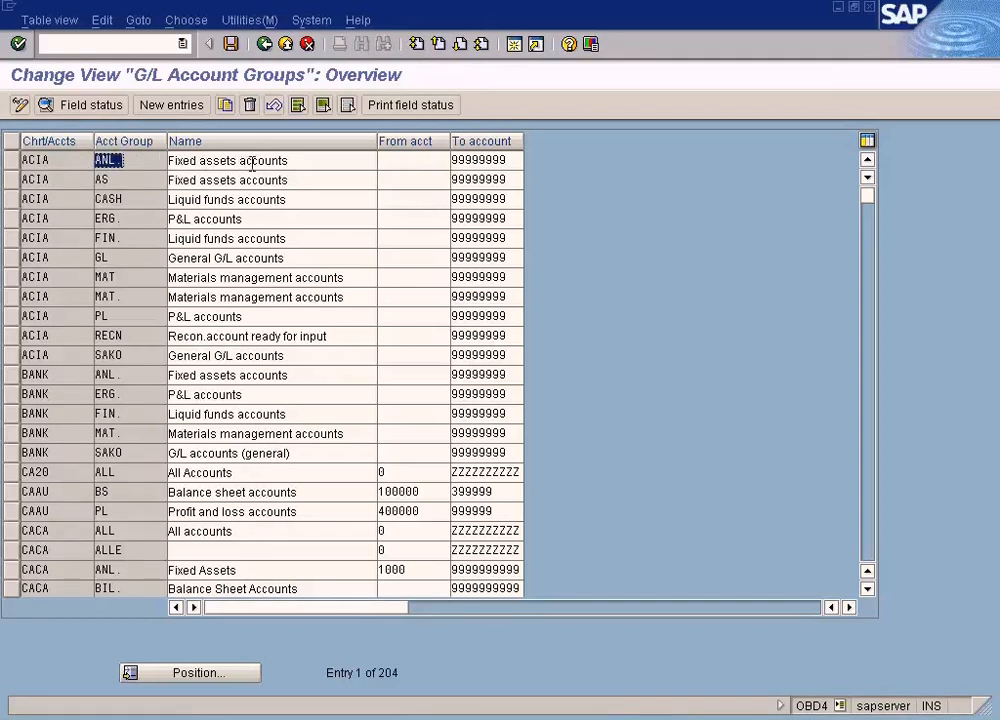
left_click(227, 160)
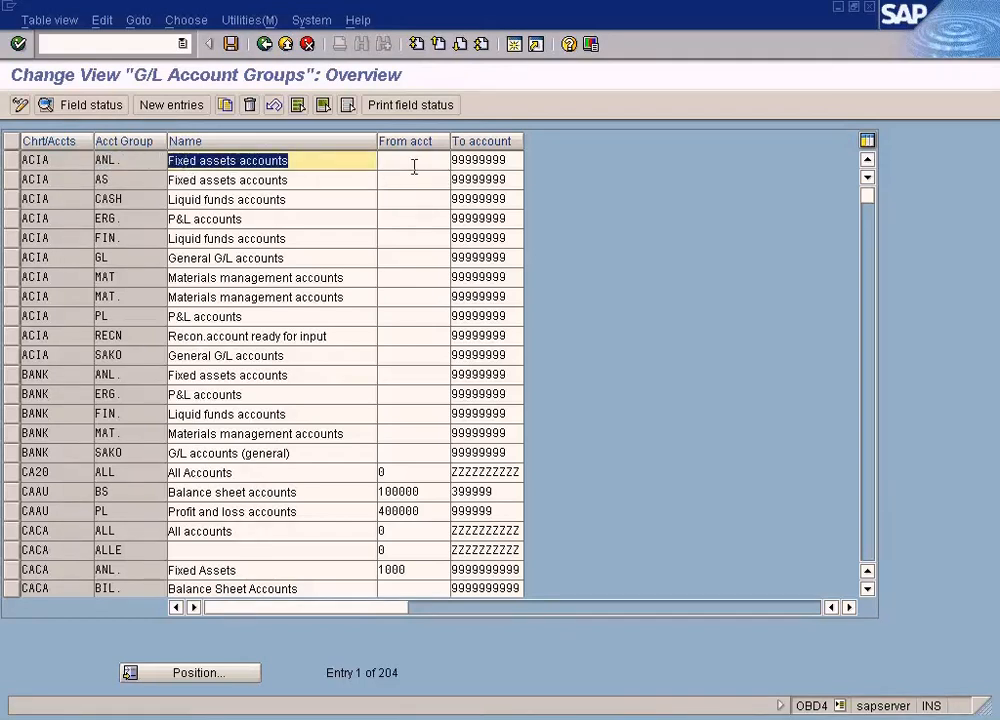
left_click(478, 160)
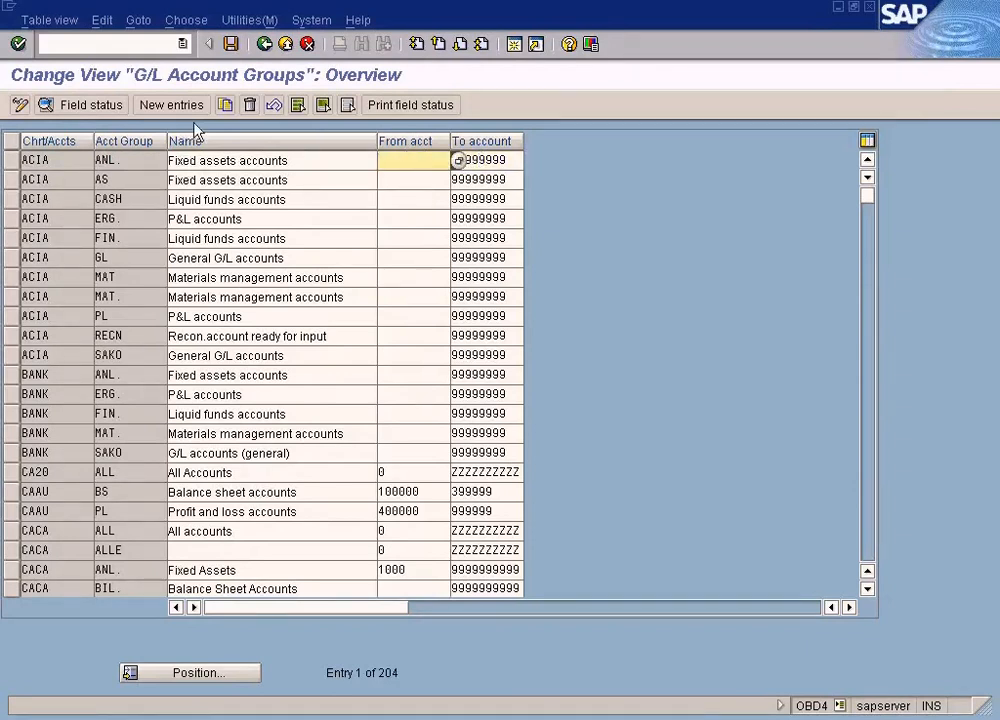
- Start a new entry for chart sun with group FASS named Fixed Assets
left_click(171, 104)
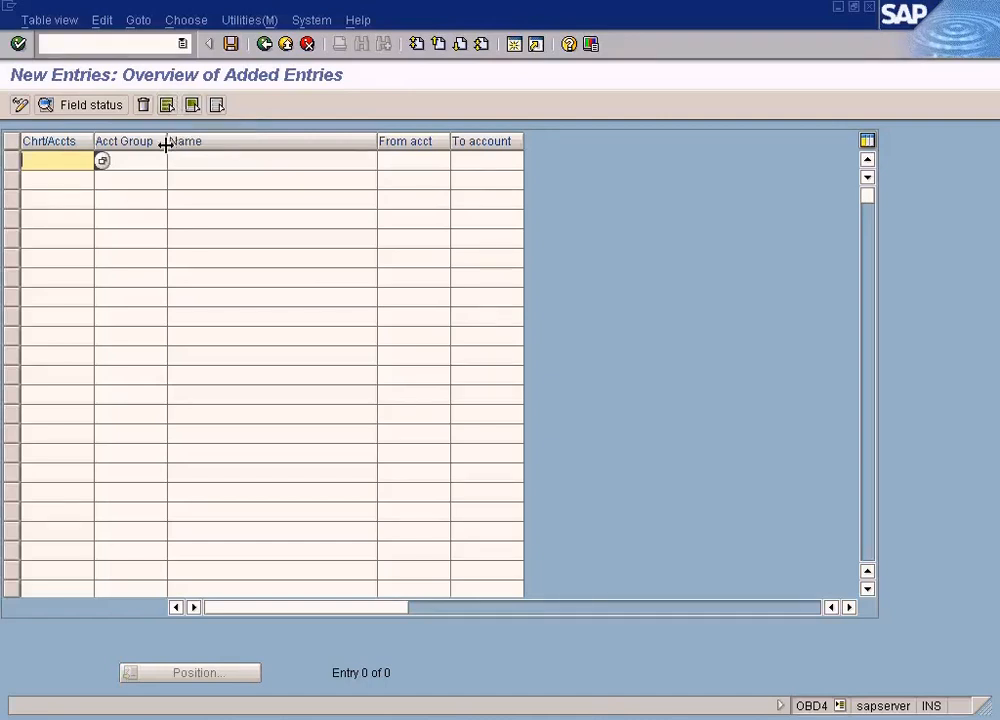
mouse_move(70, 178)
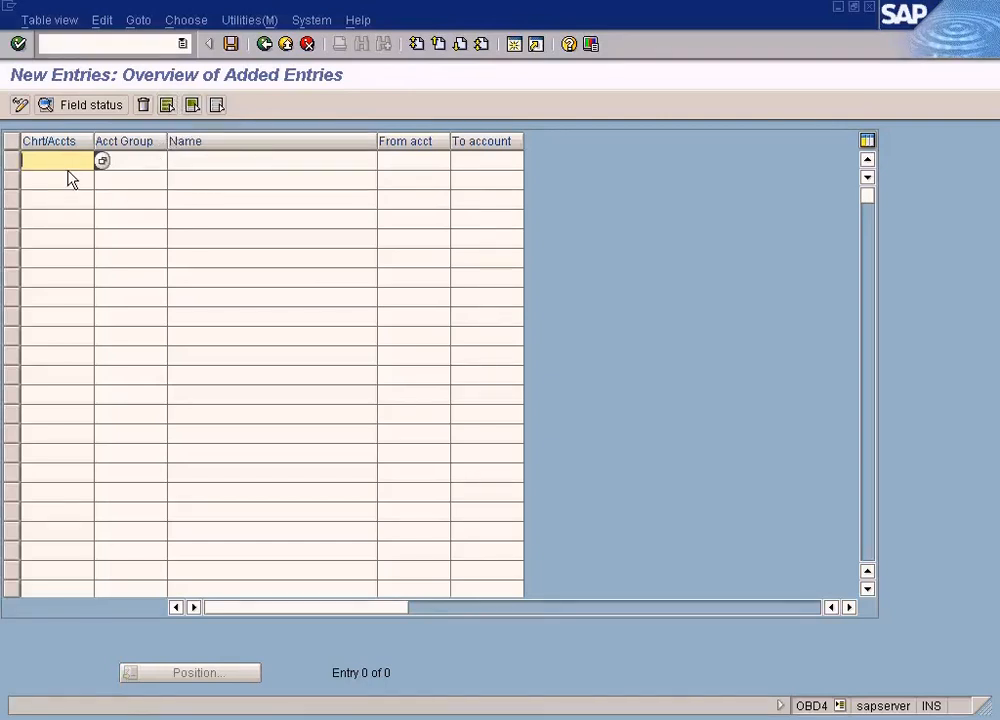
type("sun")
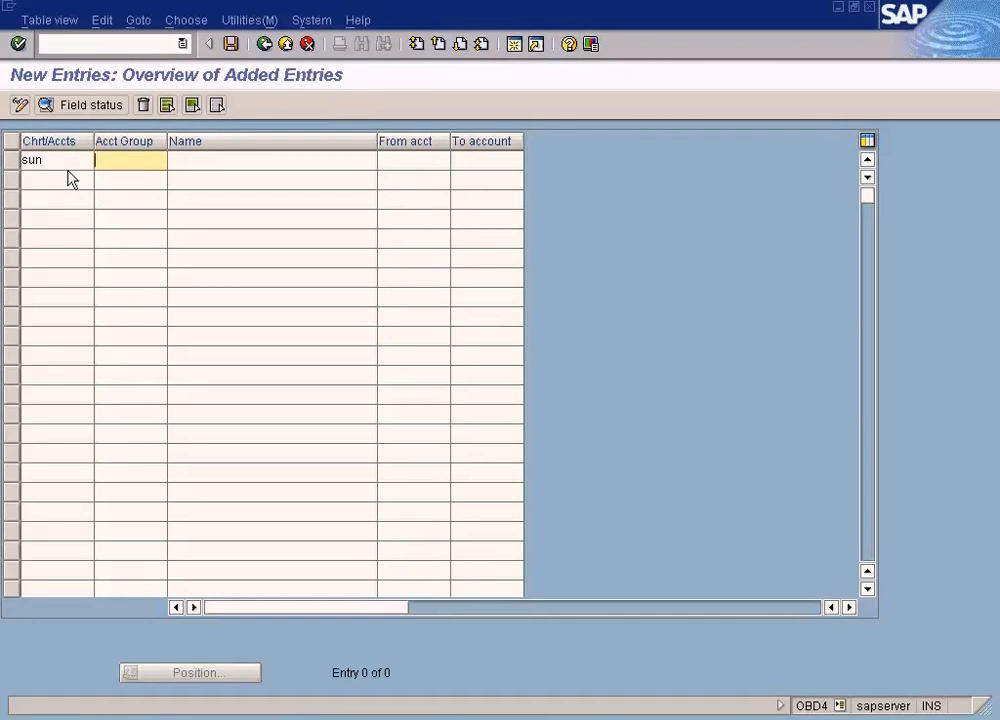
mouse_move(344, 373)
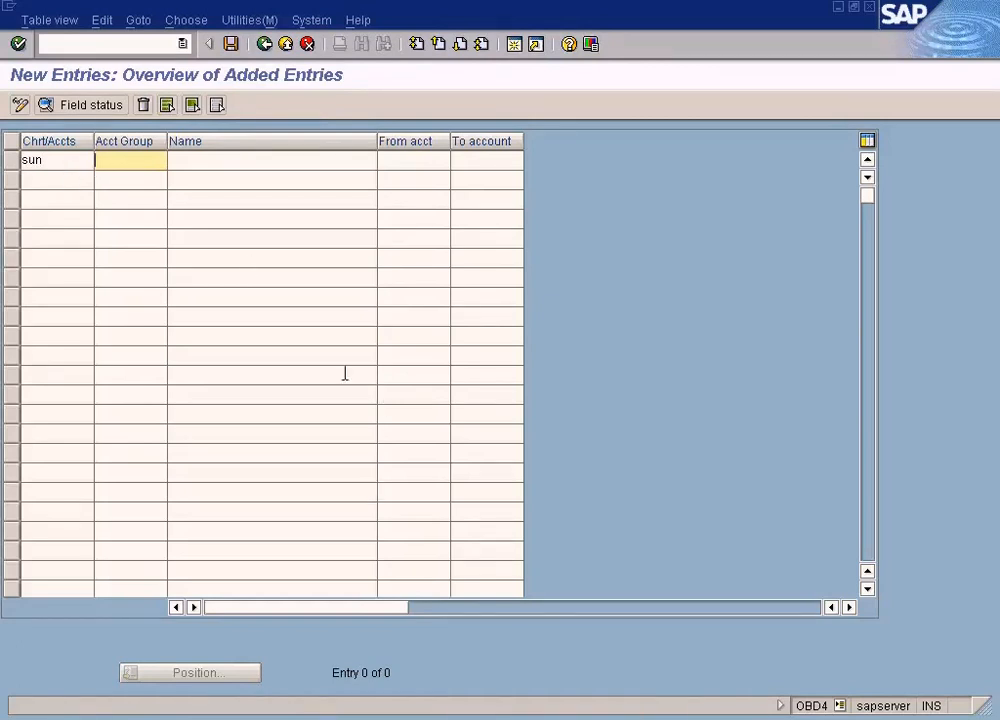
type("F")
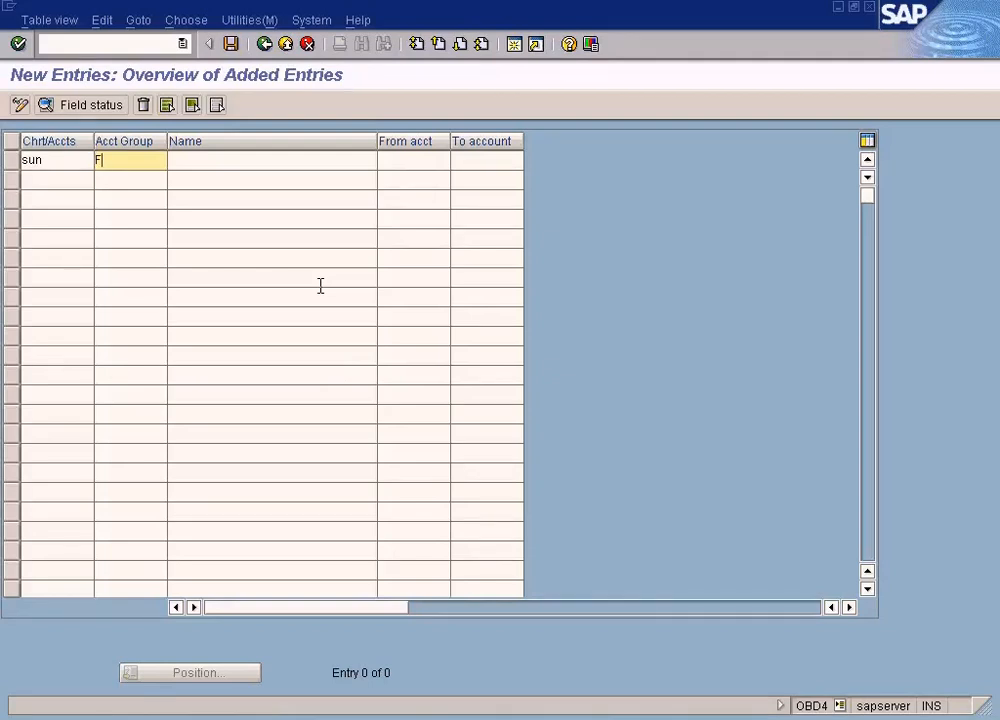
type("ASS")
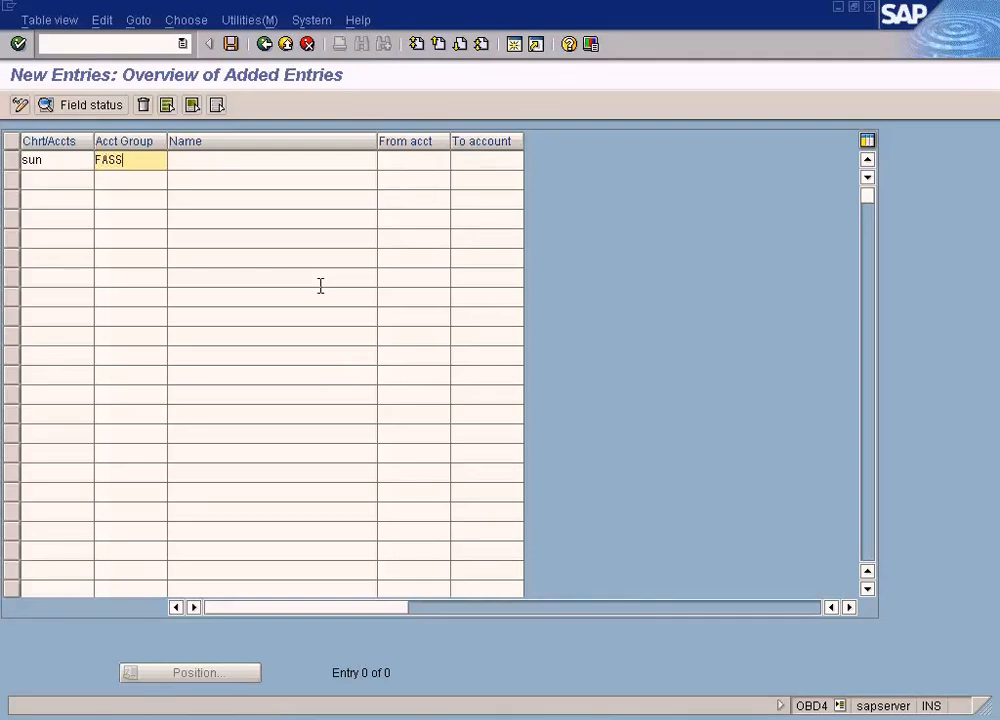
type("Fix")
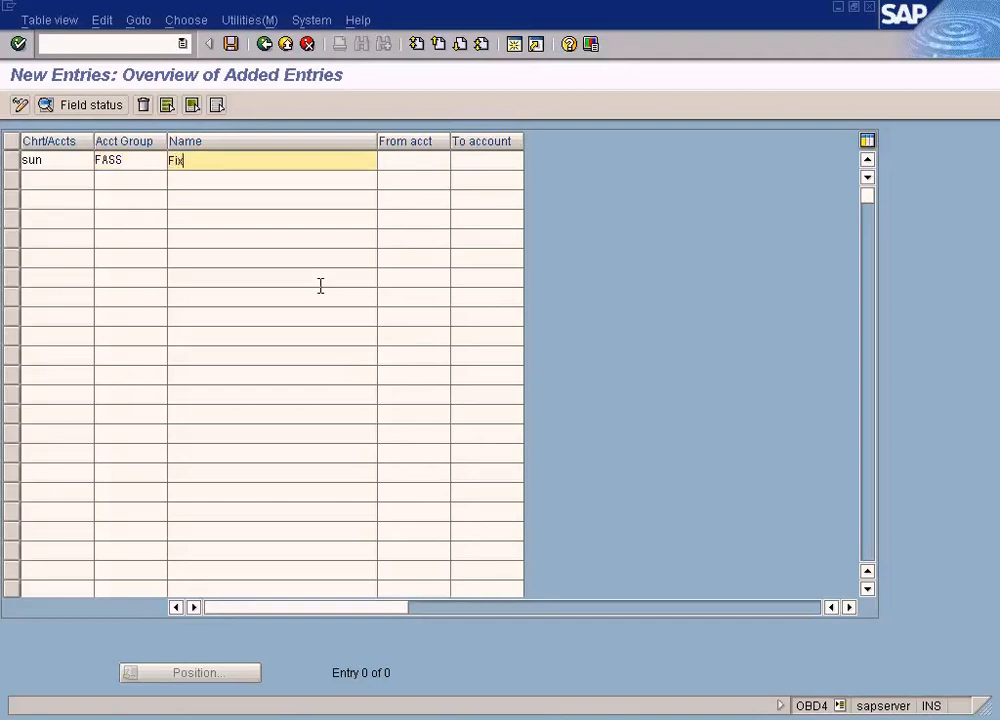
type("ed")
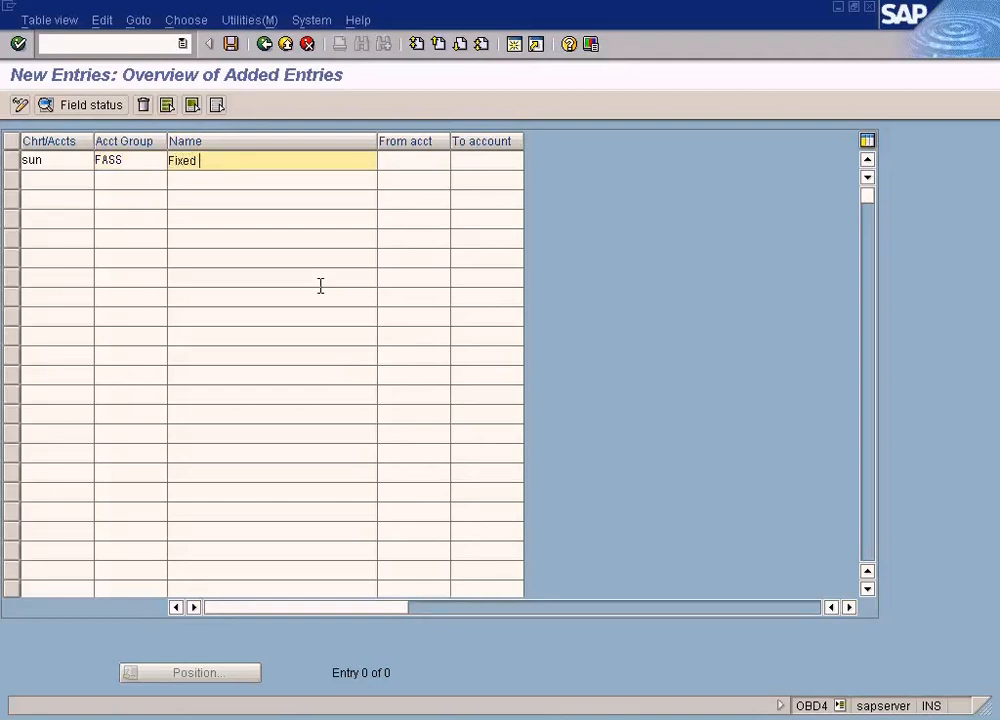
type("Asset")
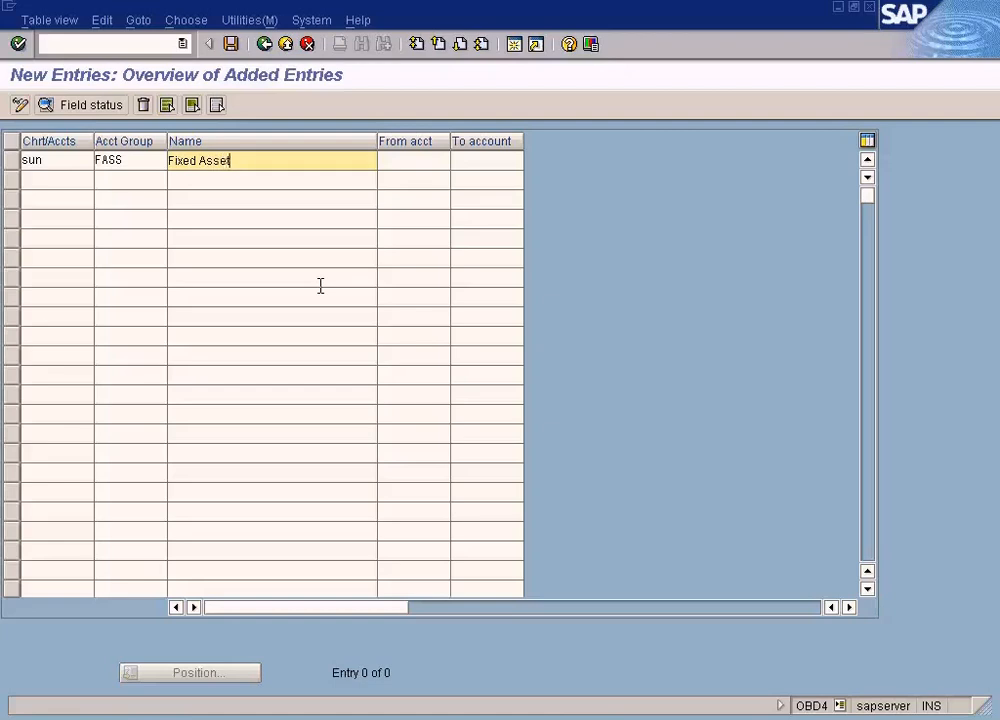
- Enter the Fixed Assets account range 100000 to 199999
left_click(410, 160)
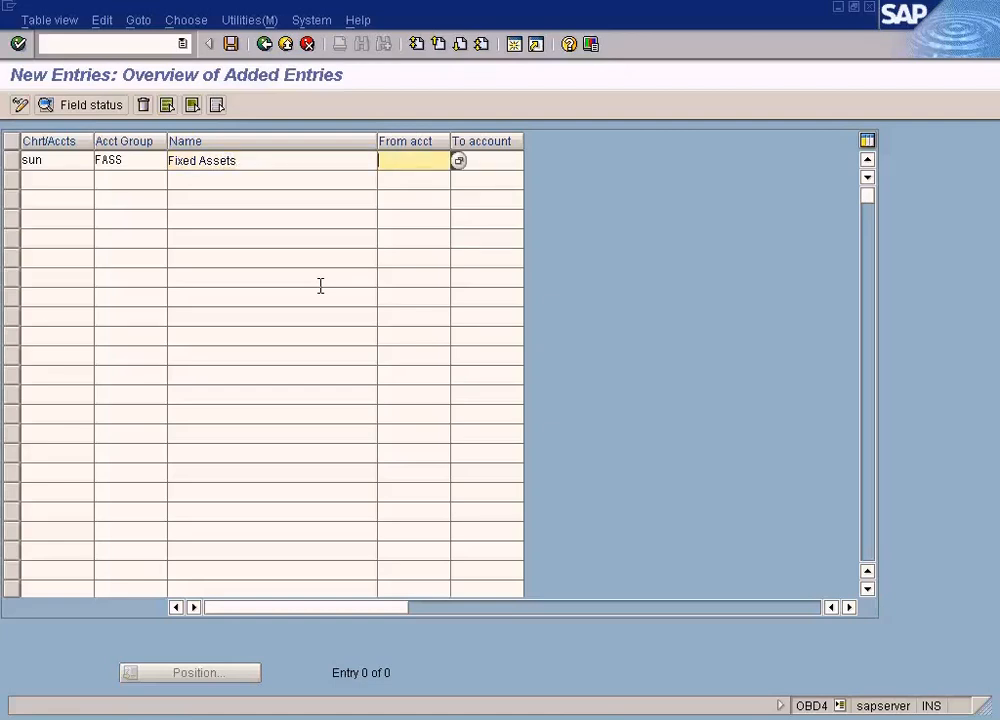
type("100000")
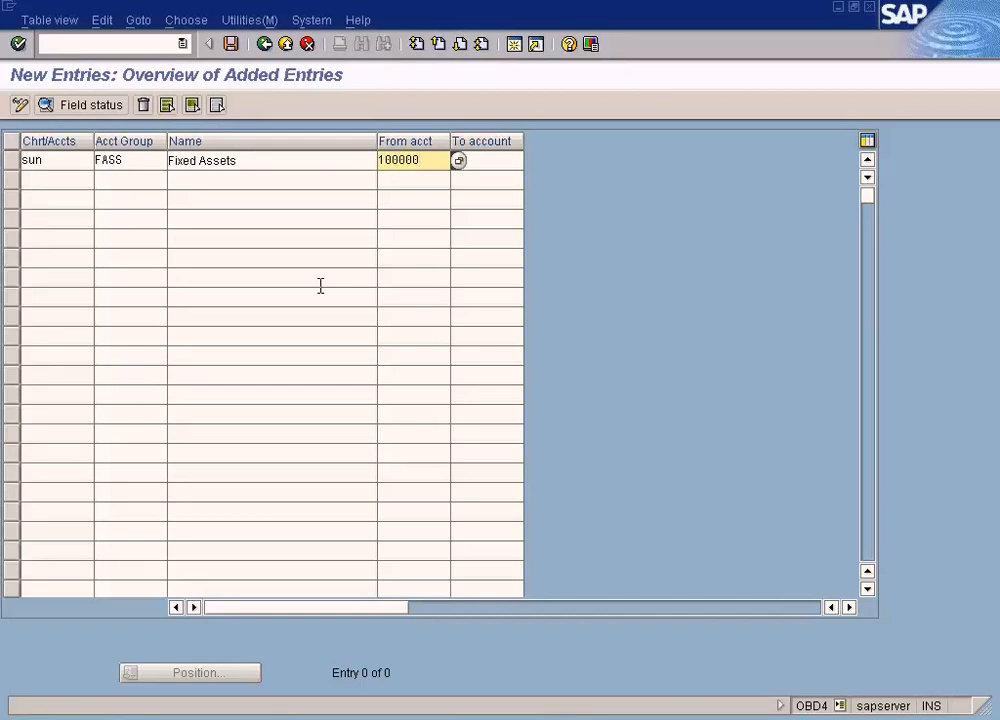
left_click(410, 160)
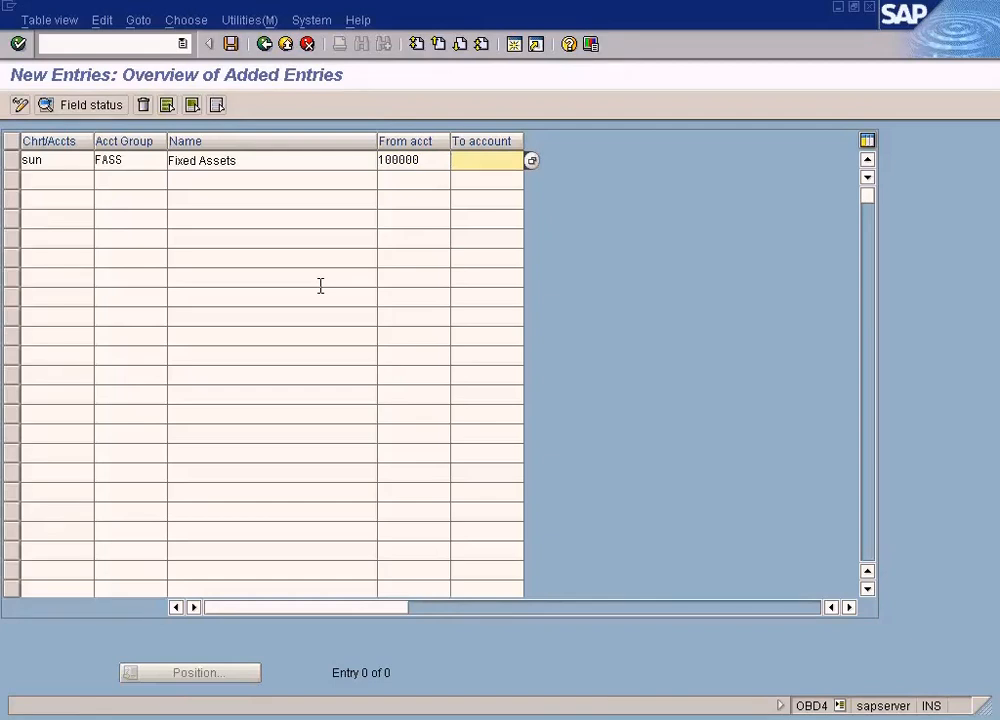
type("199999")
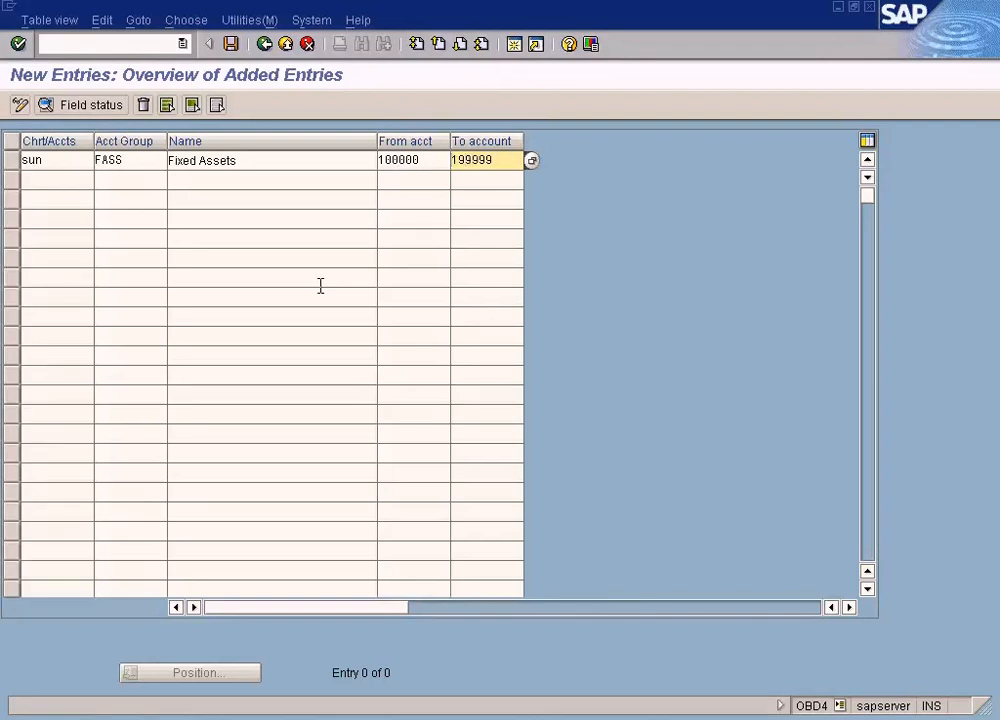
left_click(400, 160)
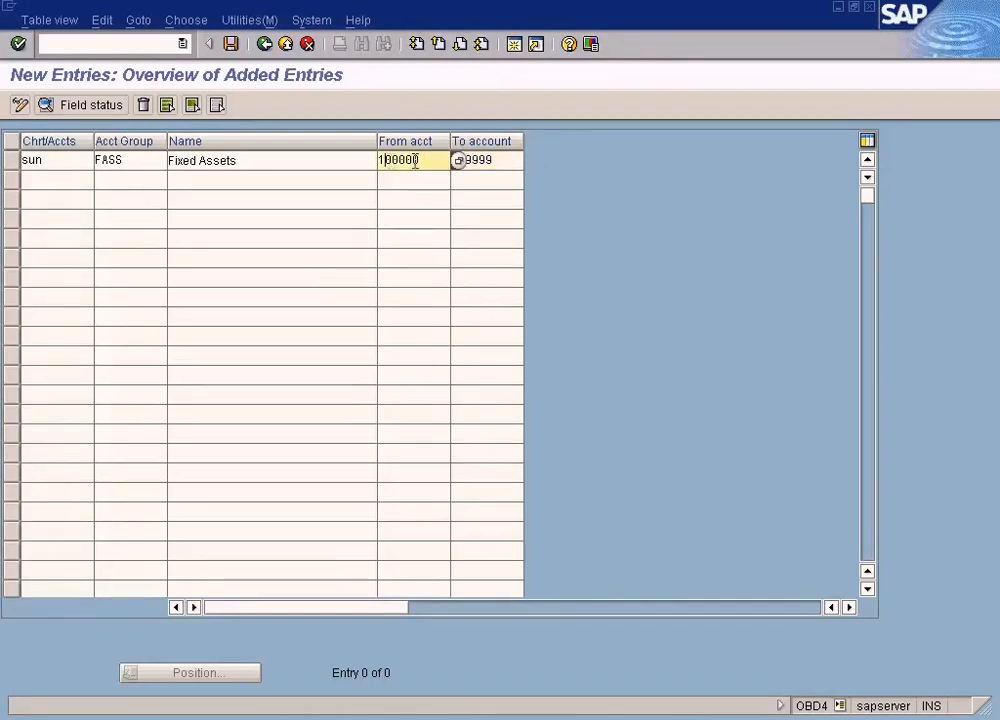
type("199999")
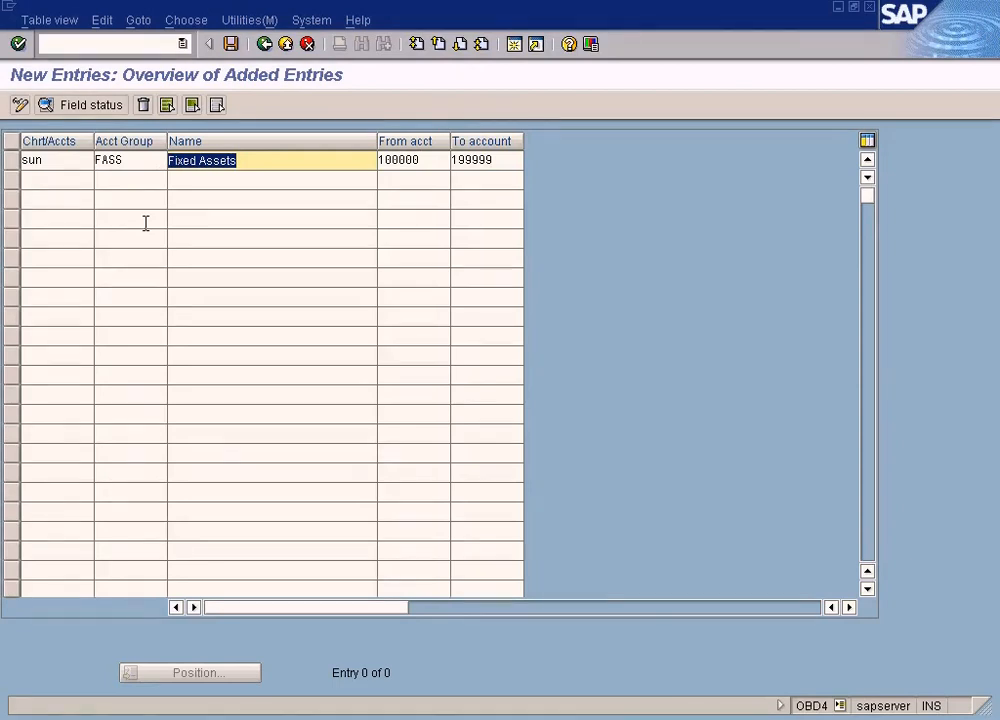
mouse_move(60, 173)
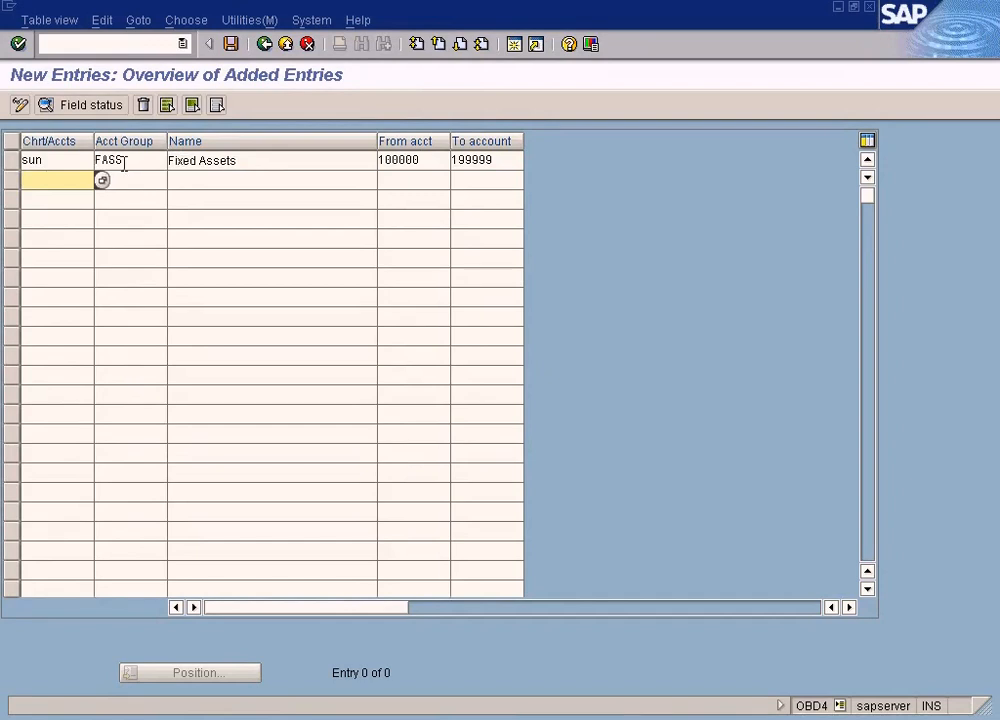
- Enter the second row: CASS, Current Assets, accounts 200000 to 299999
double_click(108, 160)
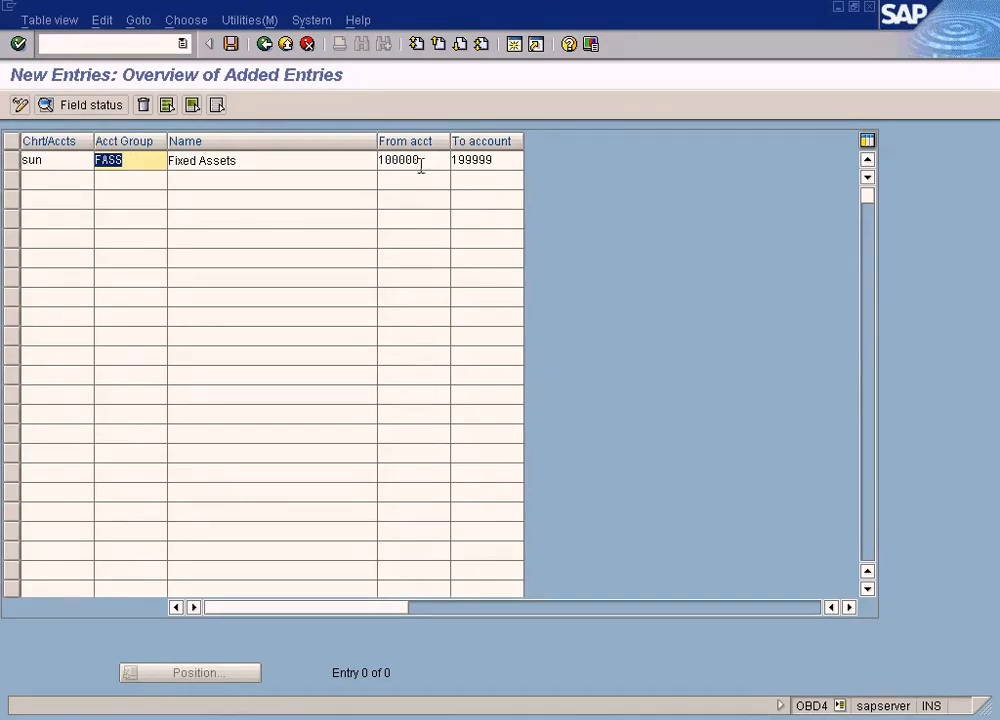
left_click(410, 160)
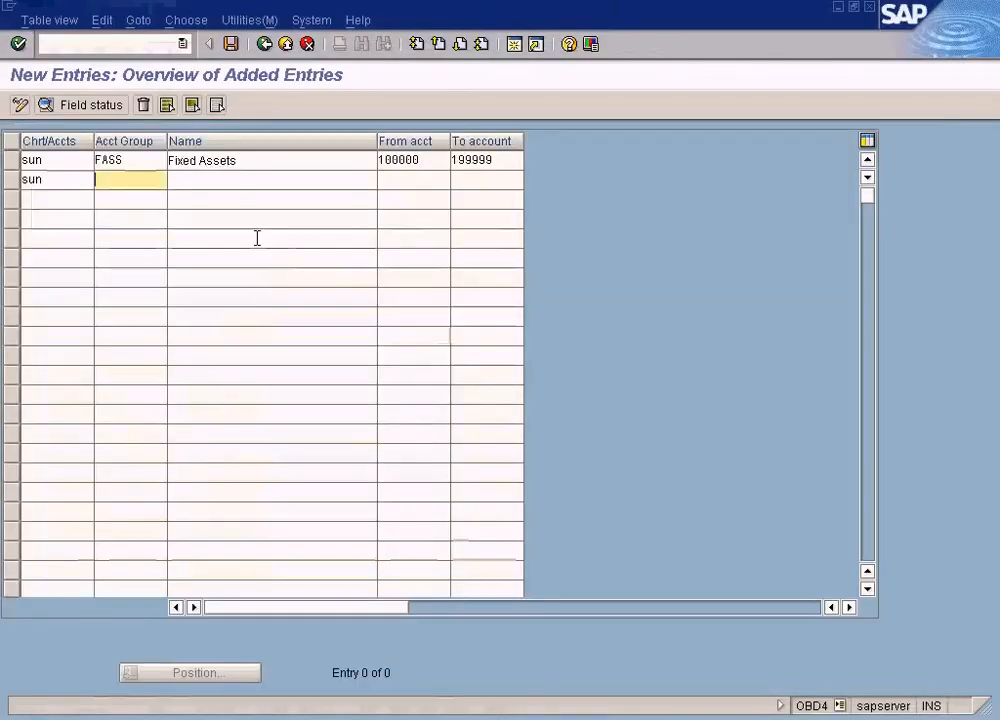
type("C")
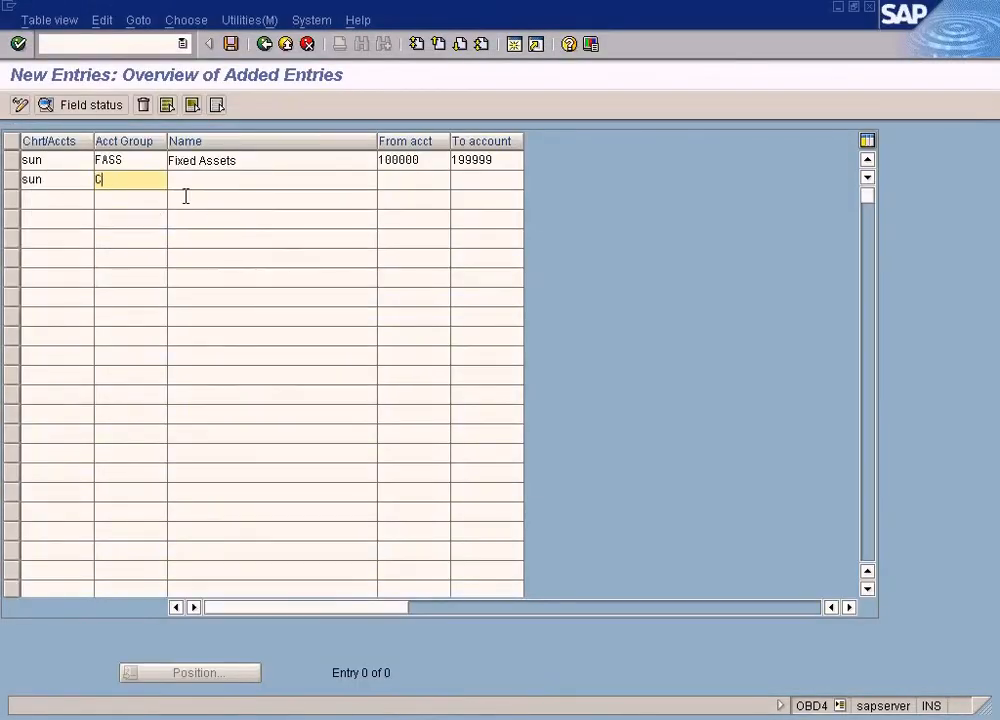
type("ASS")
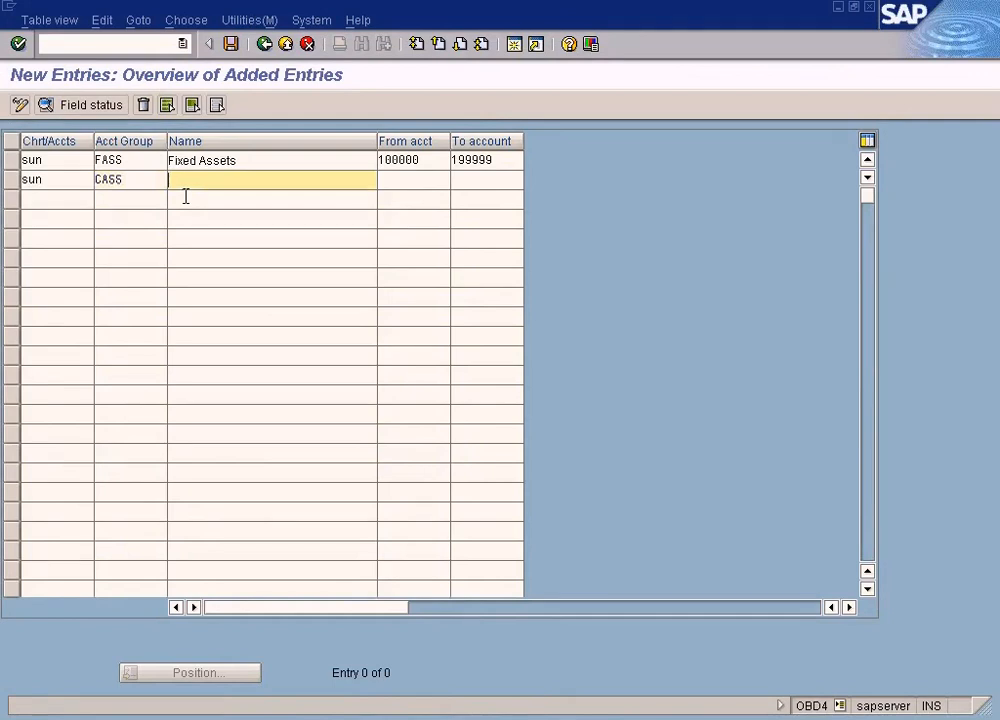
type("Current Ass")
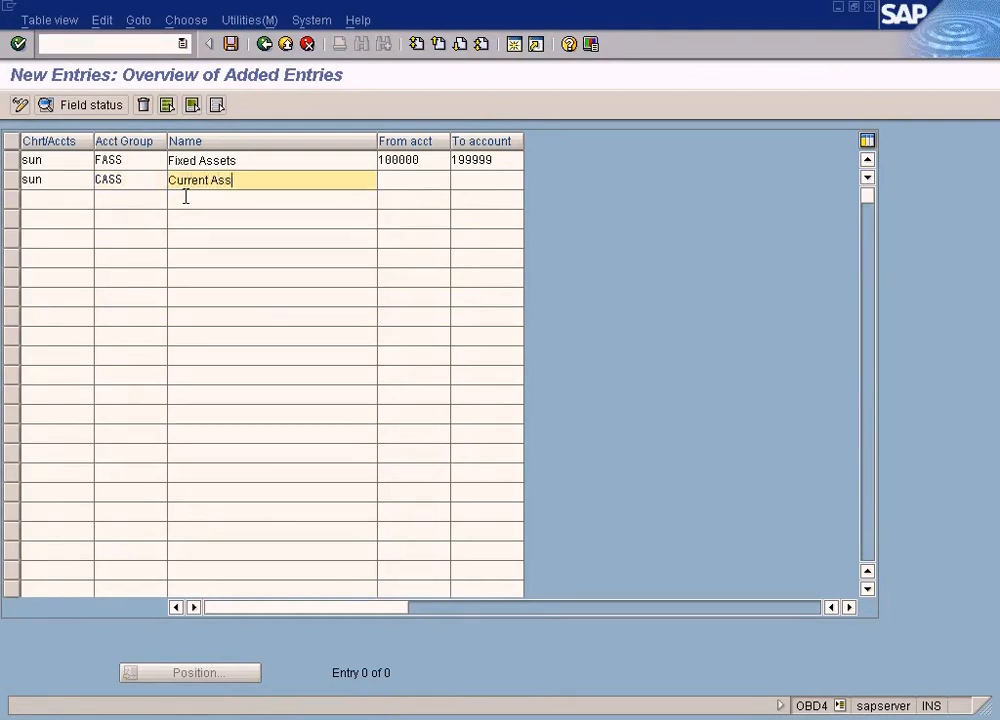
type("2")
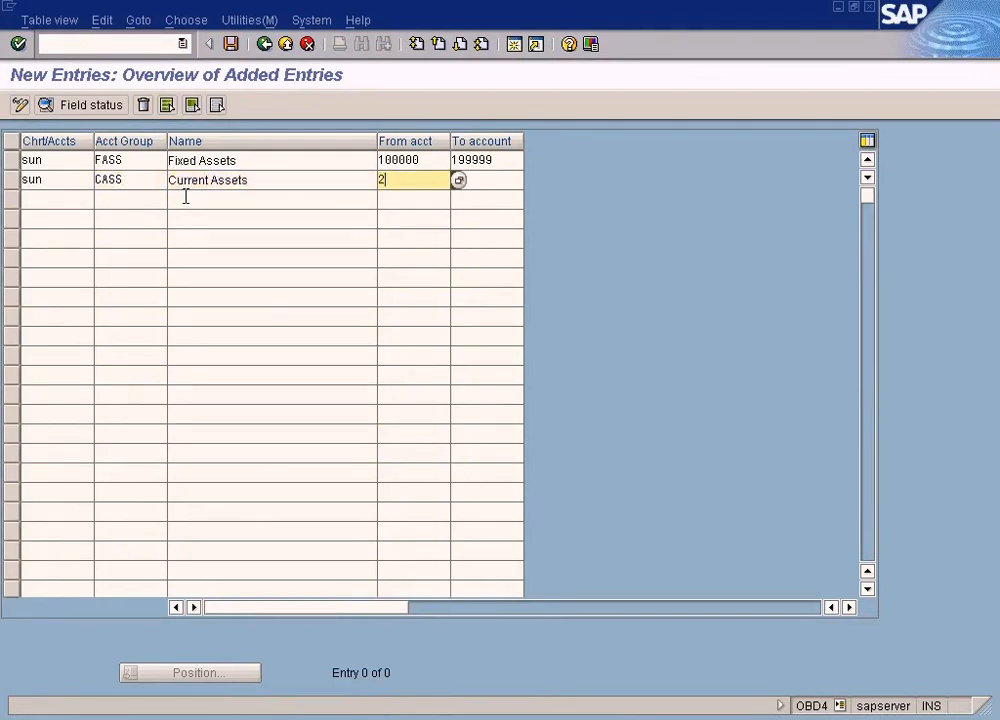
type("200000")
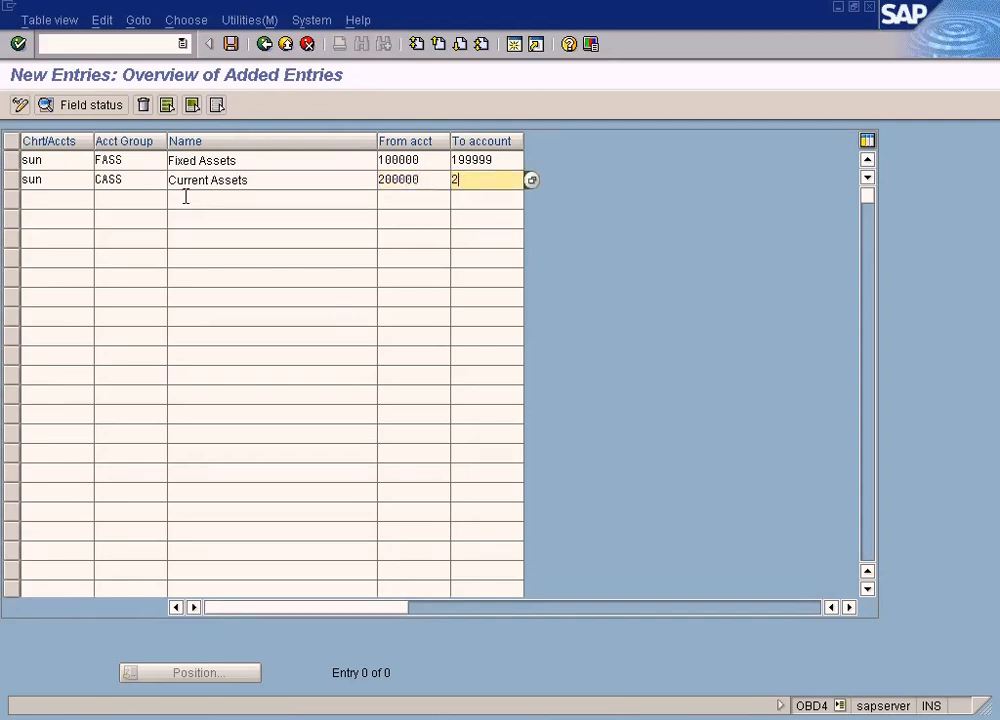
type("99999")
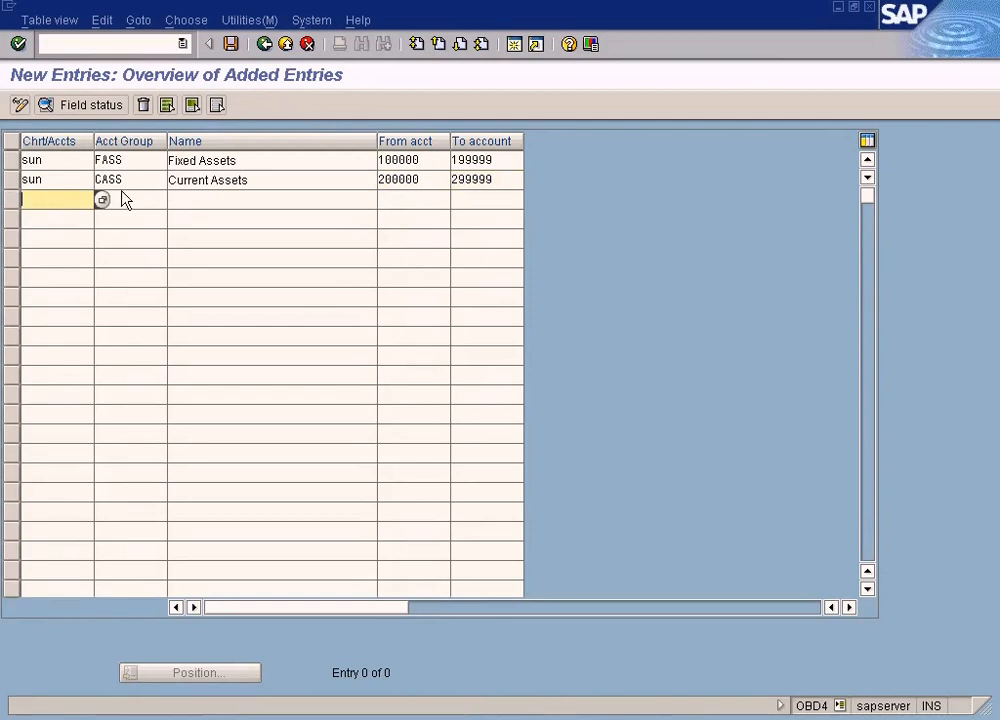
left_click(413, 179)
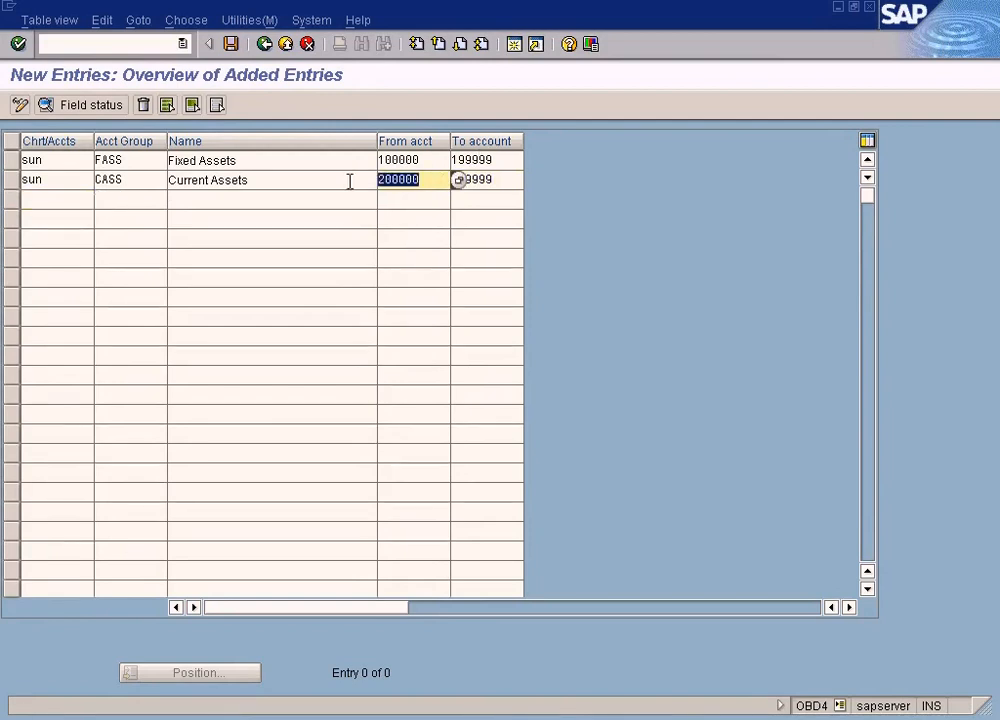
mouse_move(518, 43)
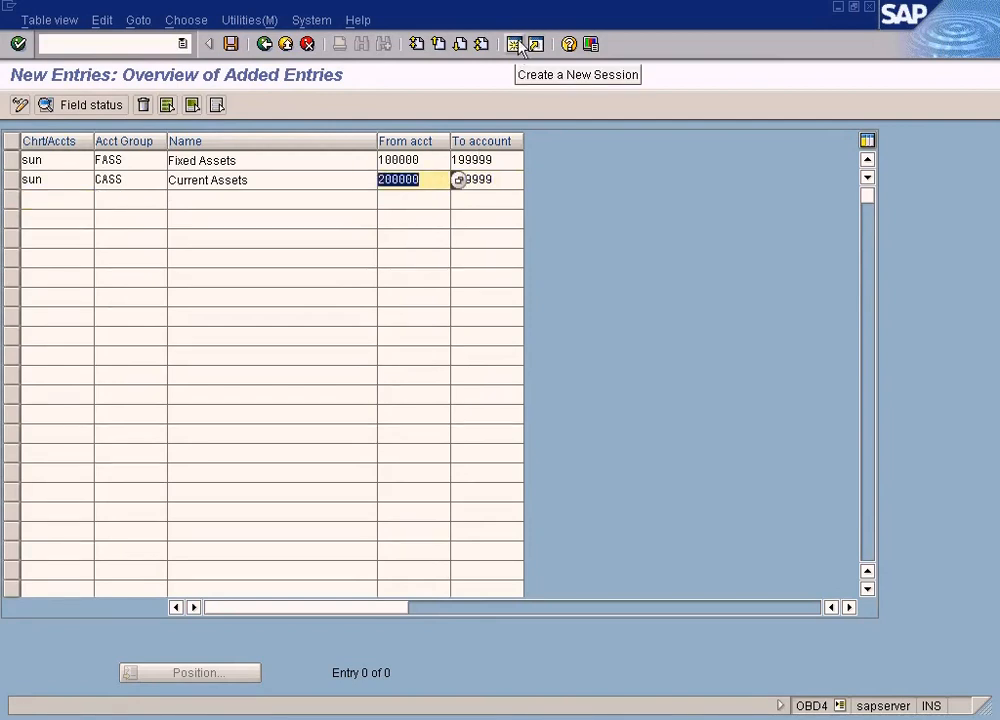
left_click(519, 43)
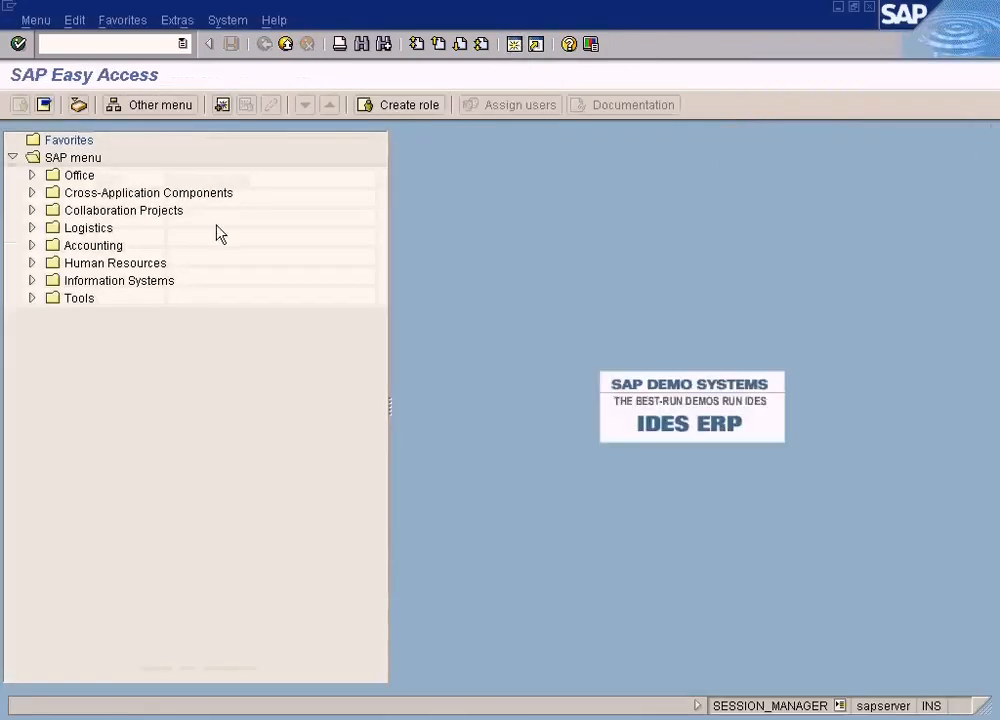
type("spro")
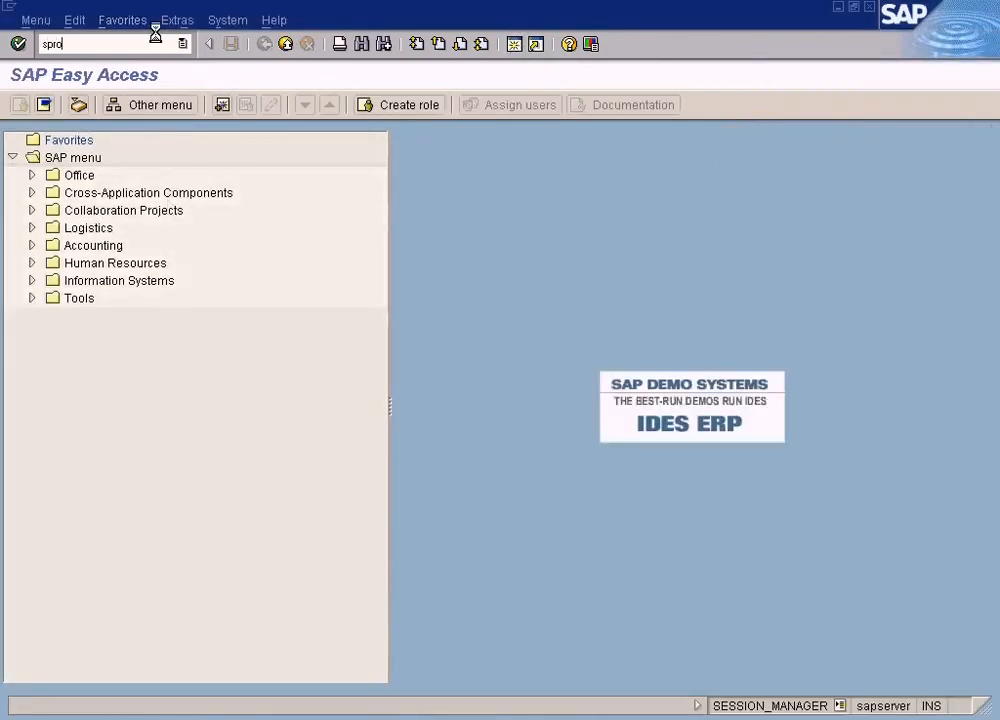
key("Enter")
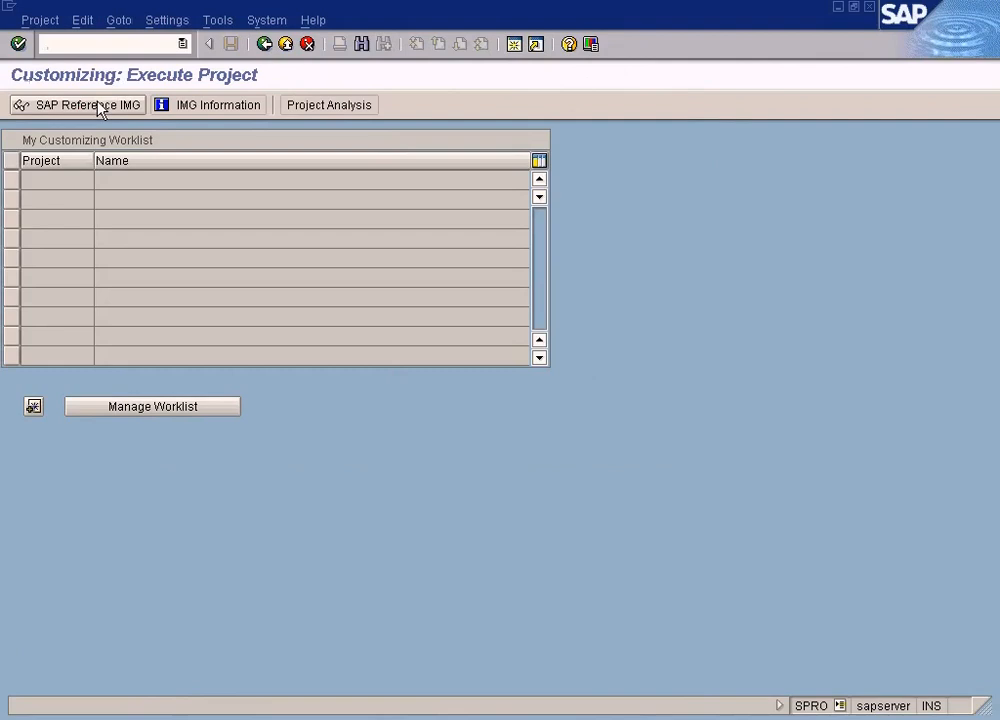
left_click(77, 105)
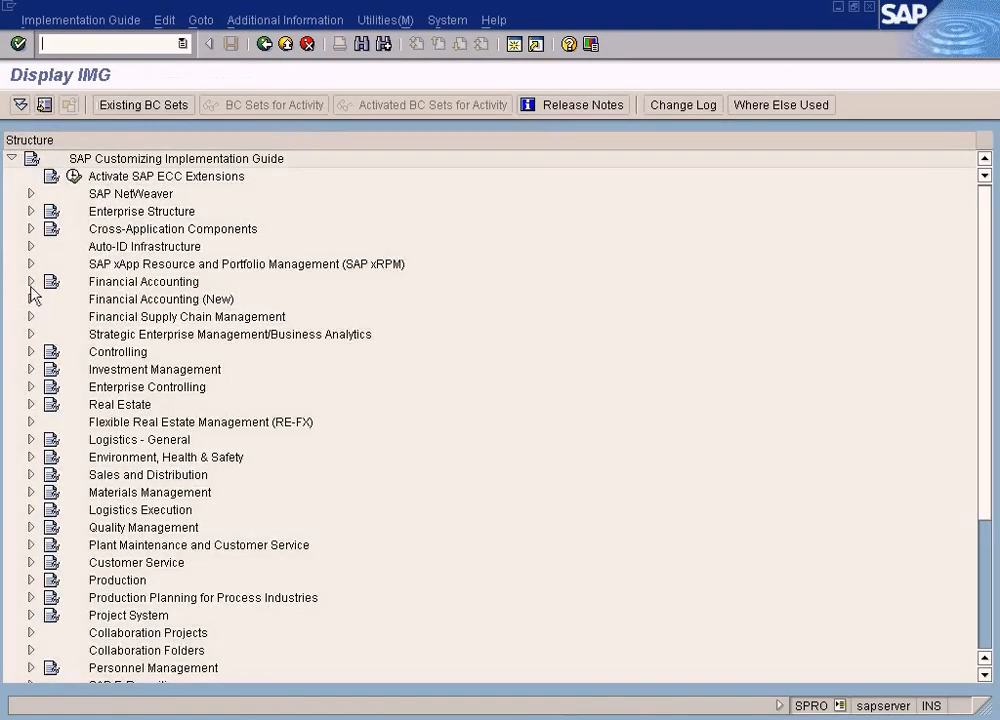
left_click(31, 299)
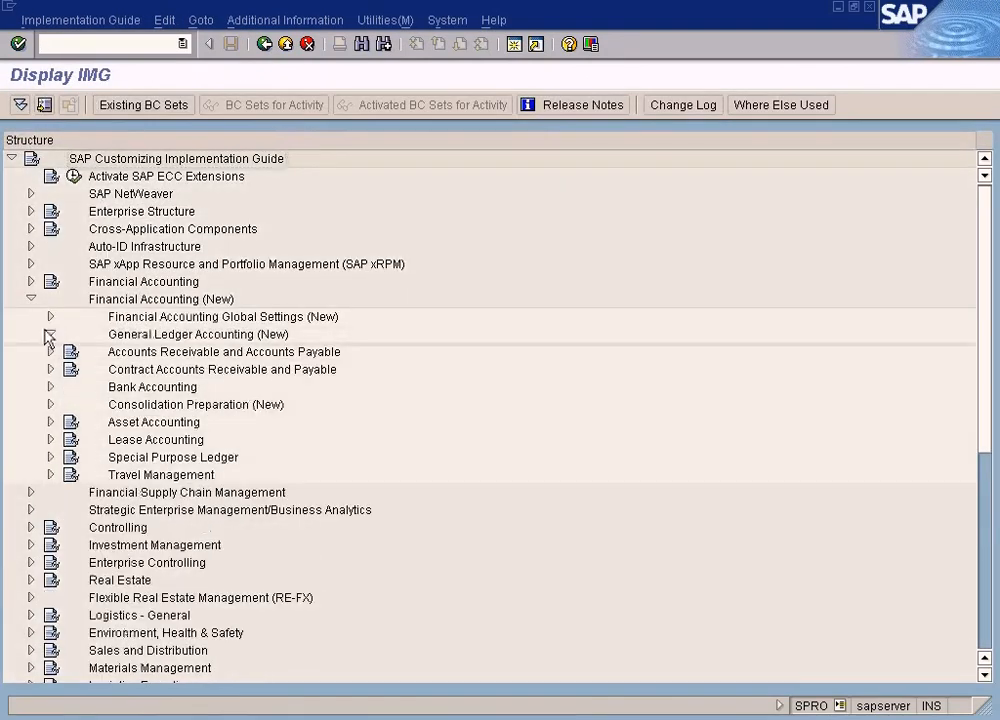
left_click(49, 334)
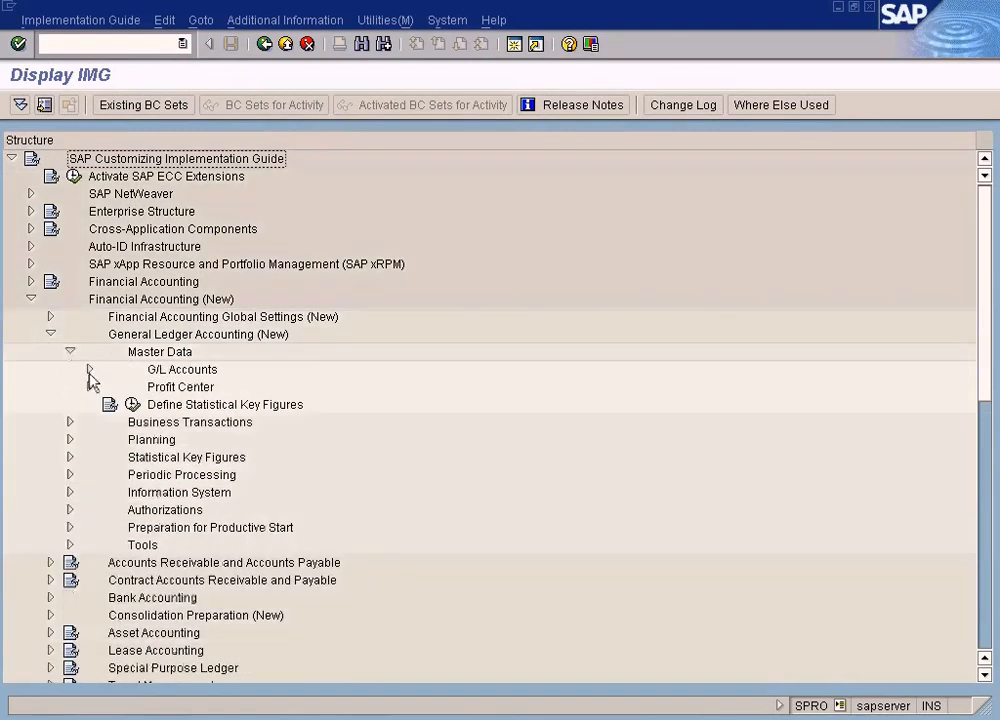
left_click(89, 369)
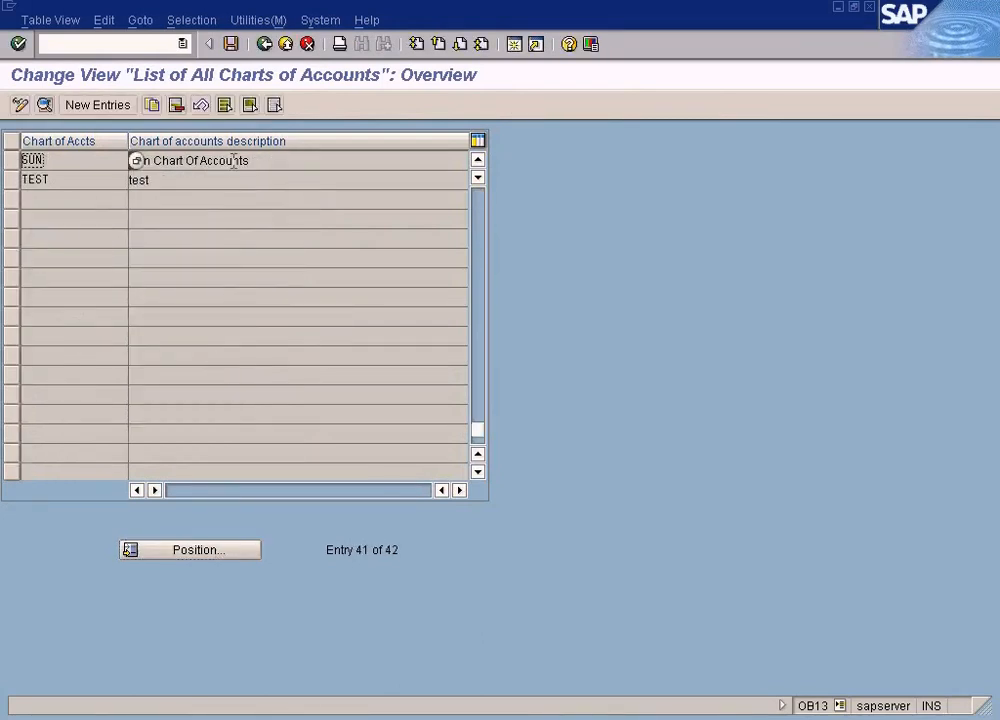
double_click(33, 160)
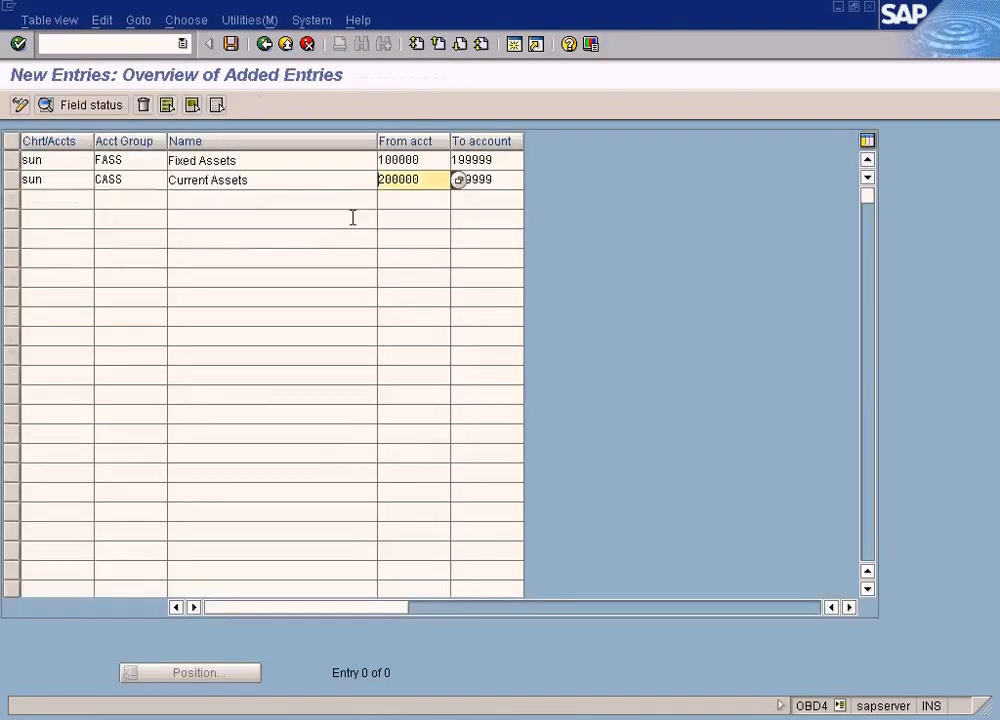
left_click(397, 179)
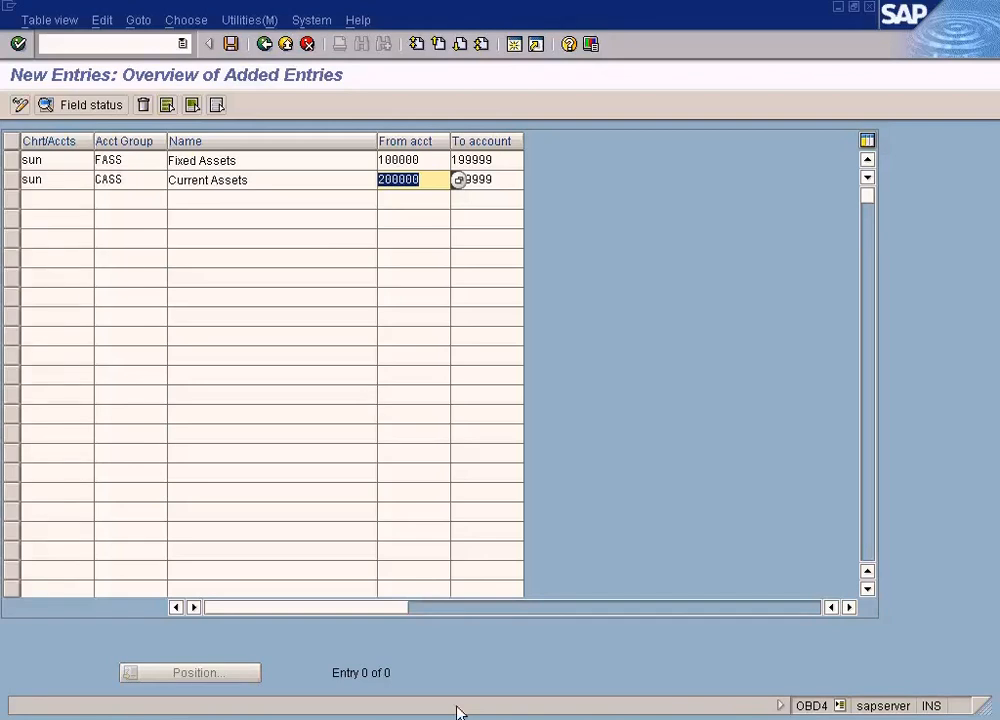
left_click(287, 43)
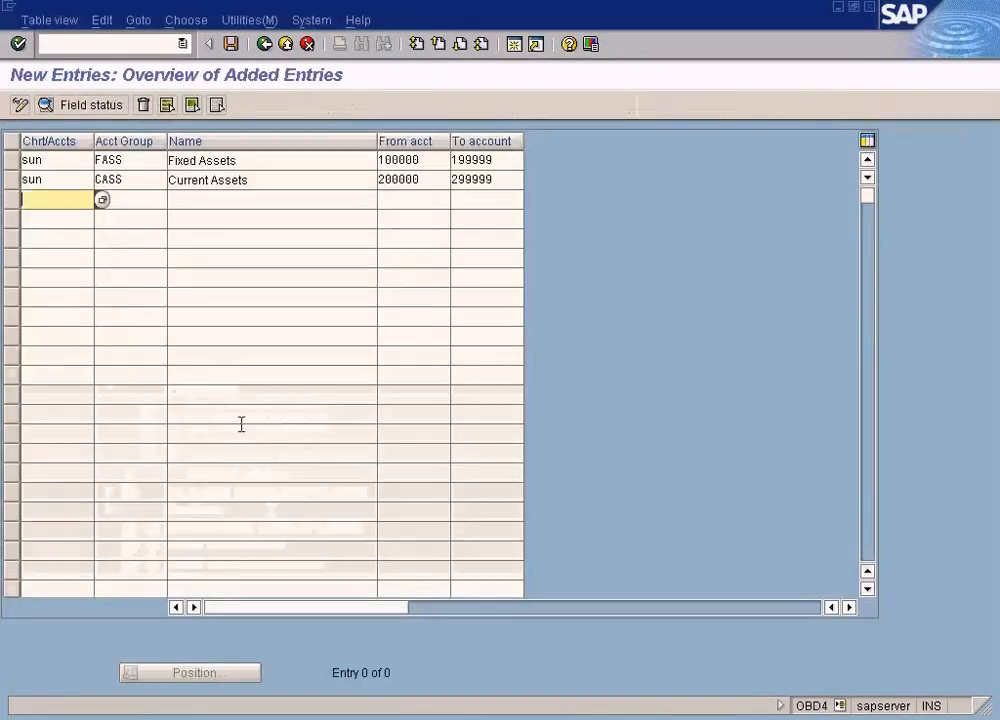
- Enter chart sun, LLIA, Long Term Liability, accounts 300000 to 399999
type("sun")
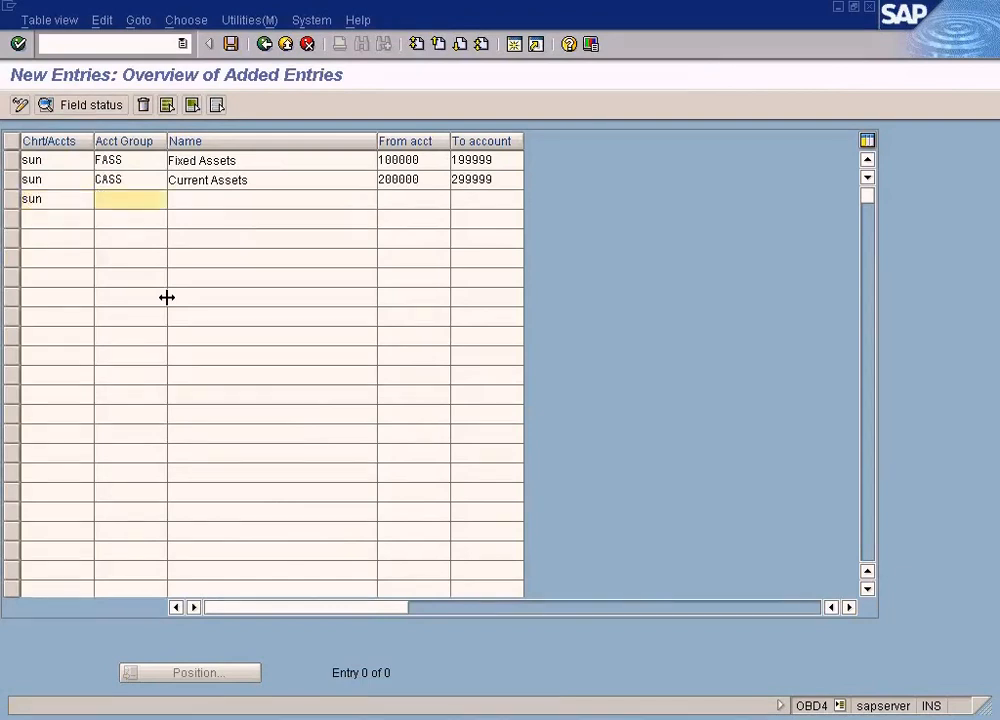
type("LLI")
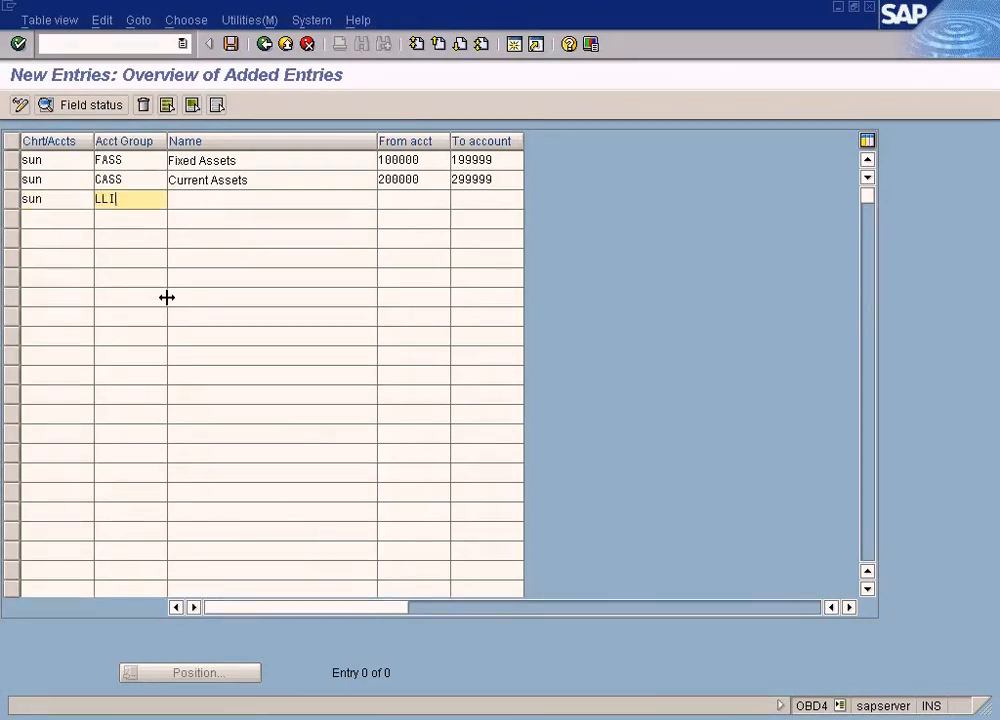
type("Lont")
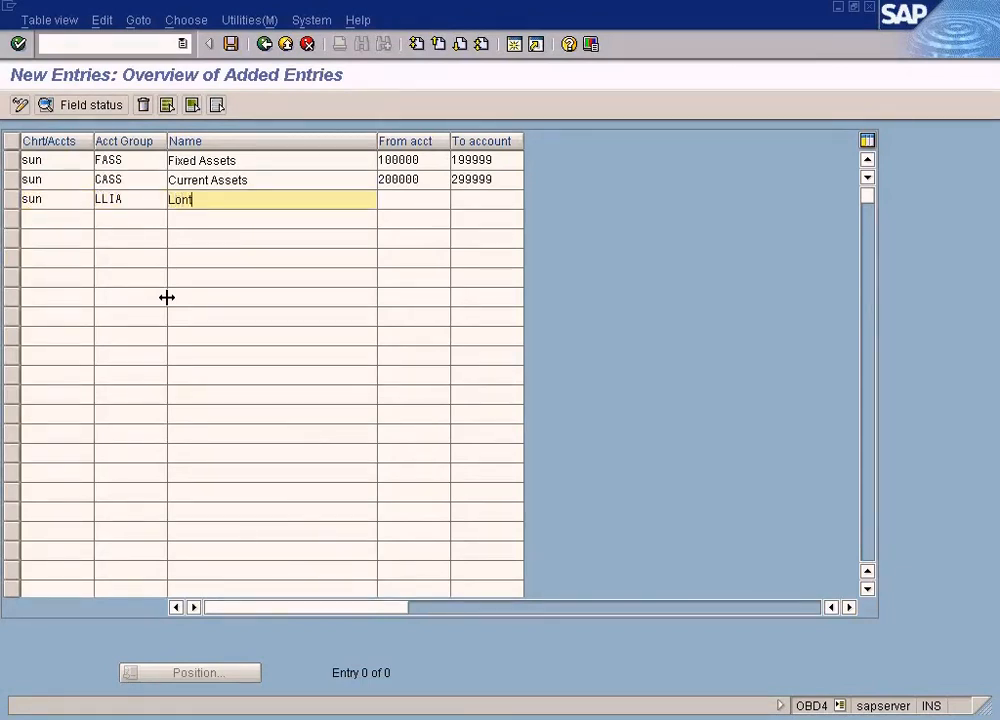
type("g")
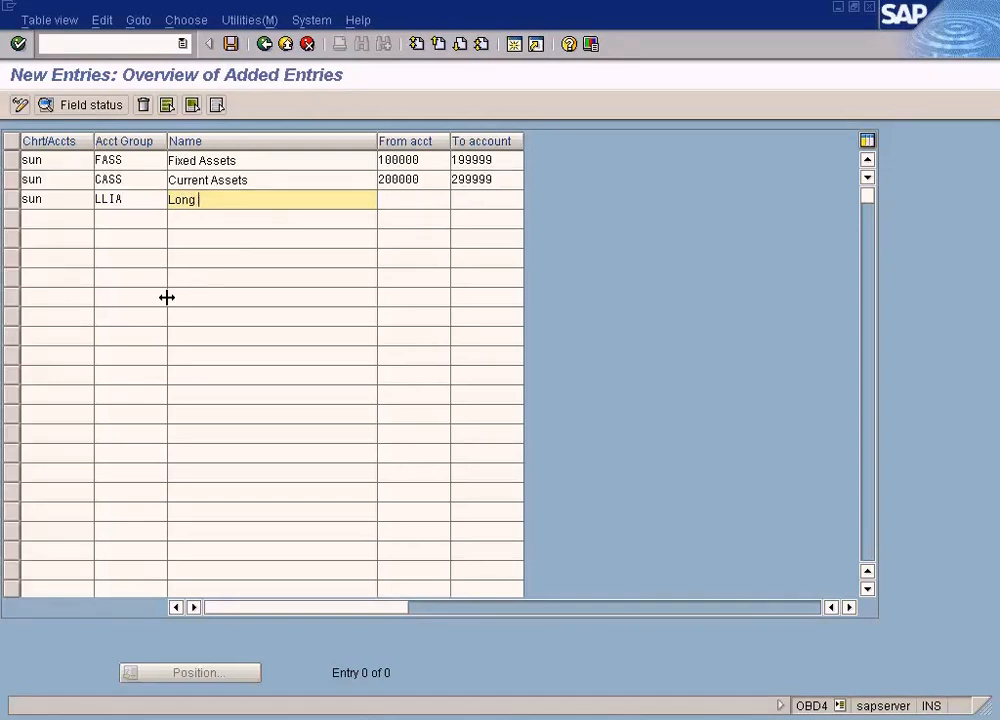
type("Term Liabi")
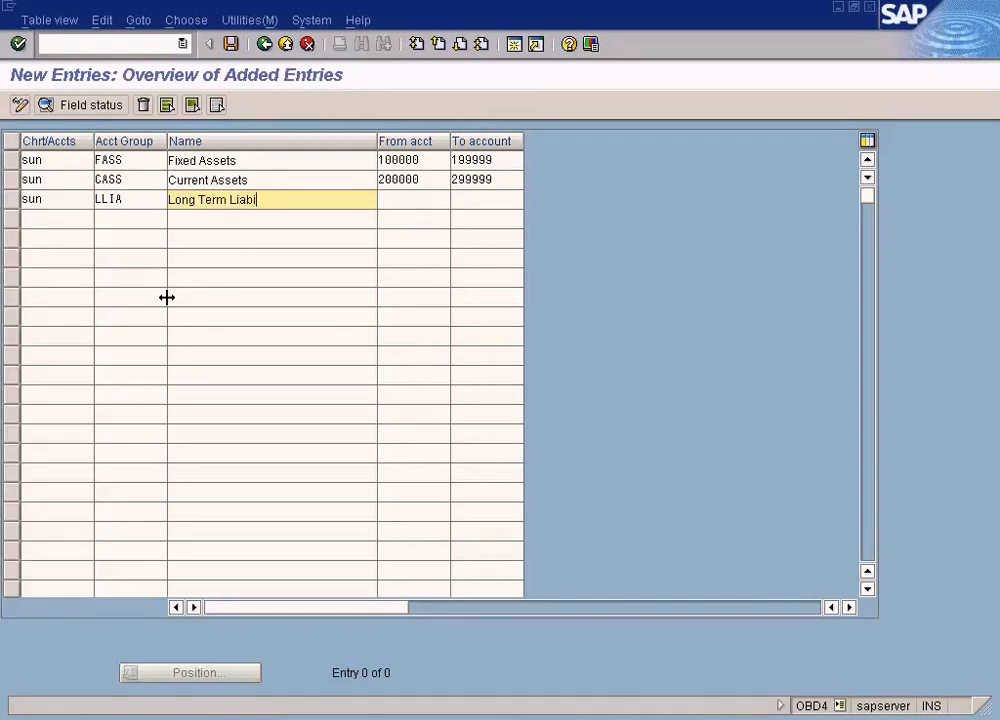
type("3")
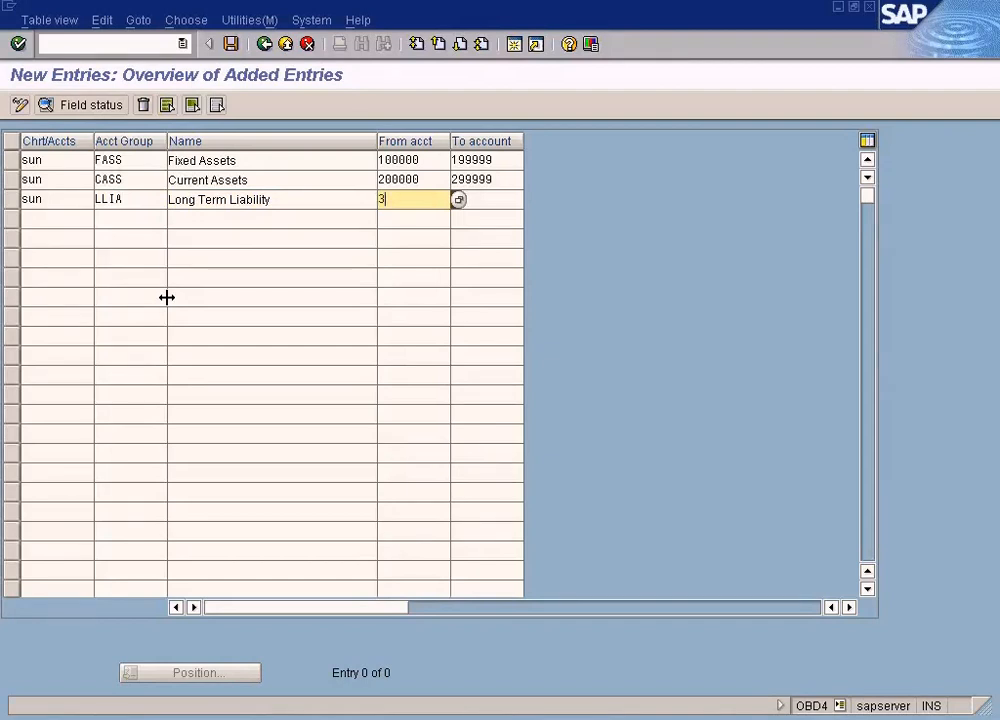
type("00000")
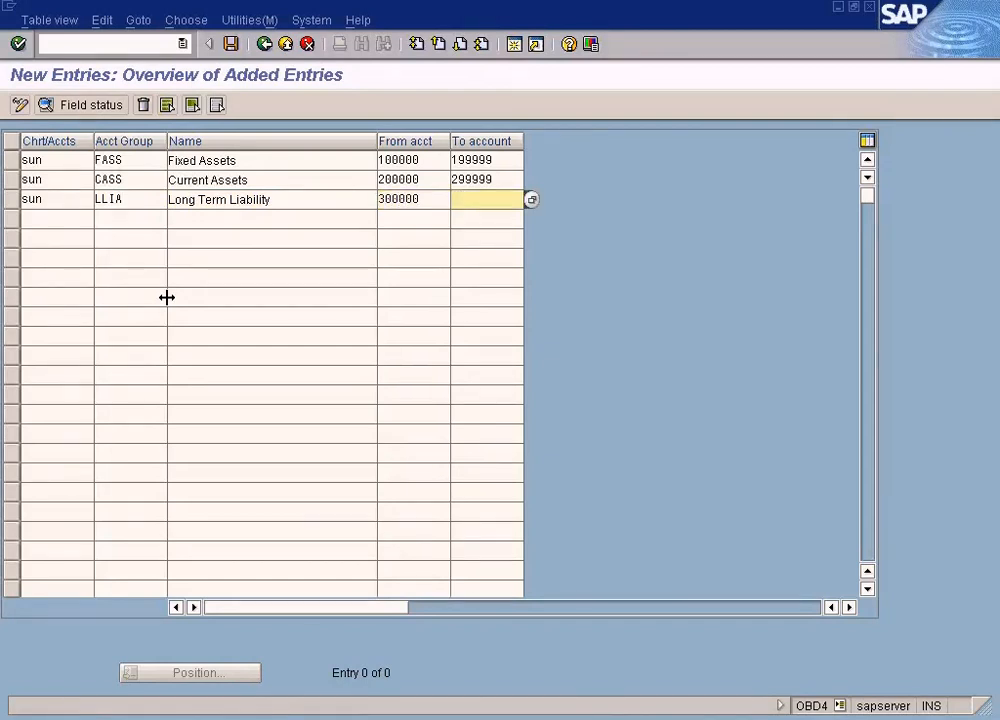
type("399999")
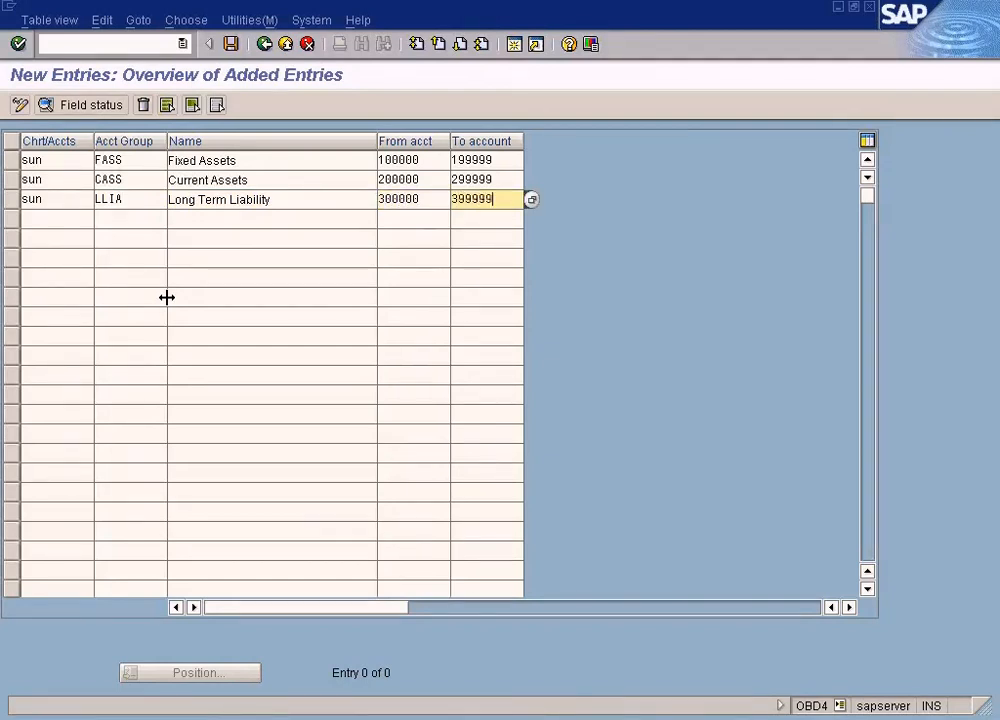
type("Su")
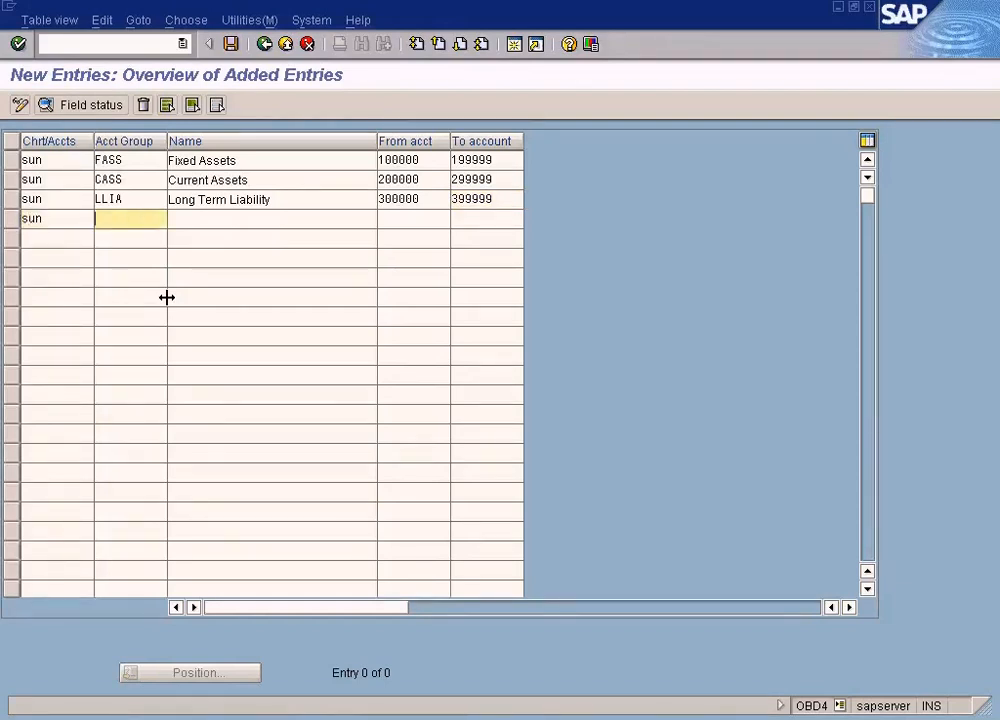
- Enter CLIA, Current Liability, with accounts starting at 400000
type("CLIA")
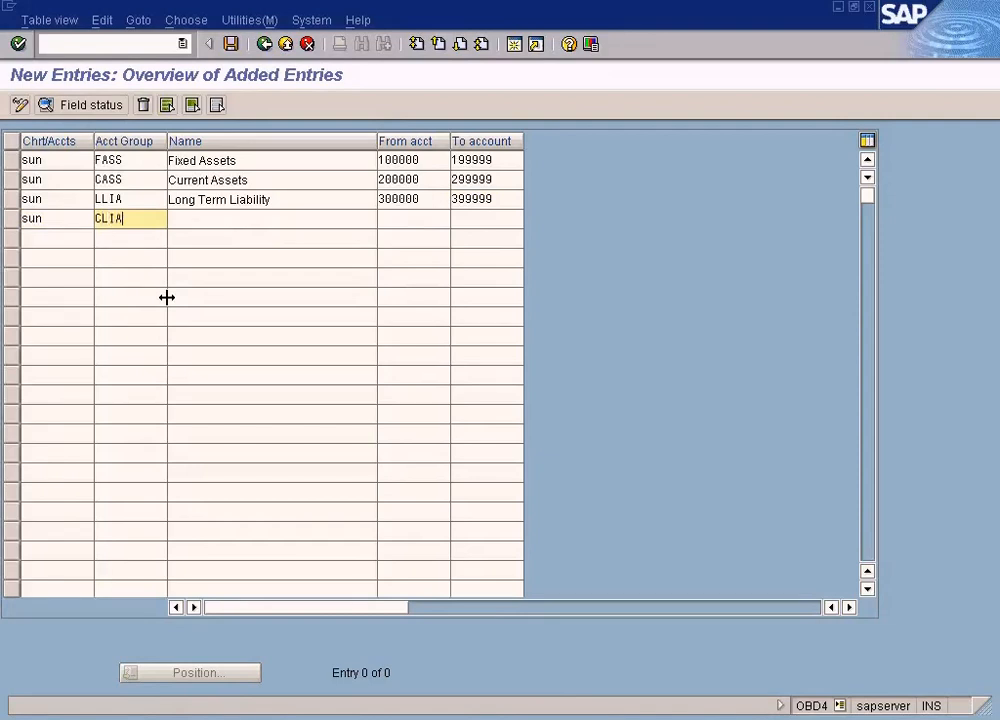
type("Current Liability")
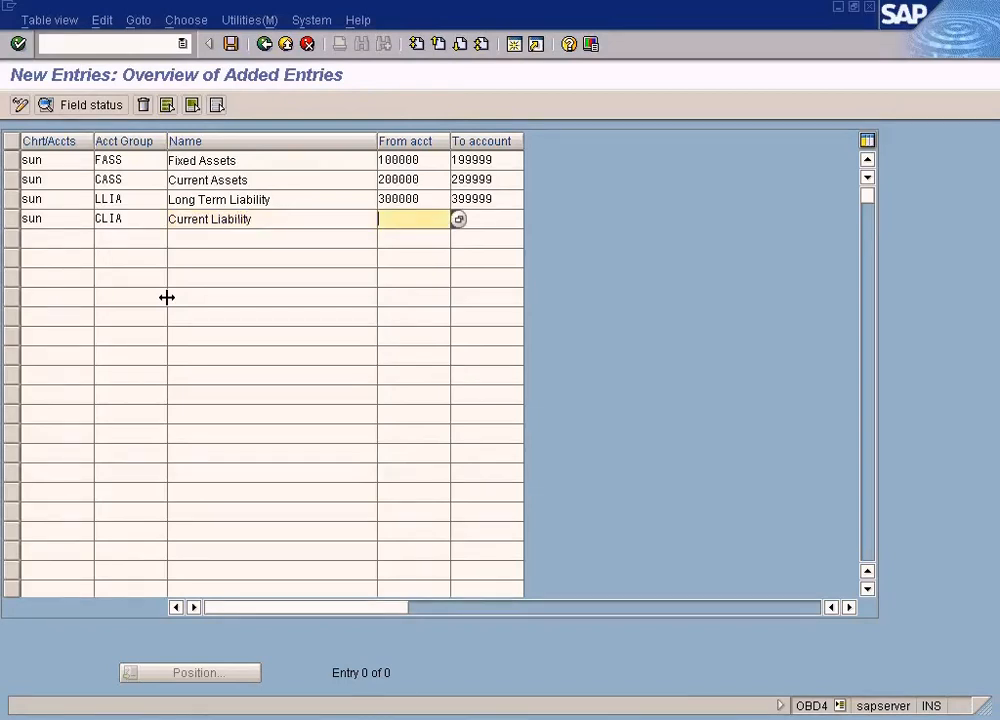
type("400000")
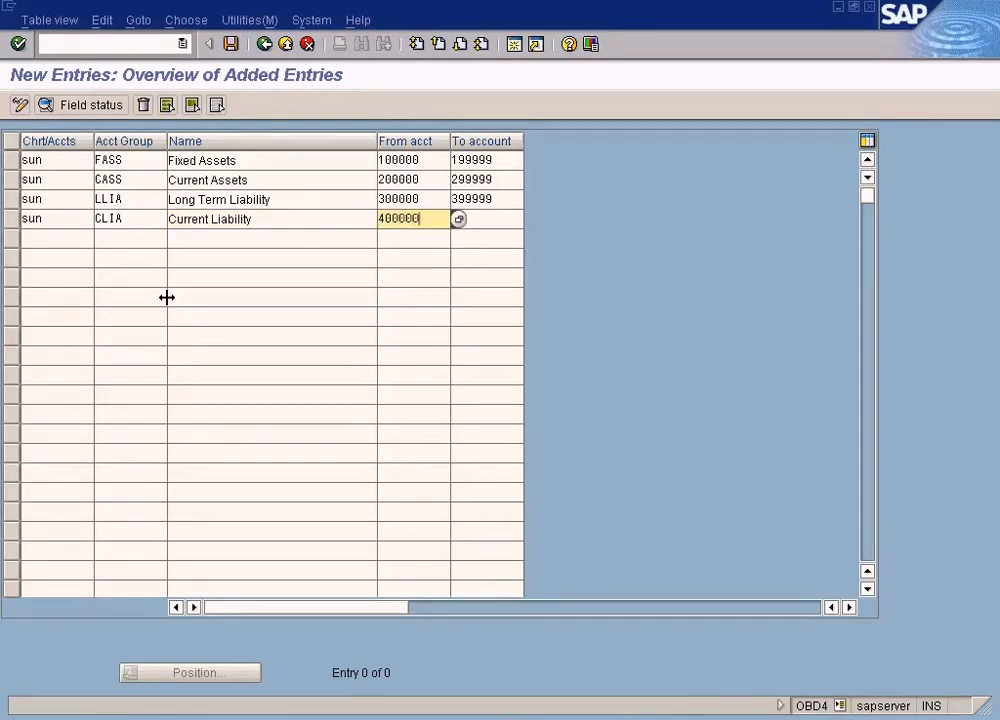
type("49999")
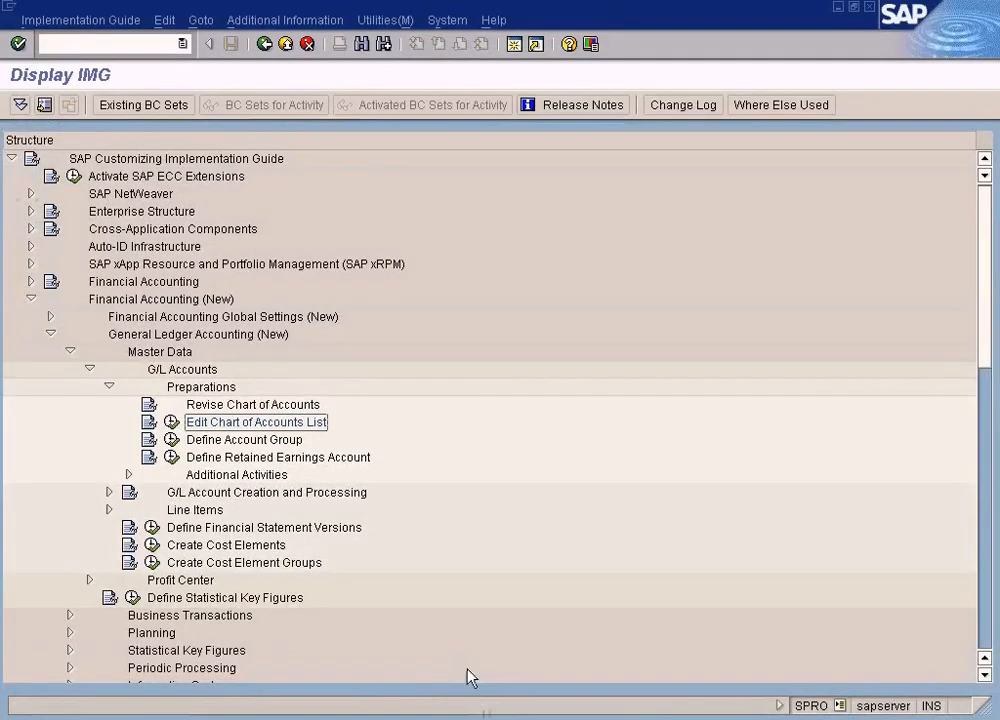
- Back in the entries table, add sun, Inco, Income, accounts 500000 to 599999
double_click(256, 421)
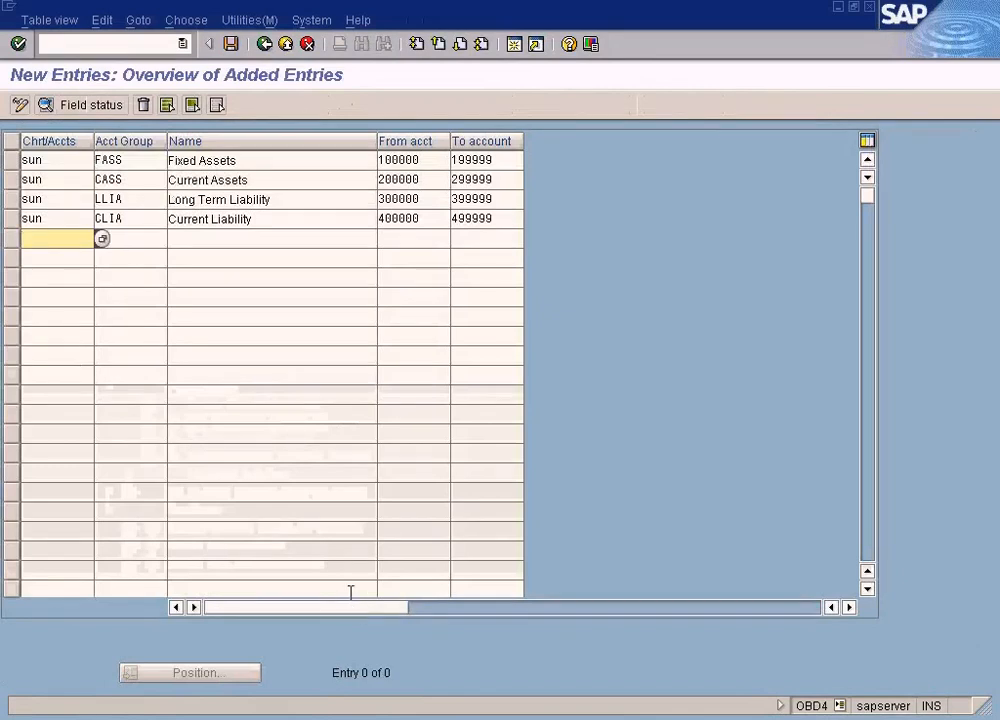
type("sun")
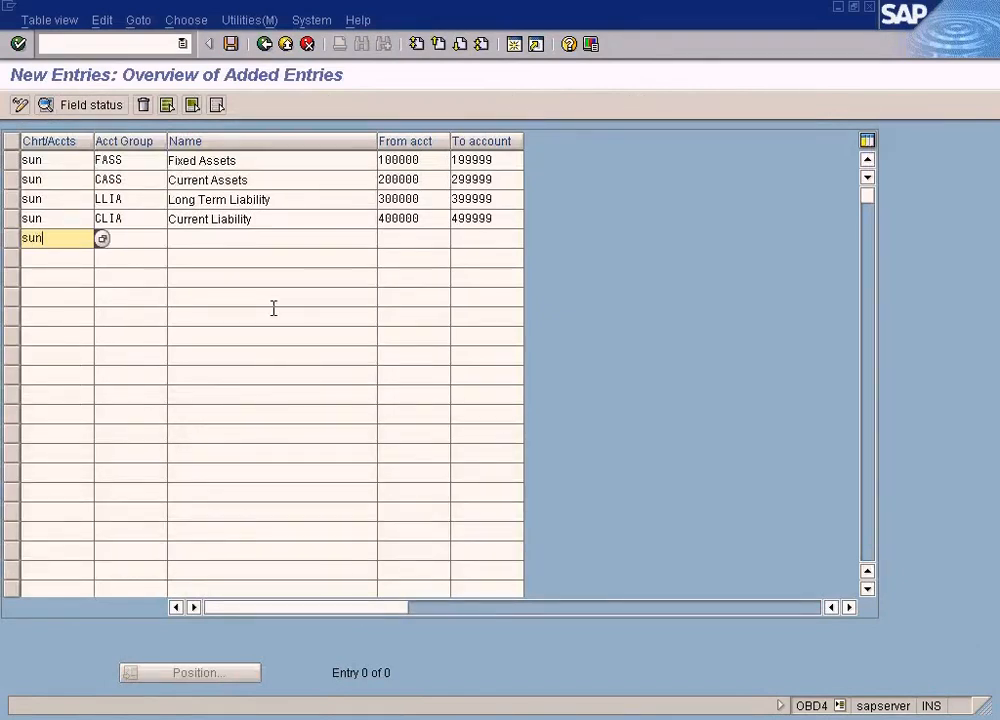
type("Inc")
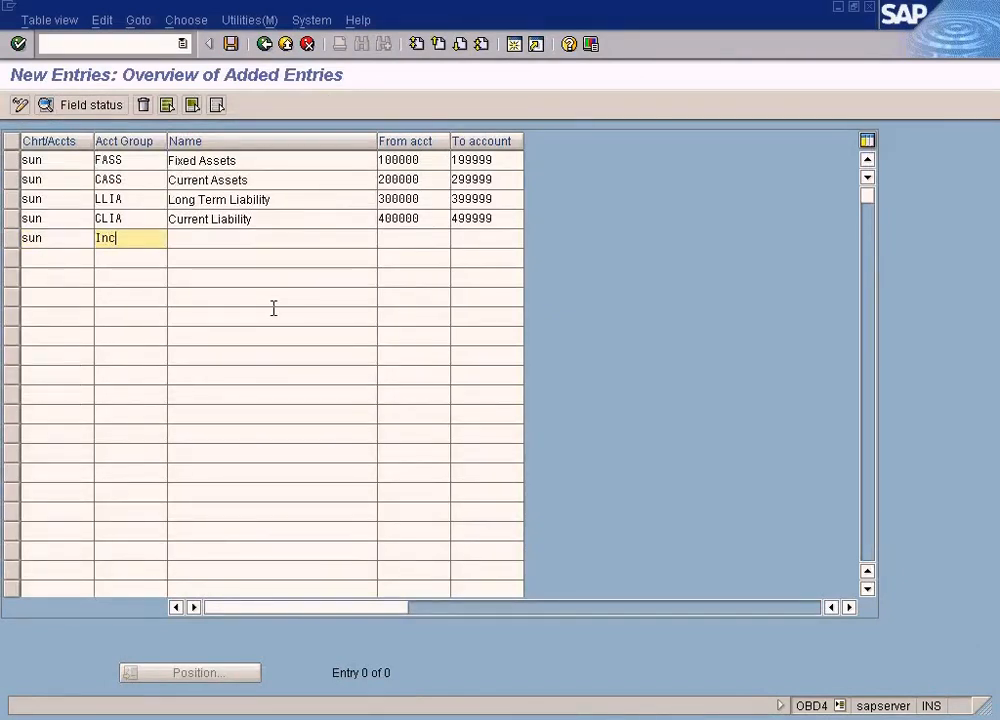
type("o")
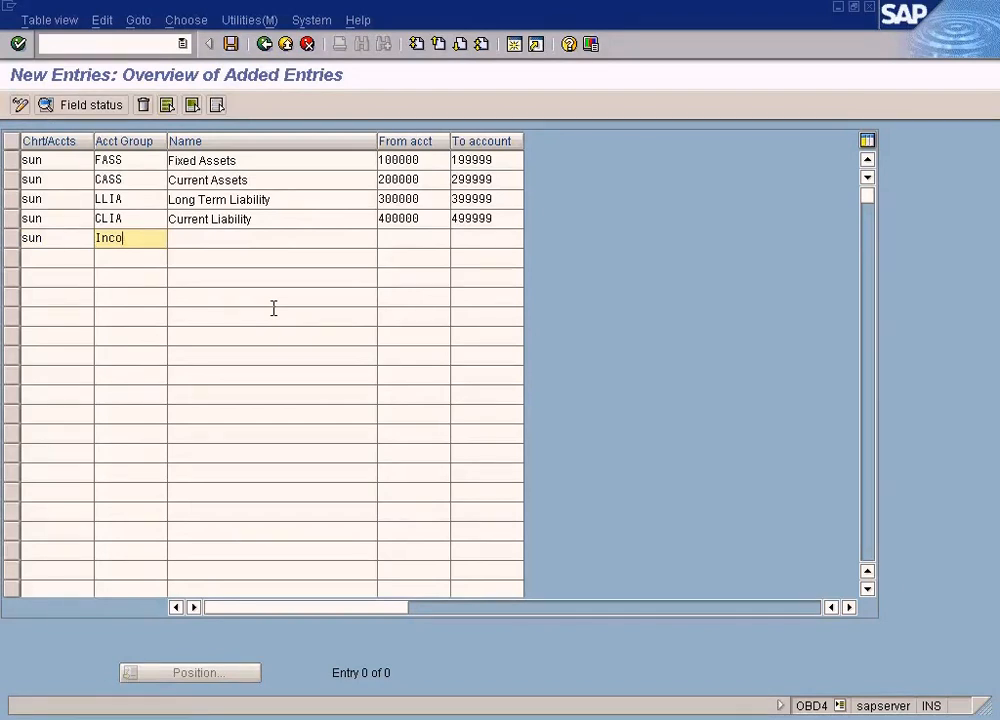
type("Income A")
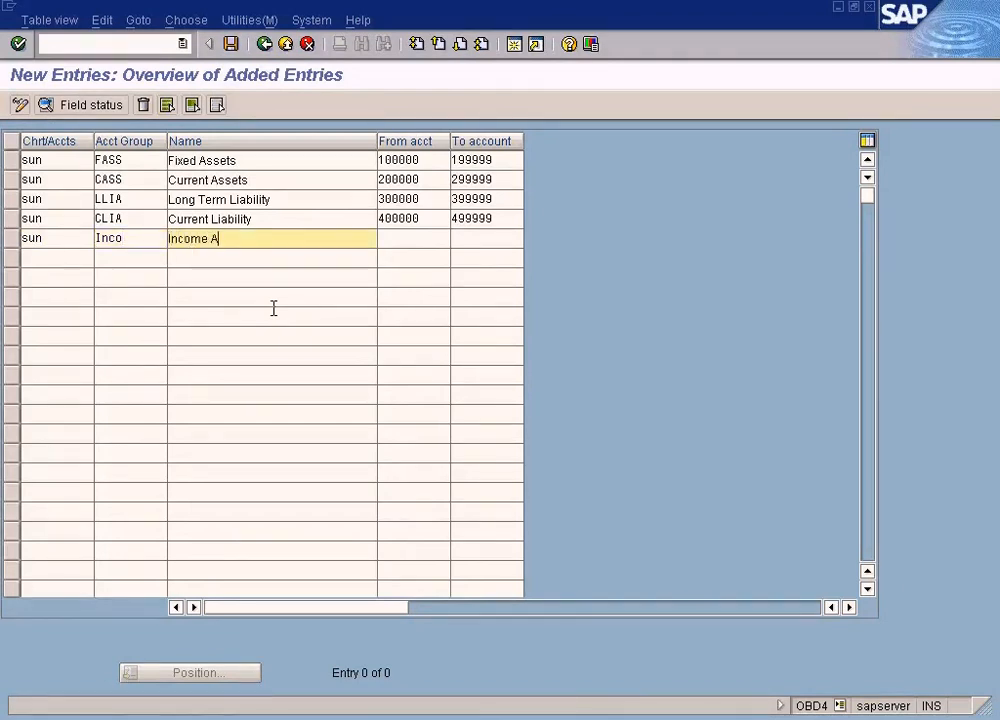
key("backspace")
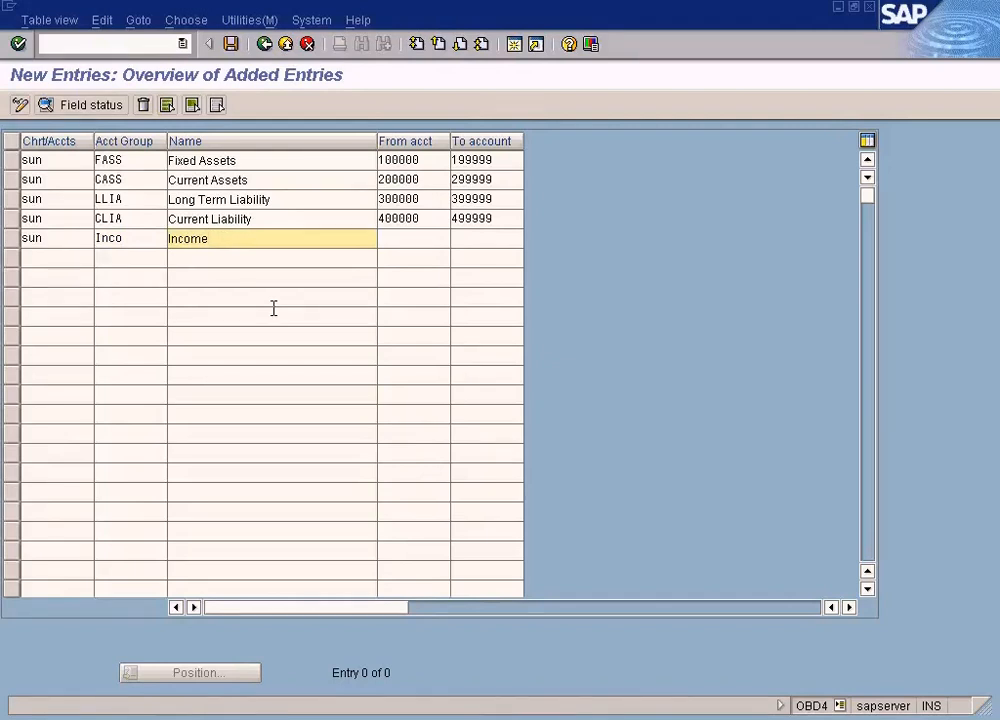
type("500000")
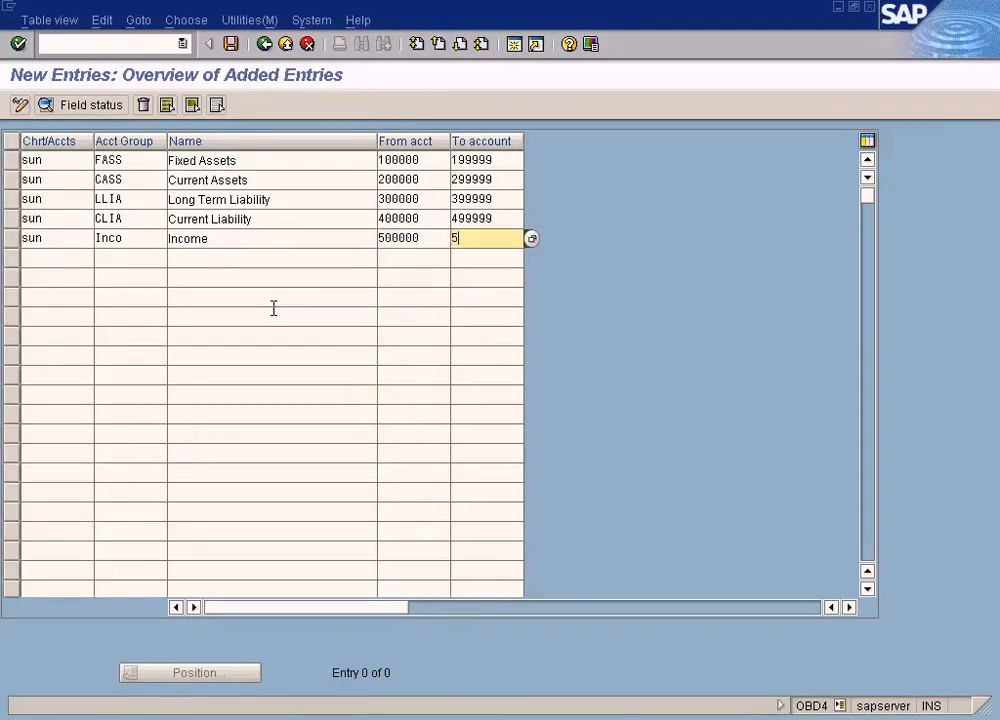
type("99999")
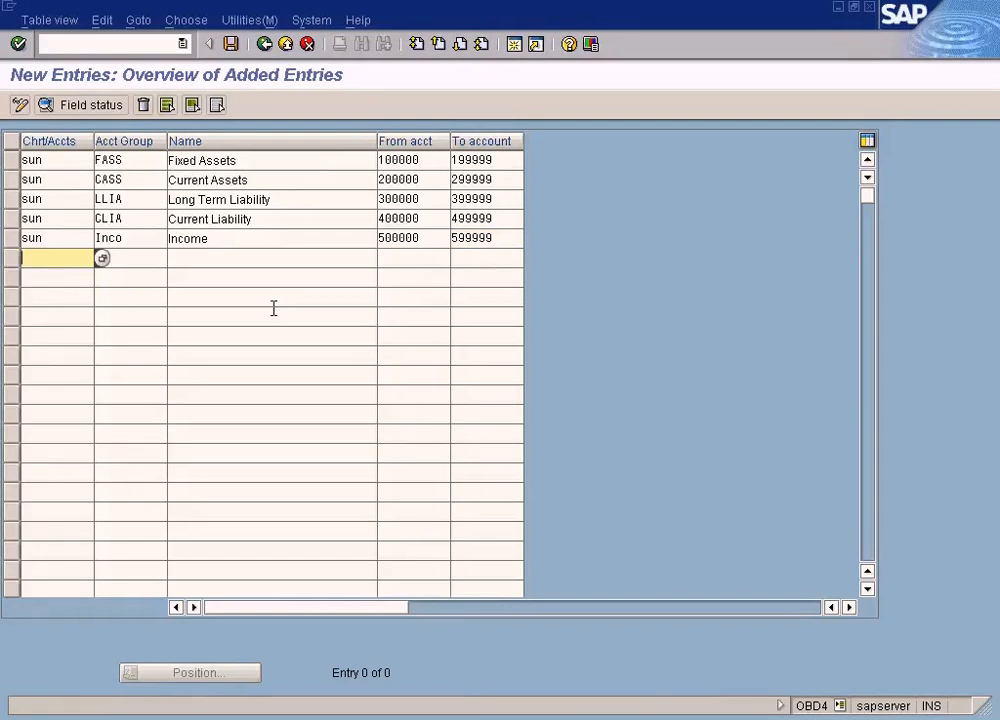
- Add chart sun group Expe named Expenses, covering accounts 600000 to 699999
left_click(270, 258)
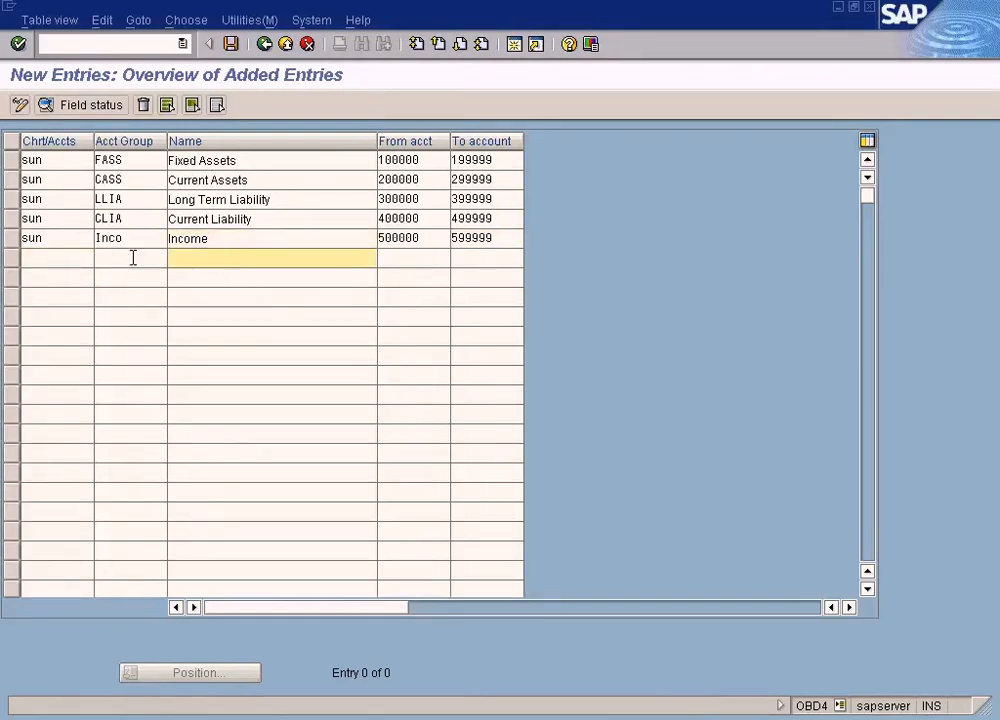
type("sun")
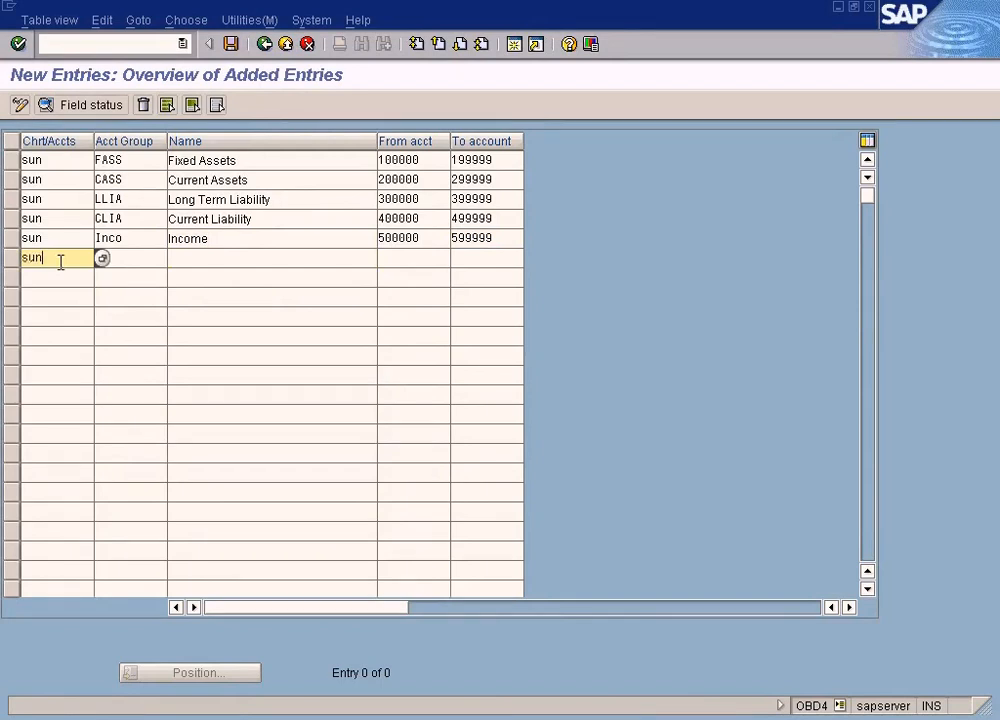
left_click(130, 257)
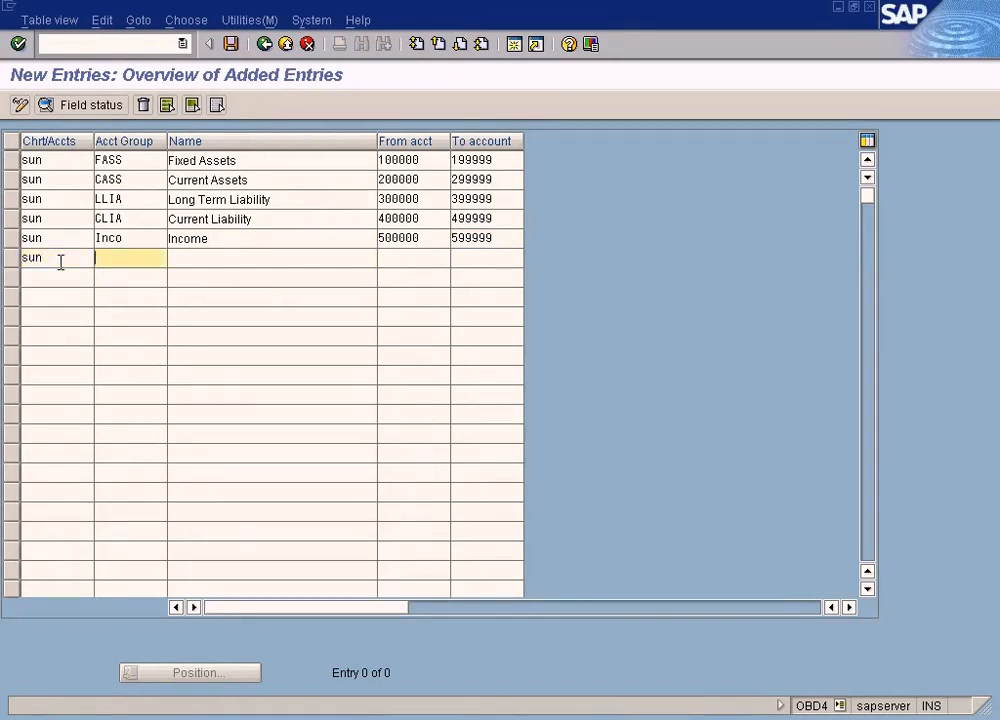
type("E")
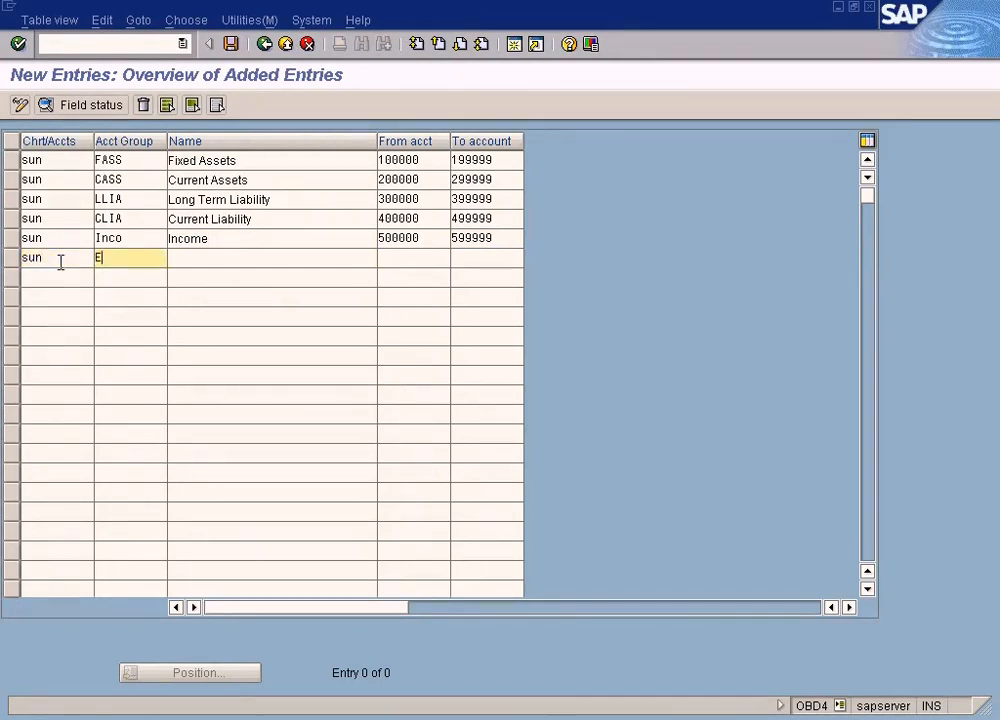
type("xpe")
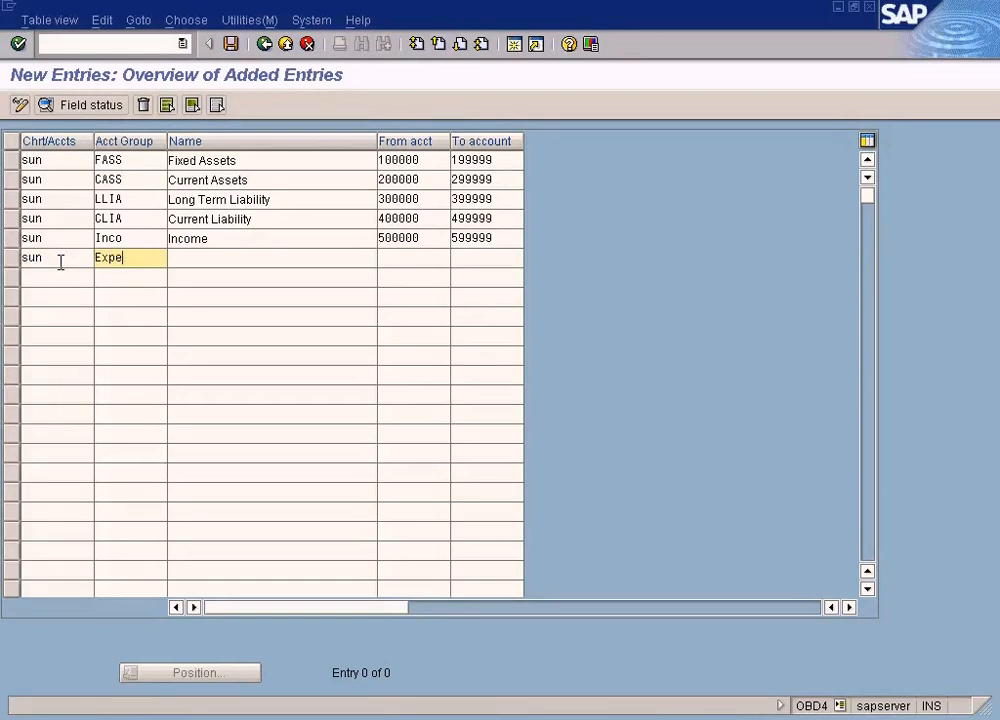
type("E")
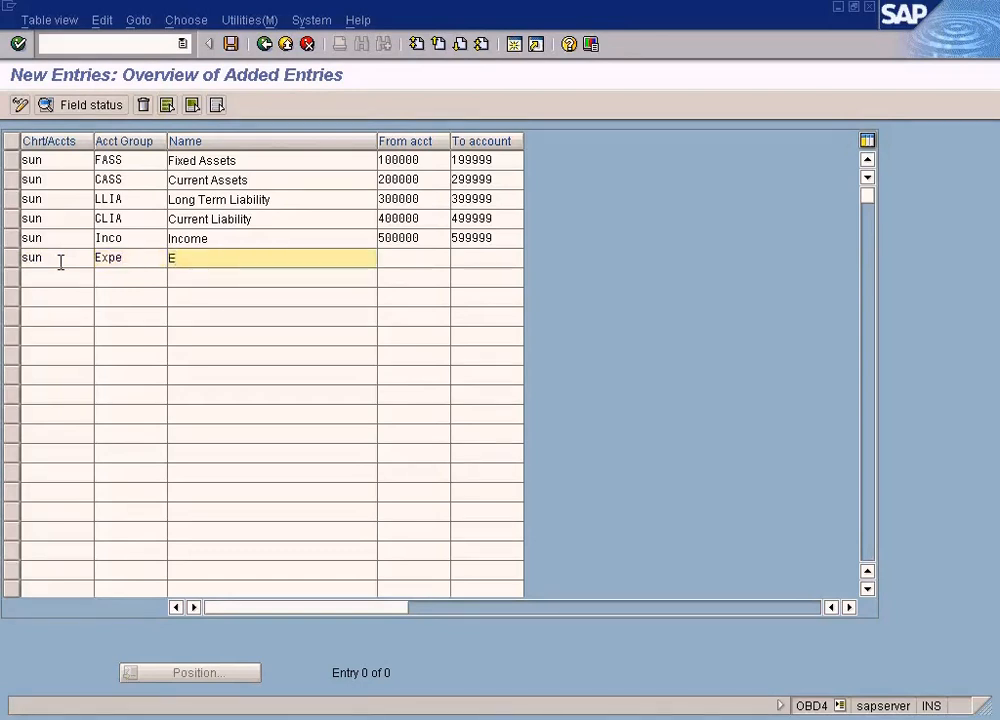
type("xpenses")
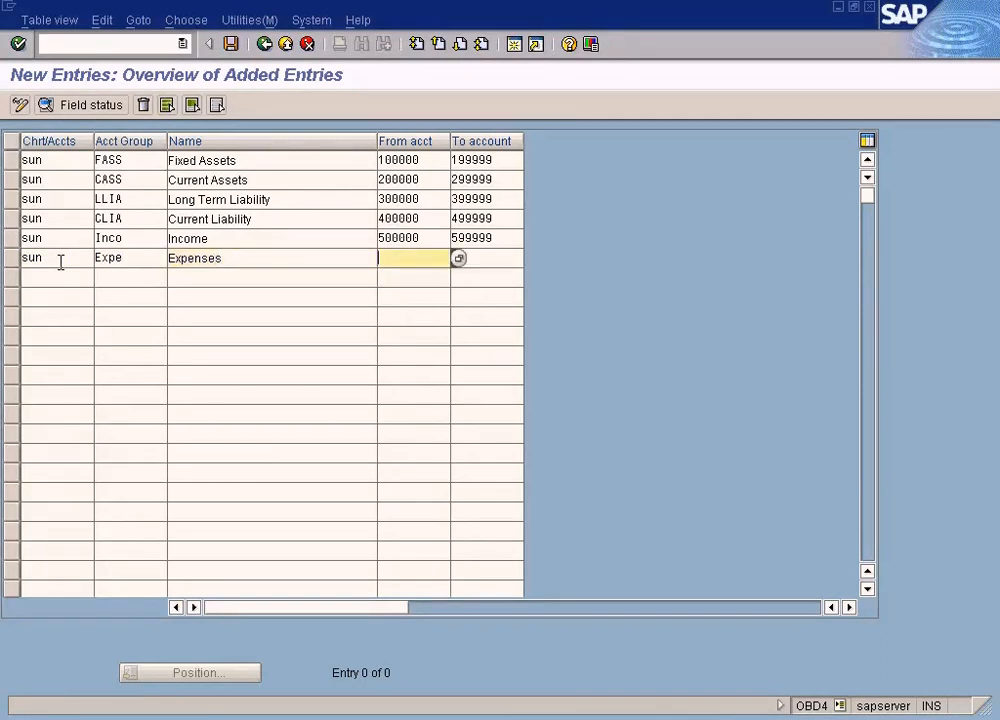
type("600000")
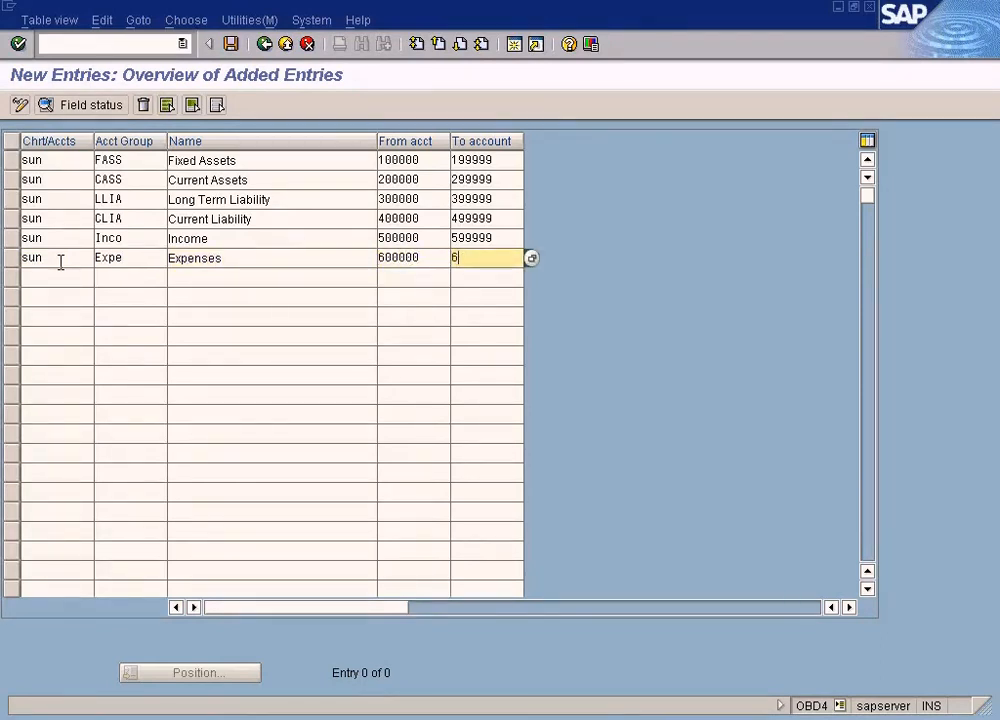
type("99999")
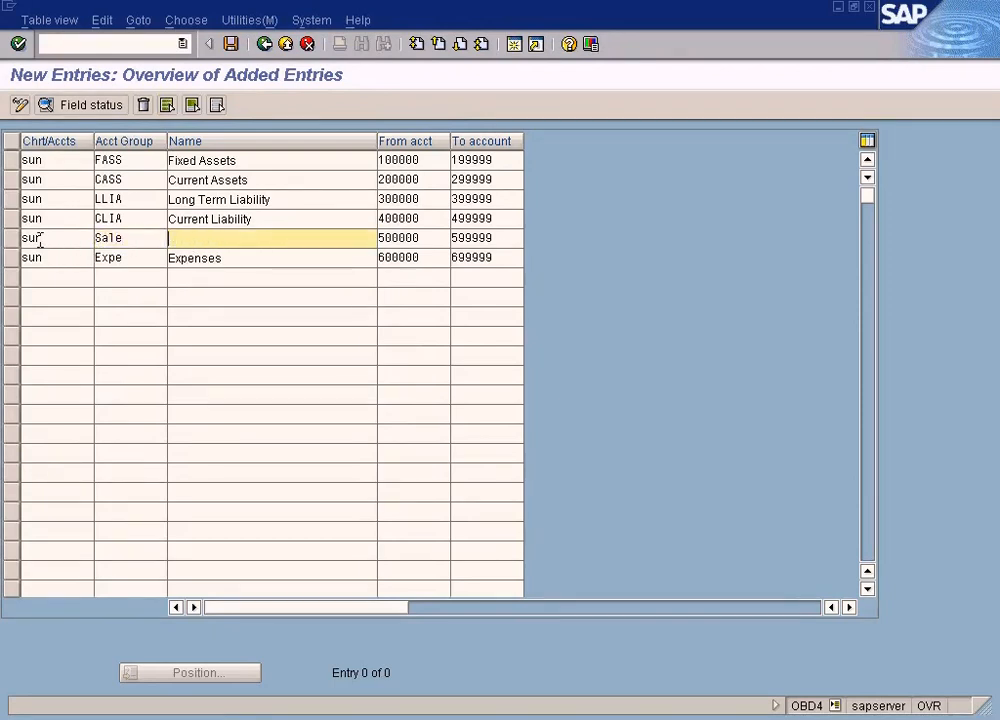
- Name group Sale 'Sales' and change the Expe row to COS, Cost Of Sales
type("Sales")
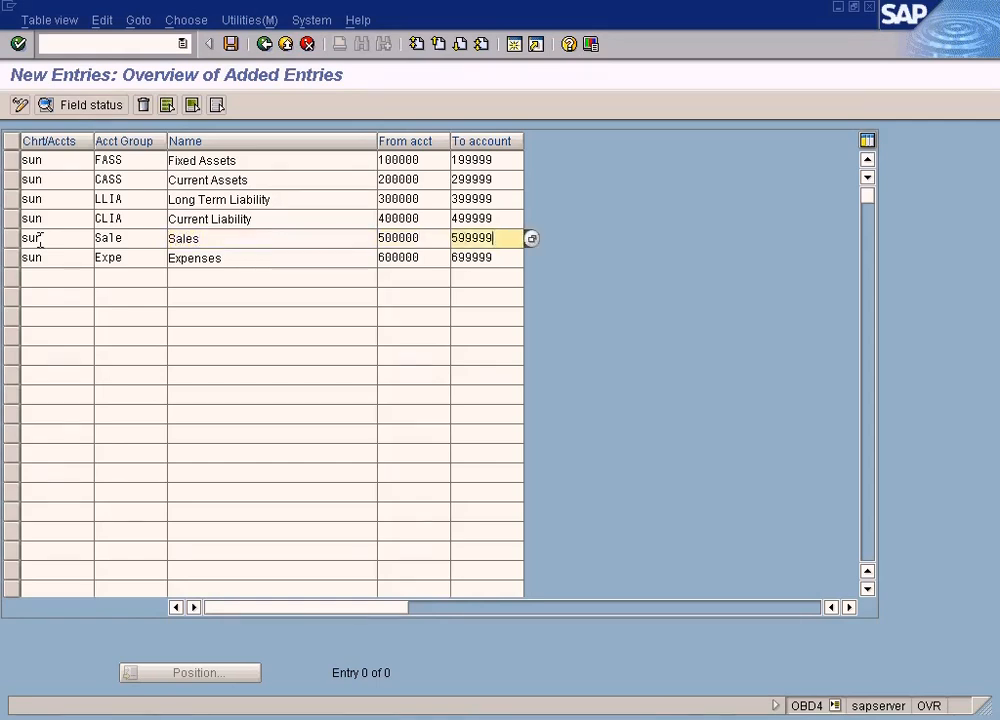
left_click(130, 257)
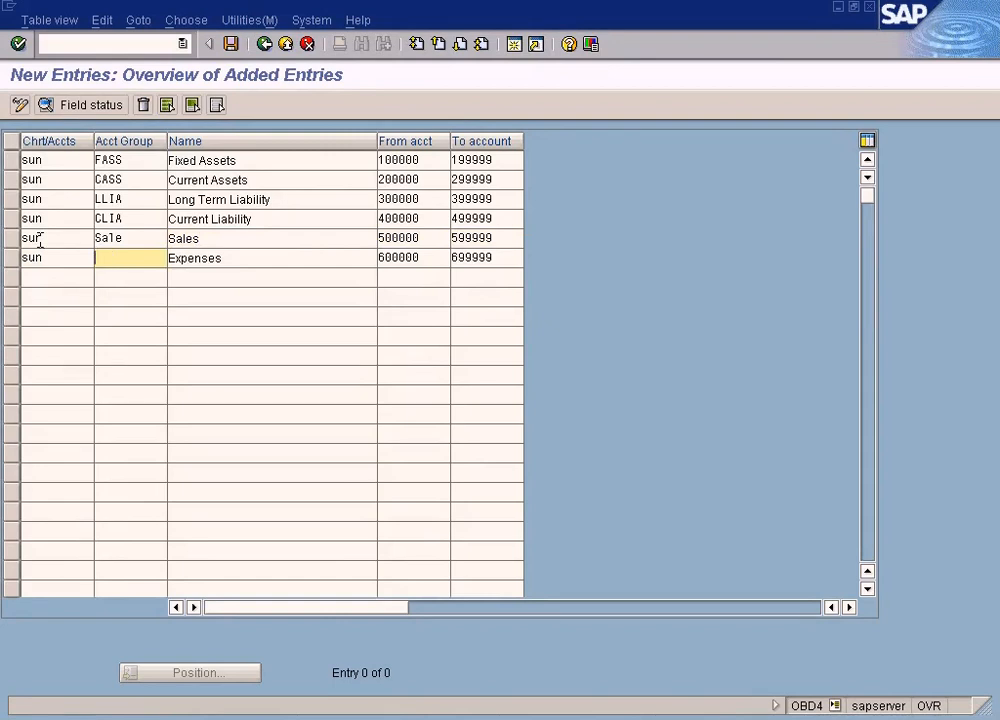
type("COS")
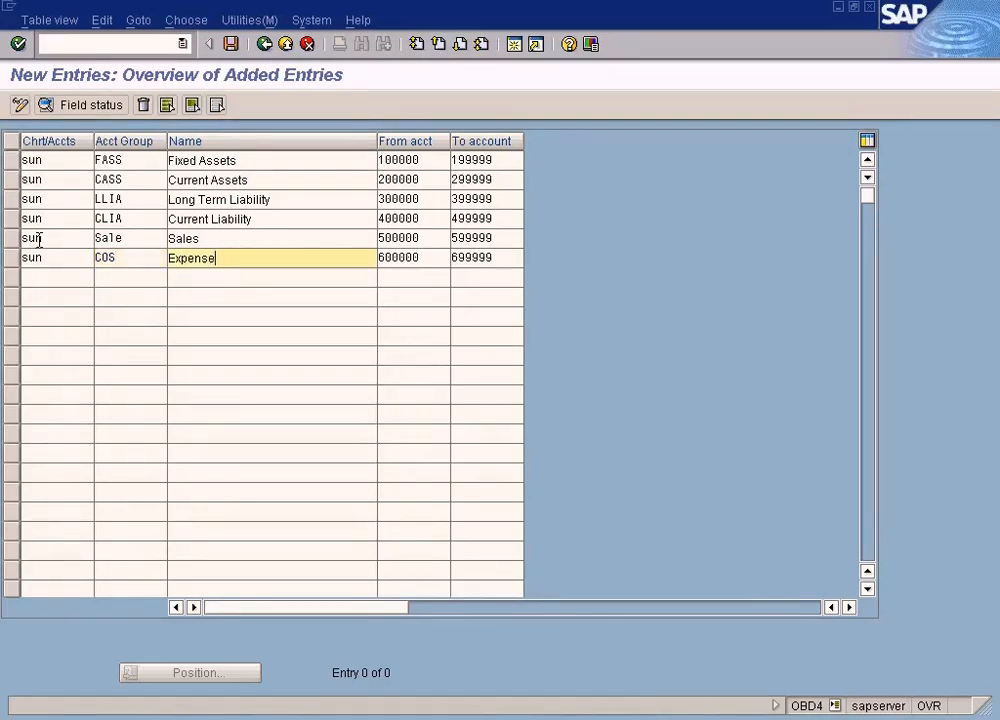
type("Cost")
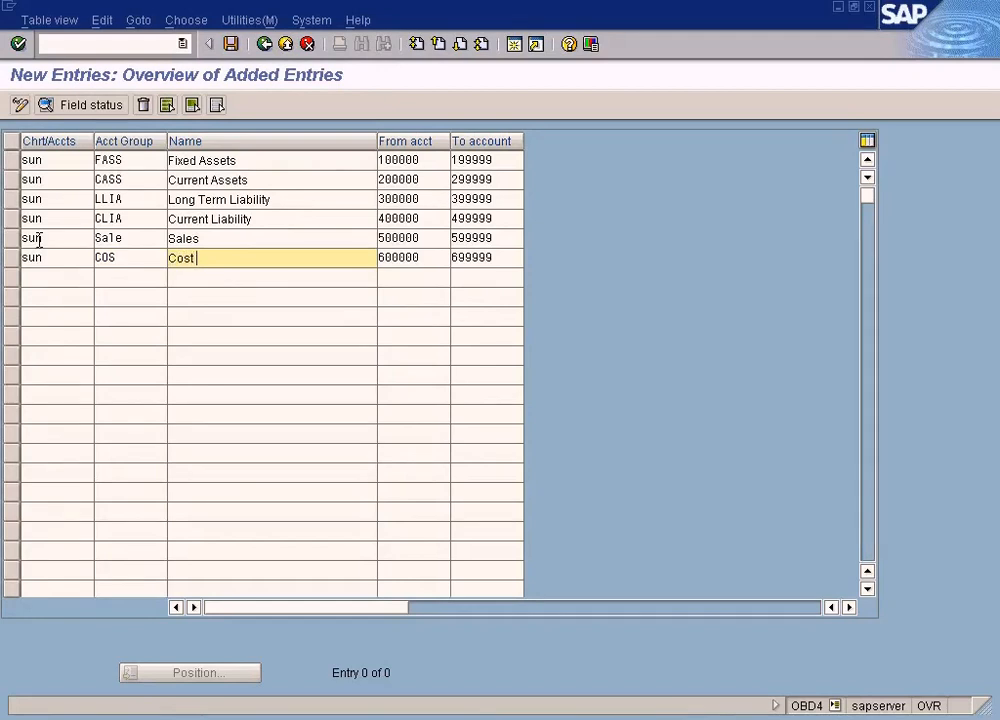
type("Of Sales")
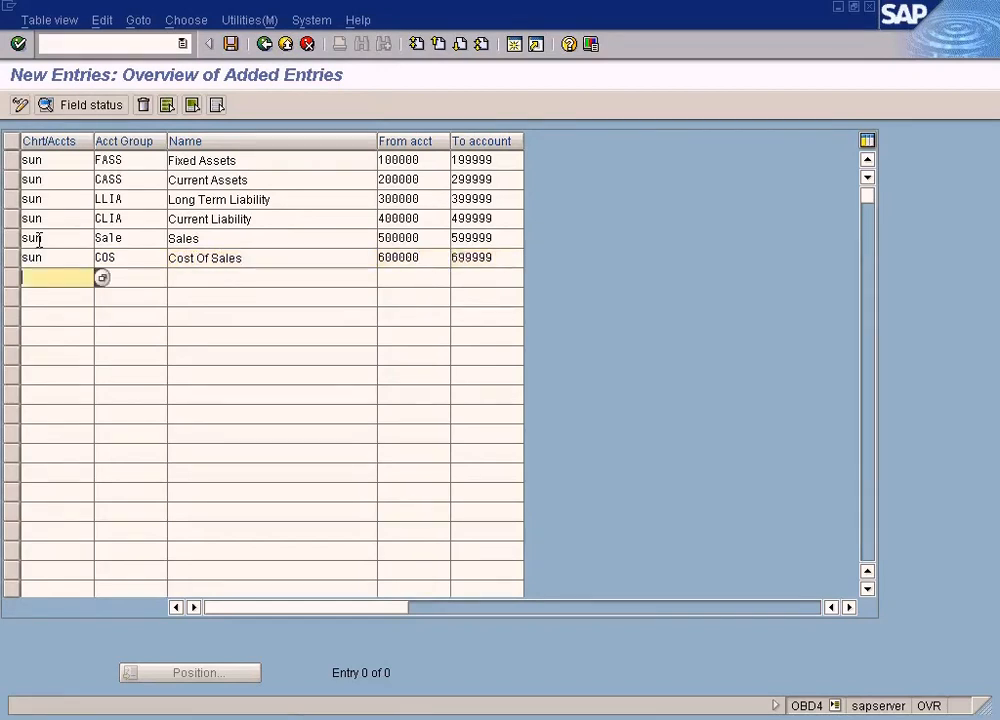
- Fill the next row with chart SUN, group OINC, 'Other Incomes', accounts 700000–799999
type("sun")
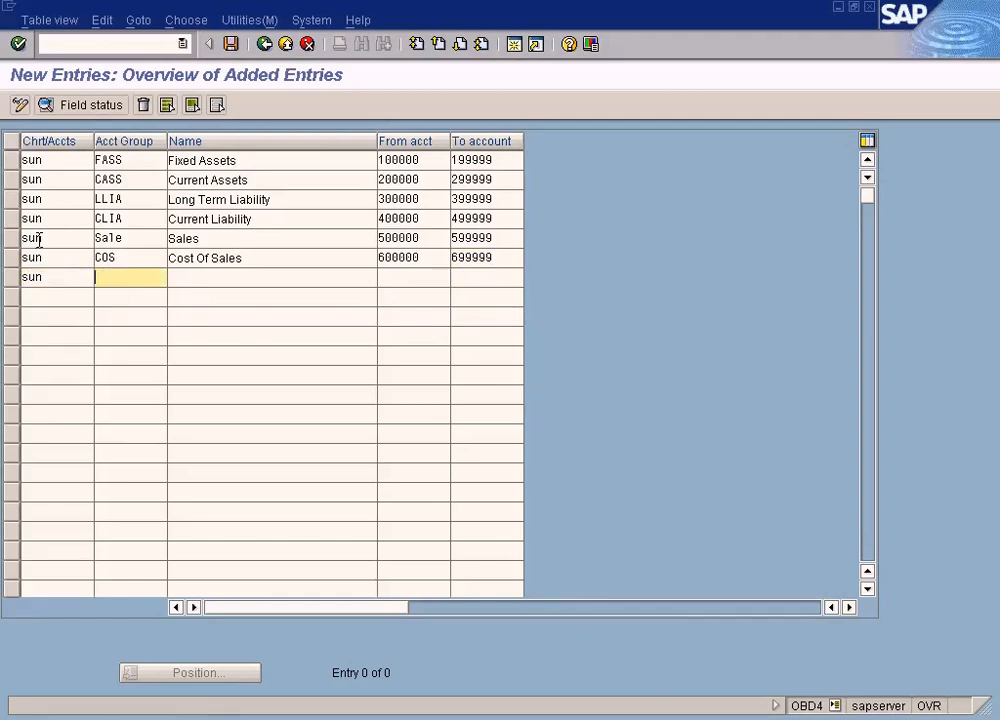
type("0")
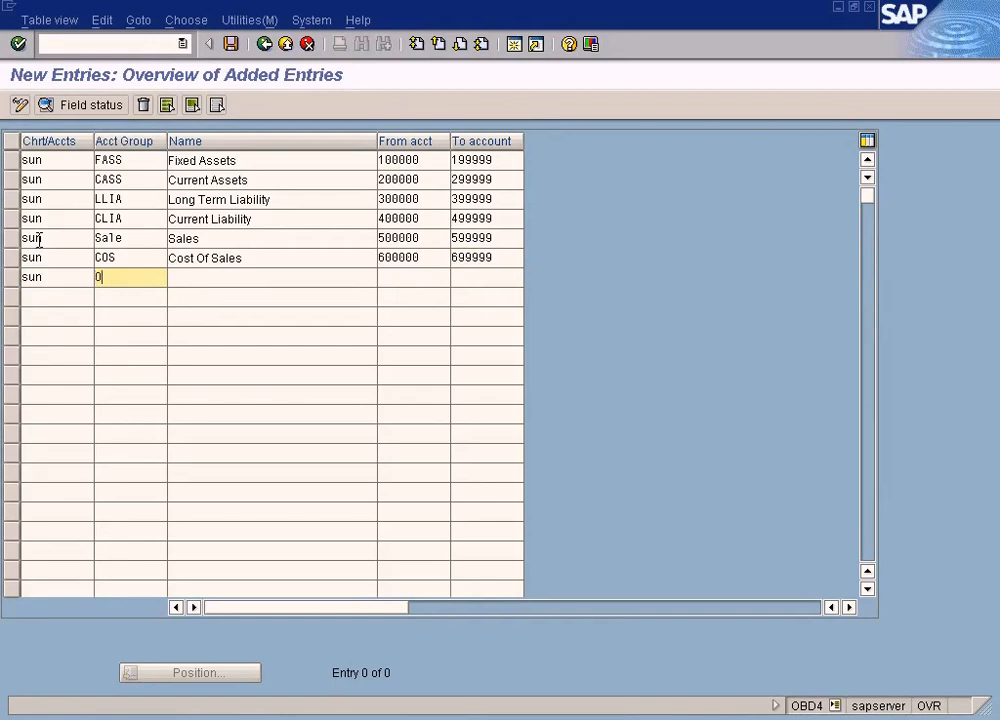
type("inc")
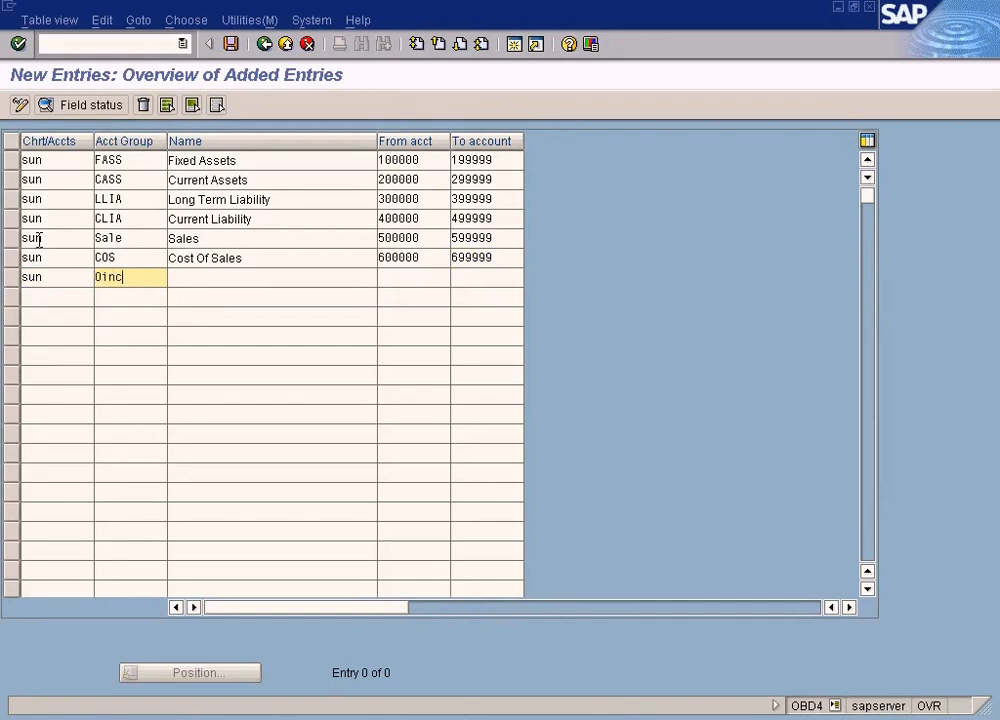
type("Other")
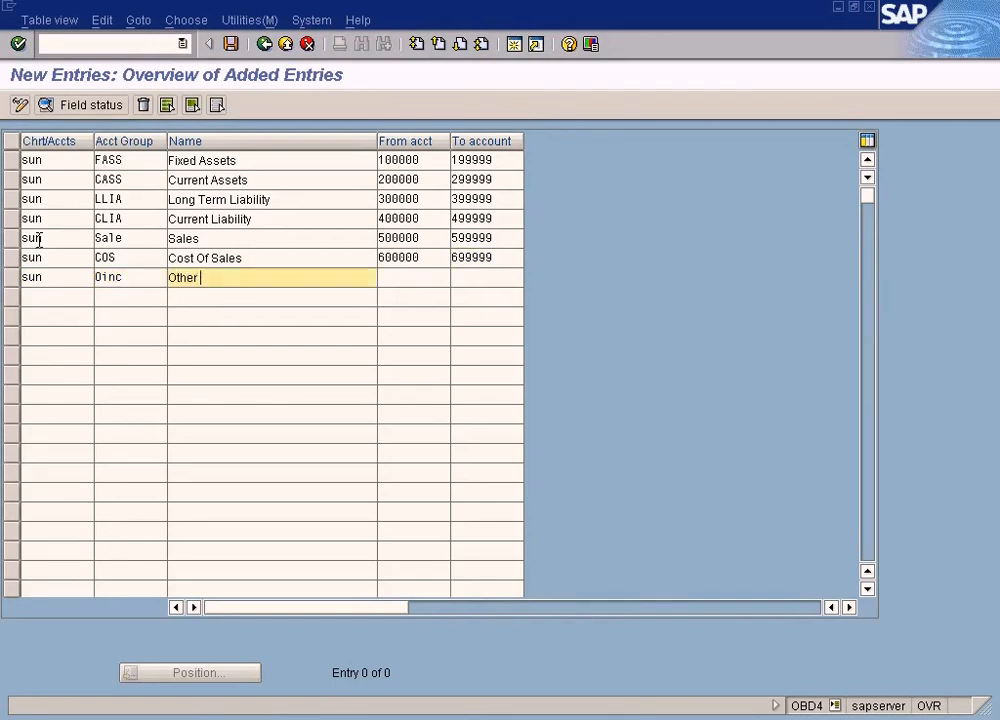
type("Incomes")
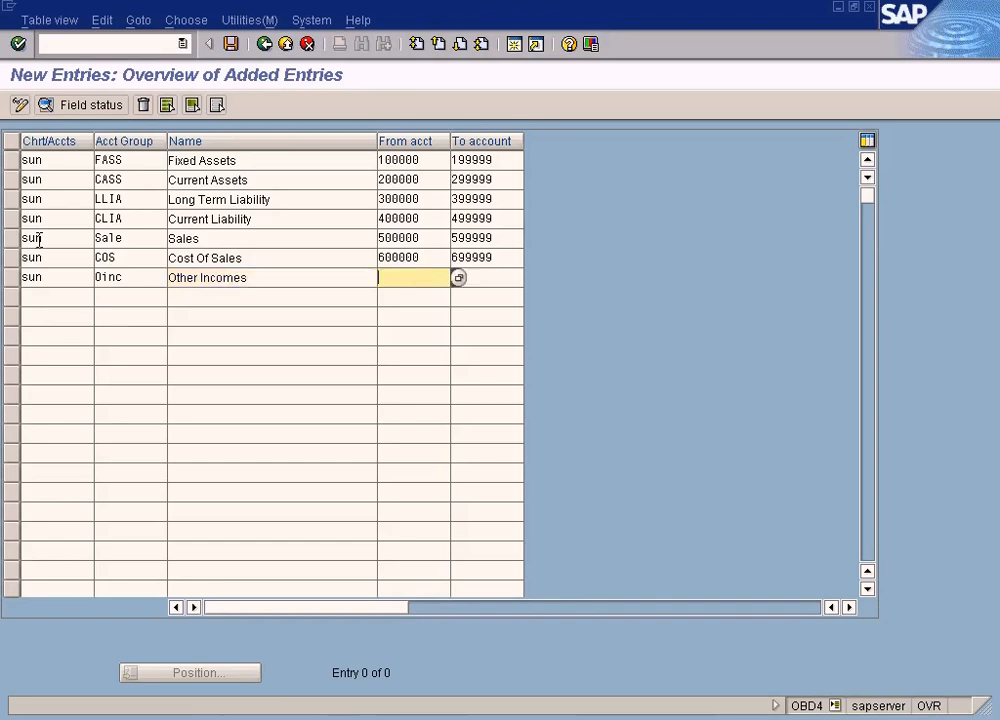
type("7")
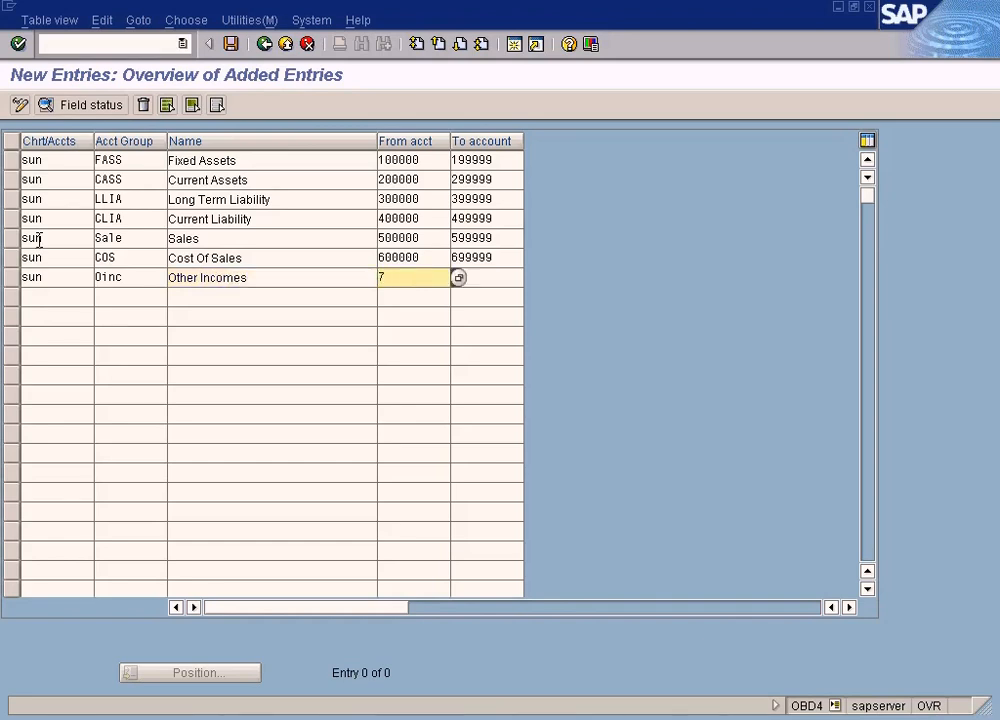
type("00000")
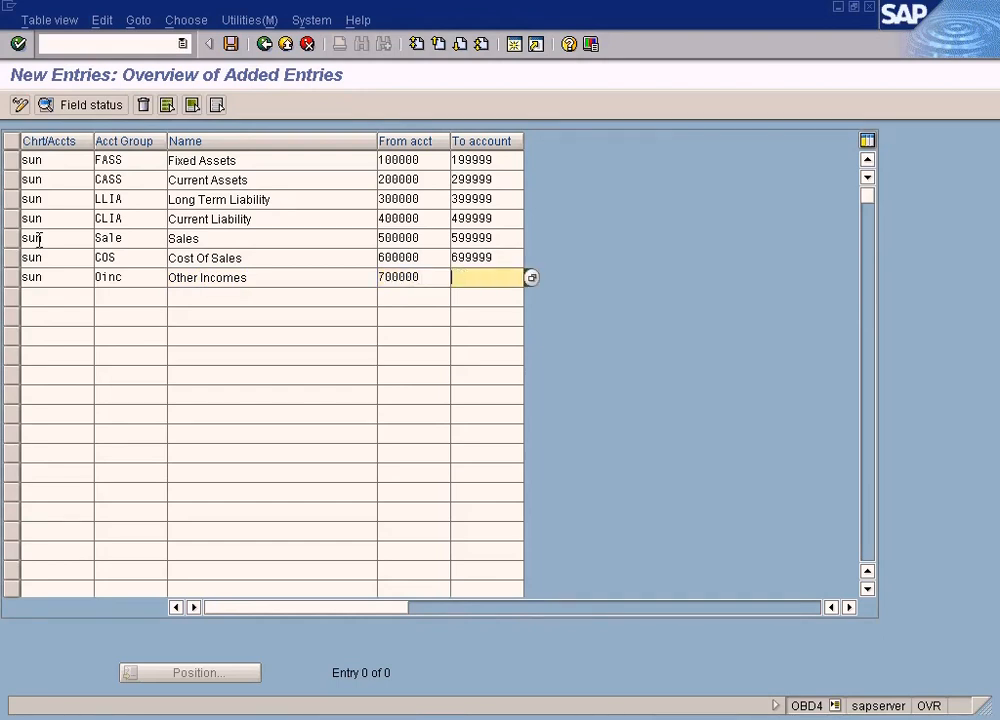
type("799999")
left_click(57, 296)
type("sun")
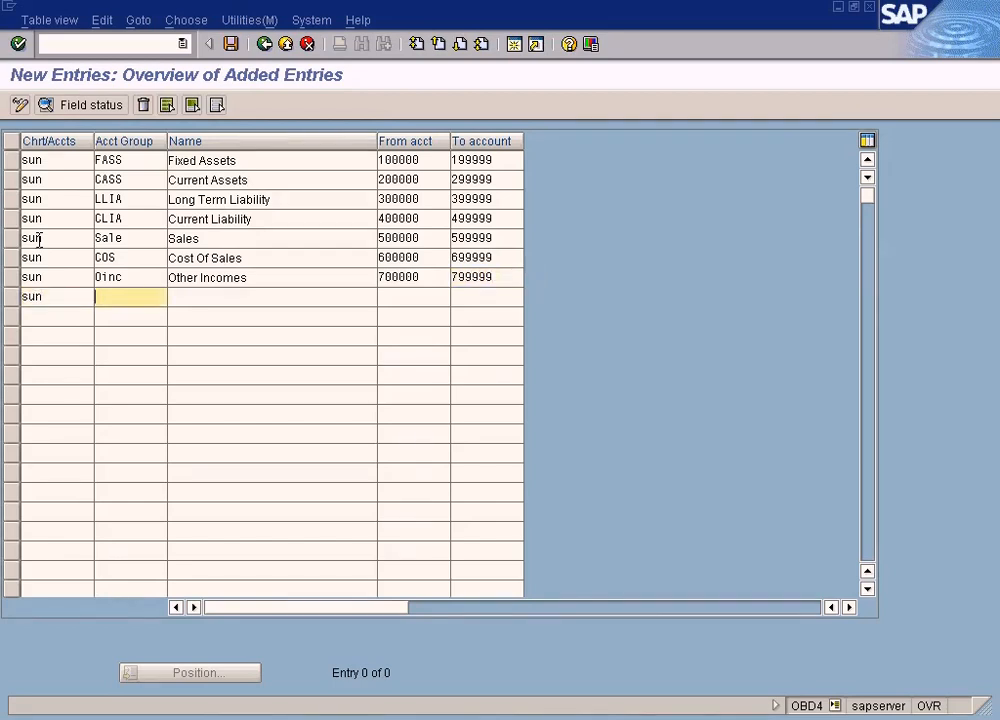
- Fill the last row with group OEXP, 'Other Expenses', accounts 800000–899999
type("Oexp")
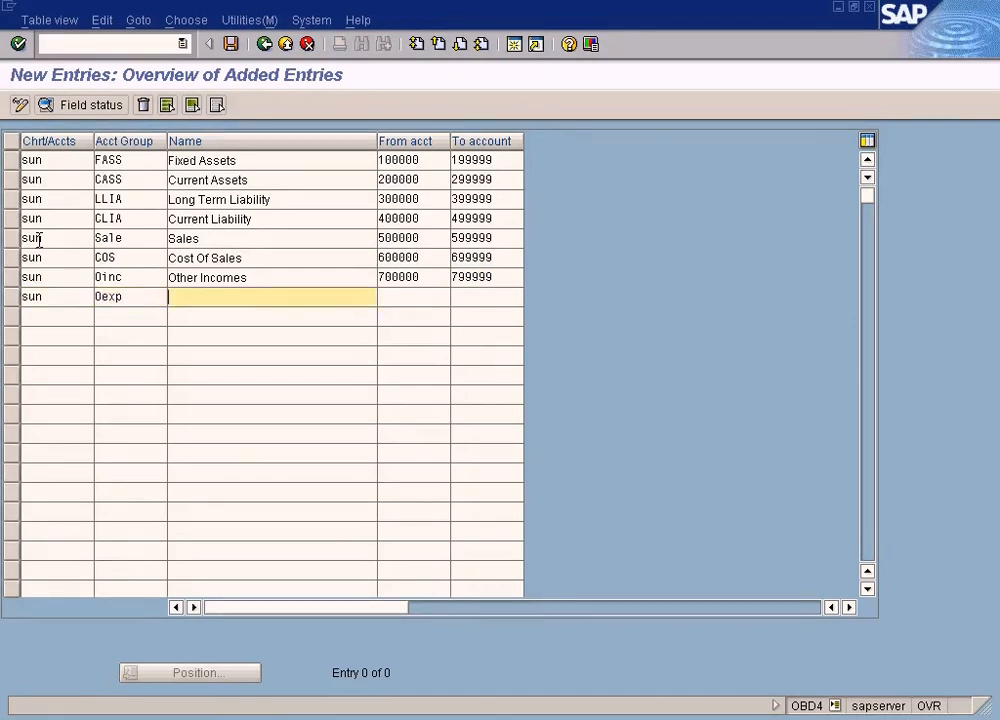
type("Other")
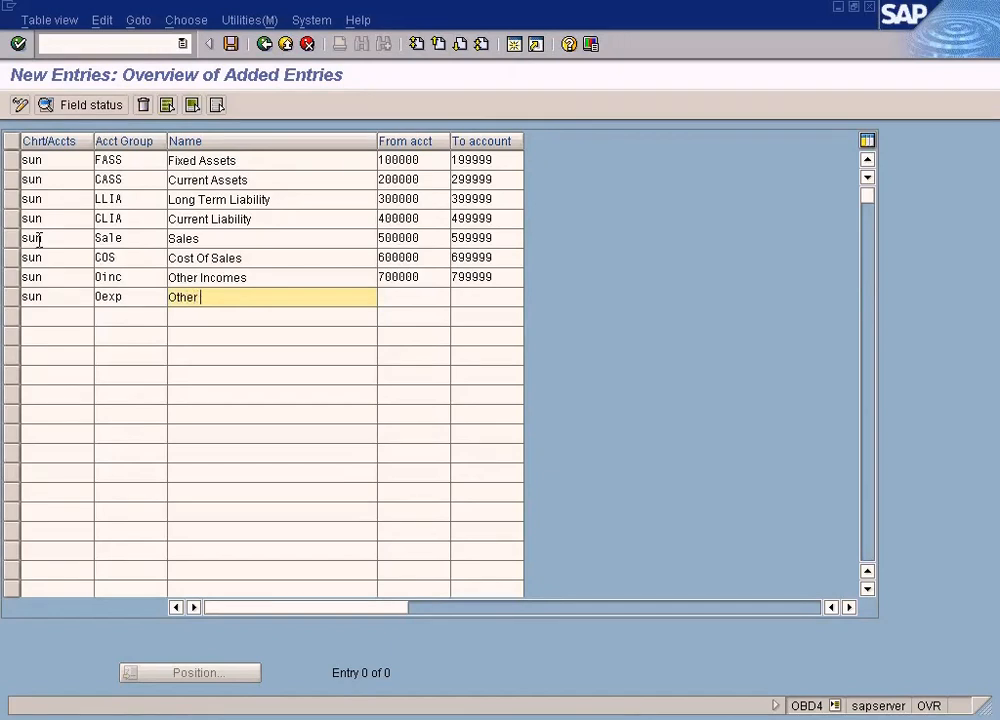
type("Expenses")
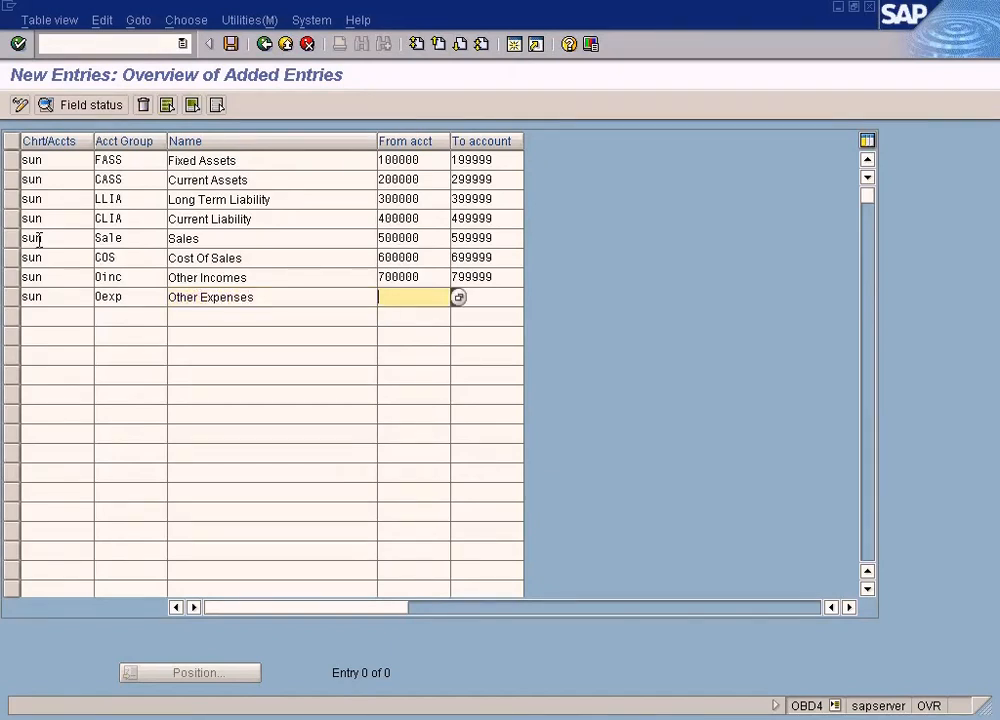
type("800000")
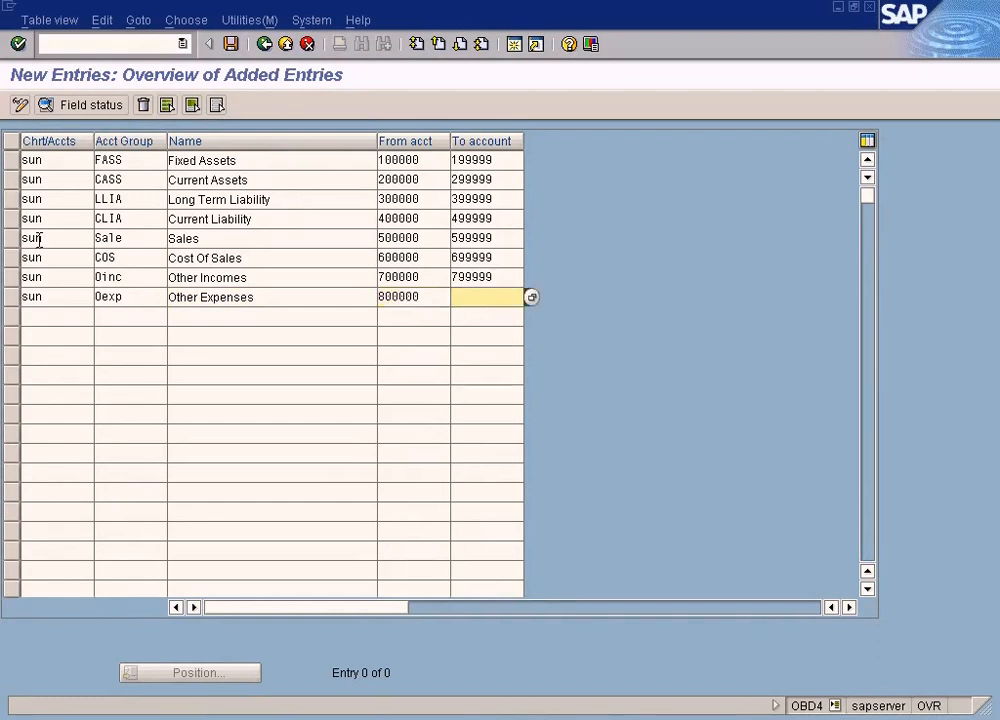
type("899999")
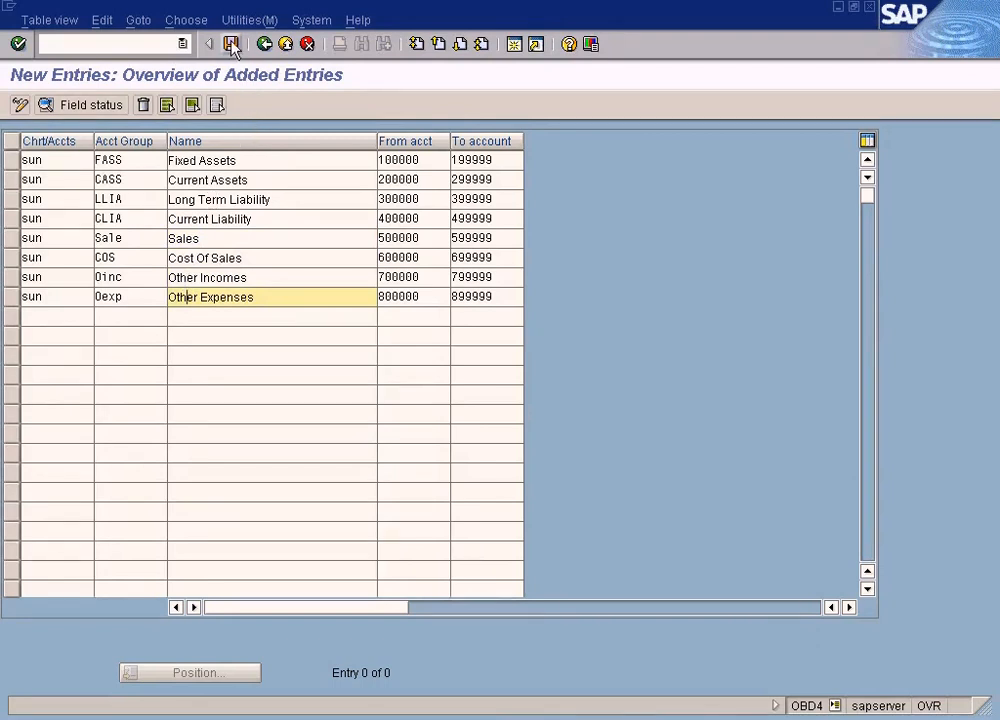
mouse_move(231, 44)
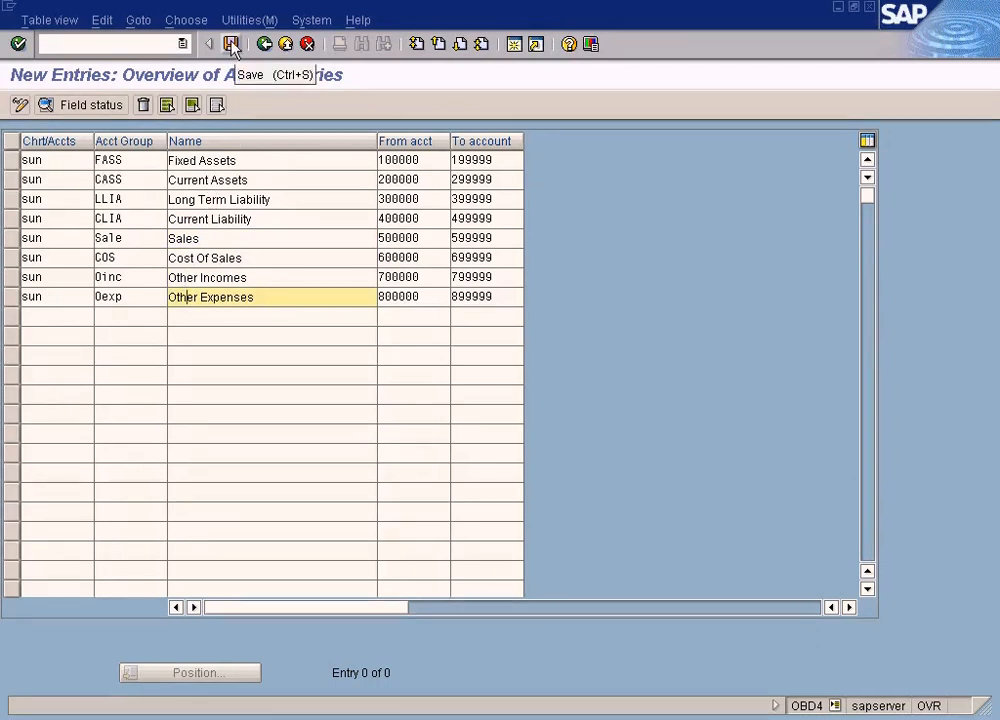
- Save the new SUN groups and go back to the overview listing 212 entries
left_click(231, 43)
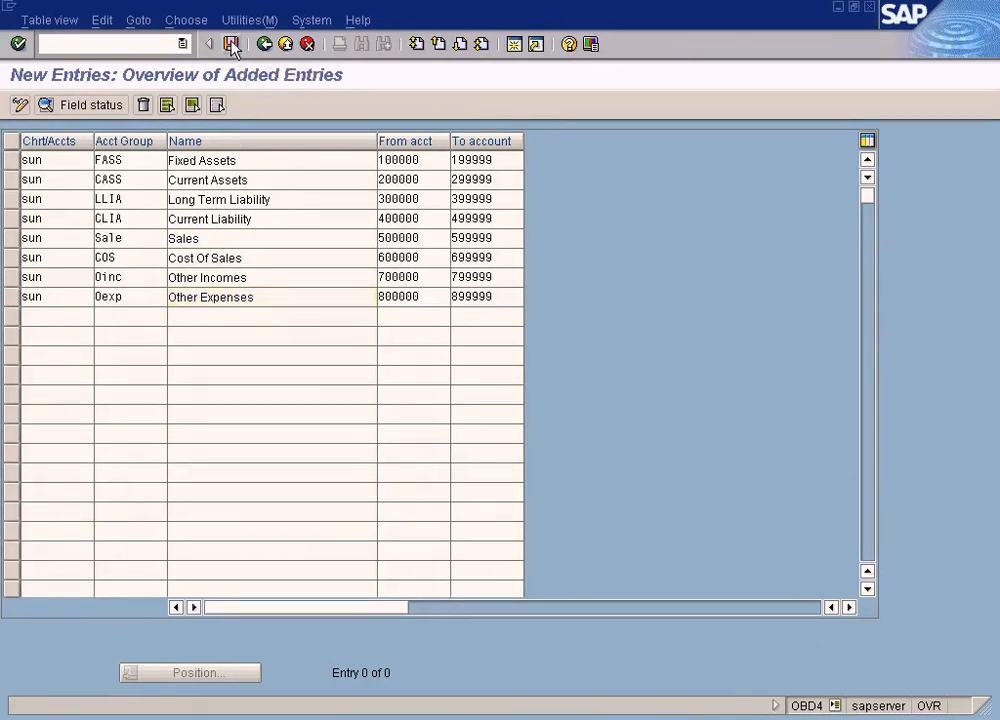
left_click(231, 43)
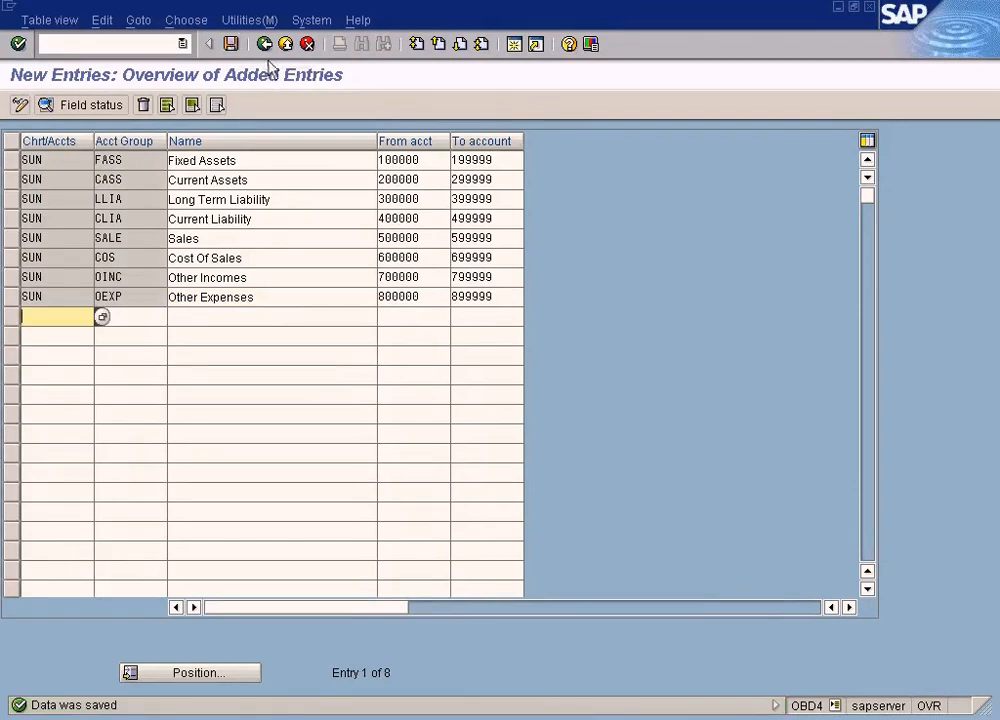
mouse_move(264, 43)
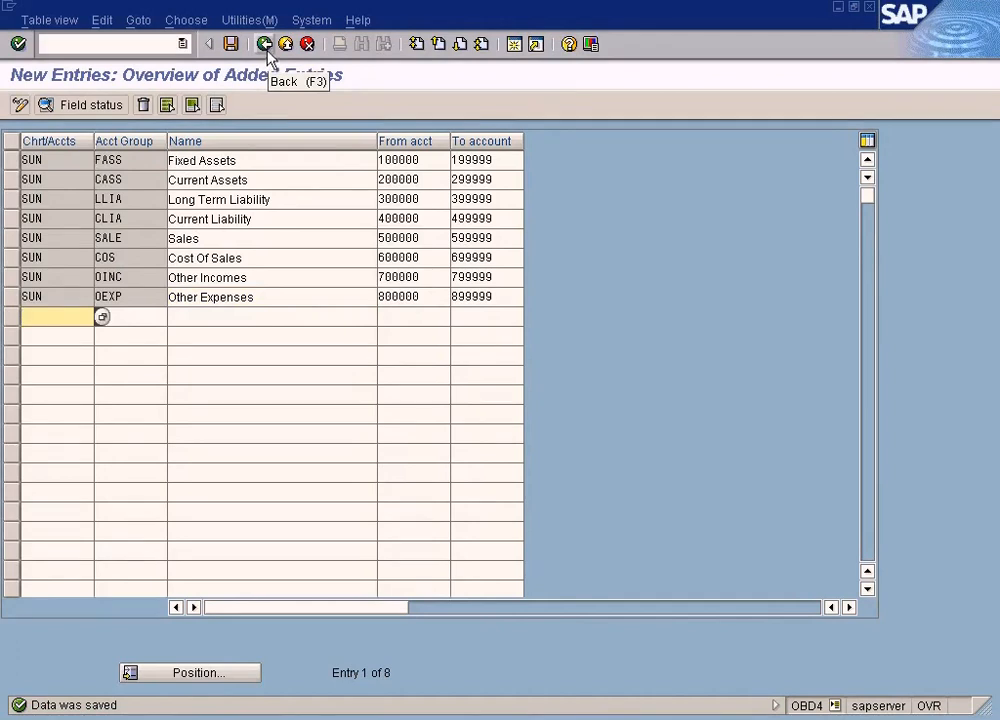
left_click(264, 43)
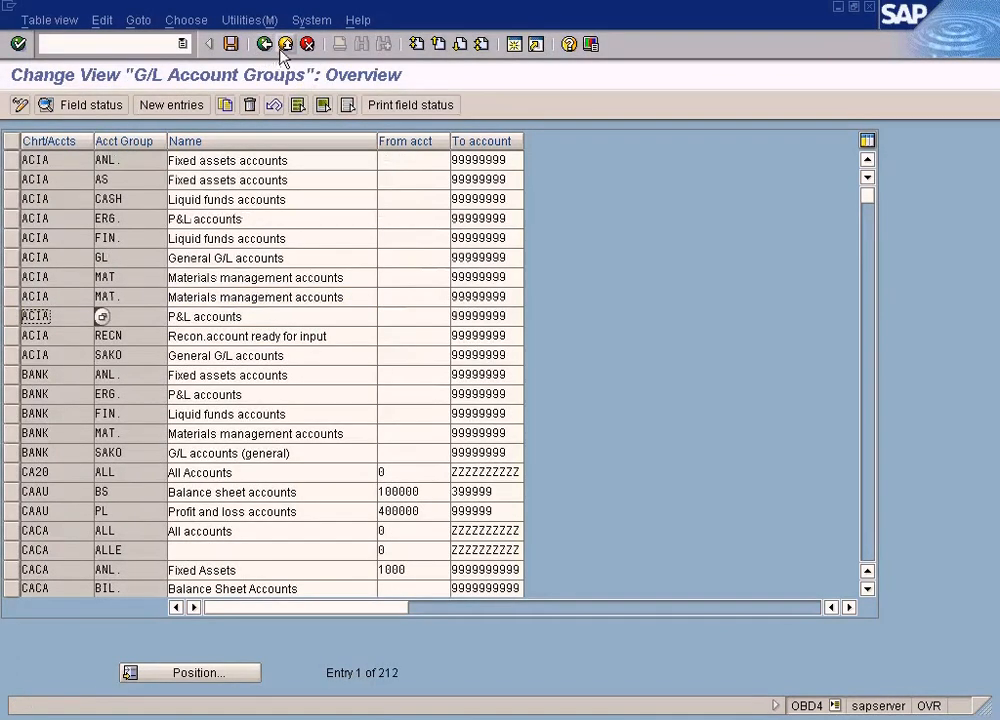